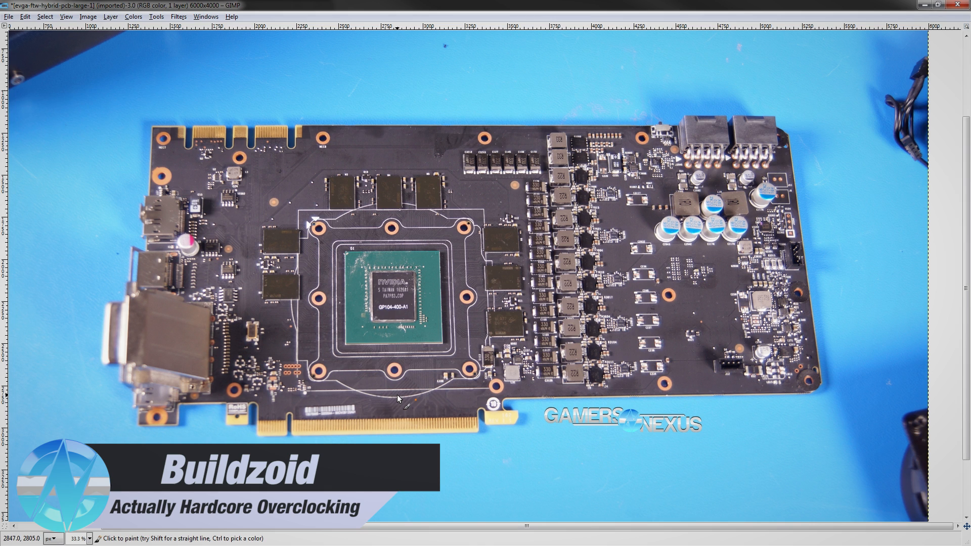
{"action": "mouse_move", "coordinate": [395, 398]}
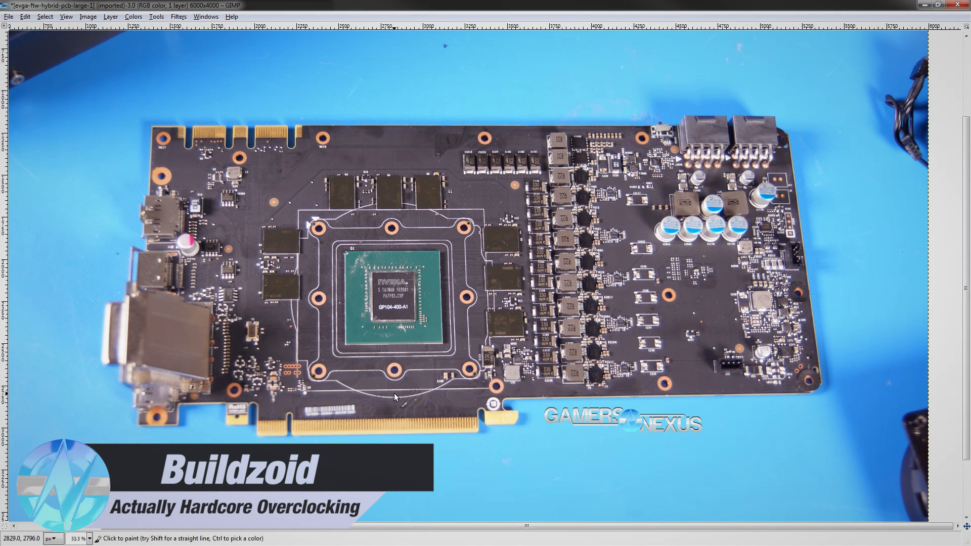
{"action": "mouse_move", "coordinate": [574, 248]}
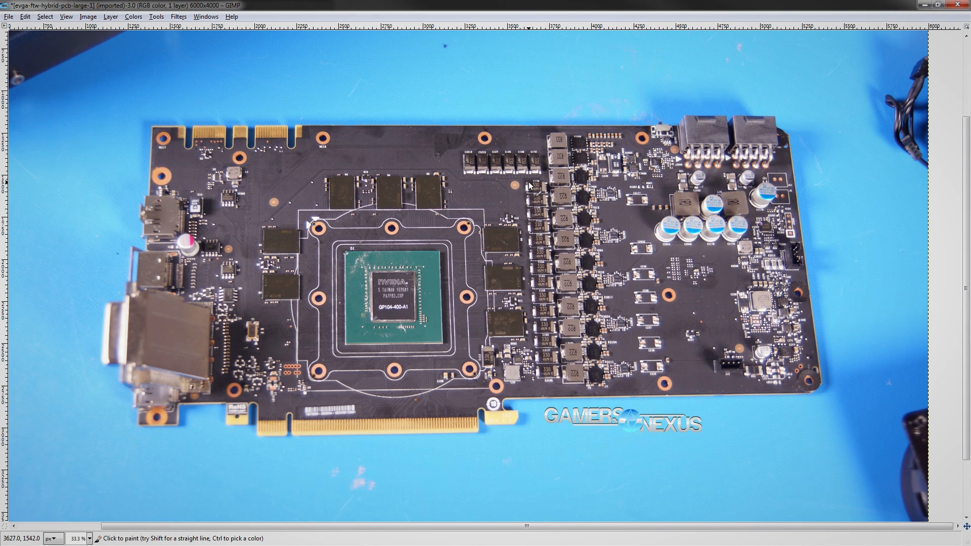
{"action": "mouse_move", "coordinate": [529, 187]}
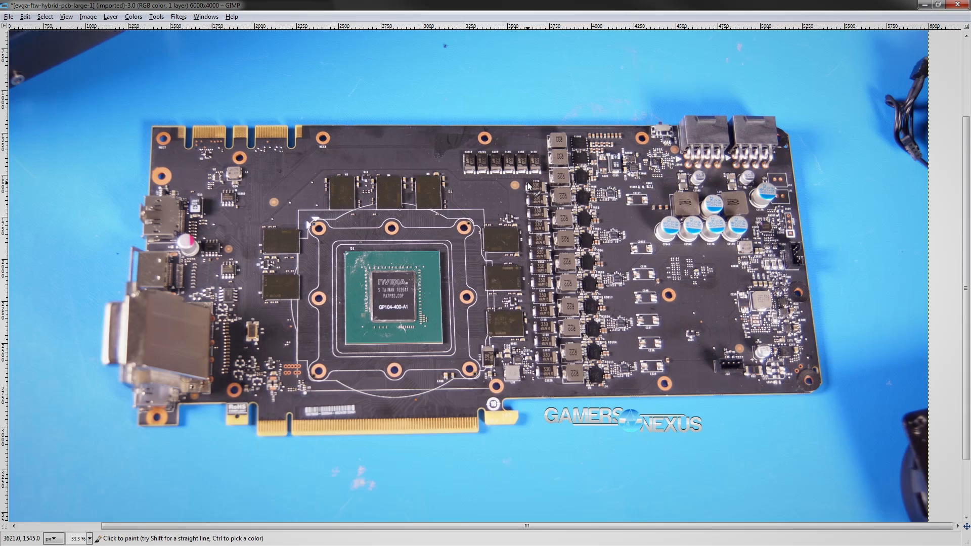
{"action": "mouse_move", "coordinate": [527, 188]}
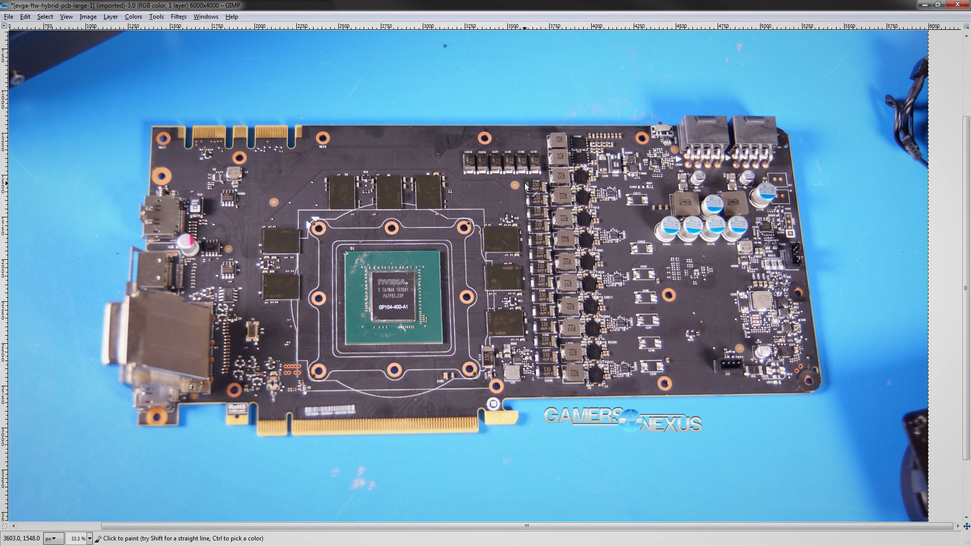
{"action": "mouse_move", "coordinate": [522, 188]}
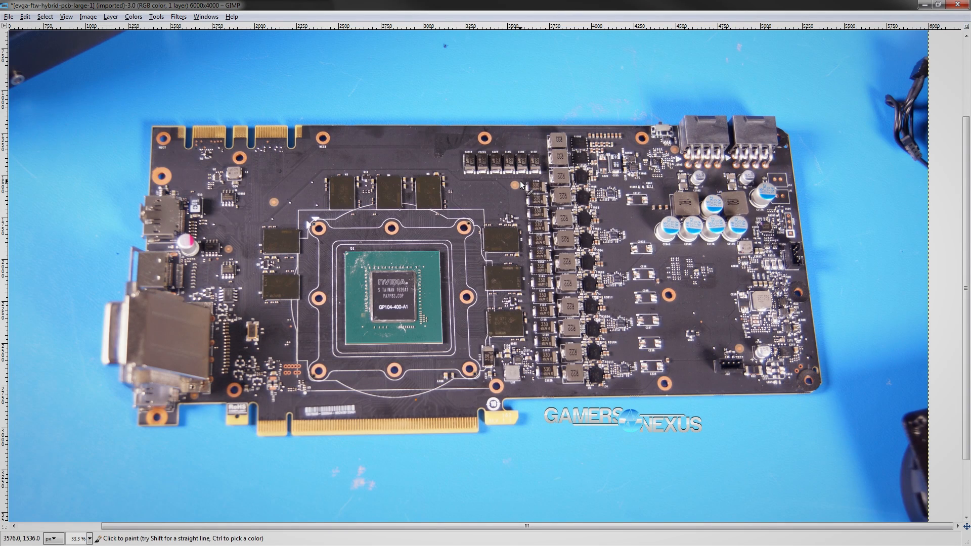
{"action": "mouse_move", "coordinate": [514, 183]}
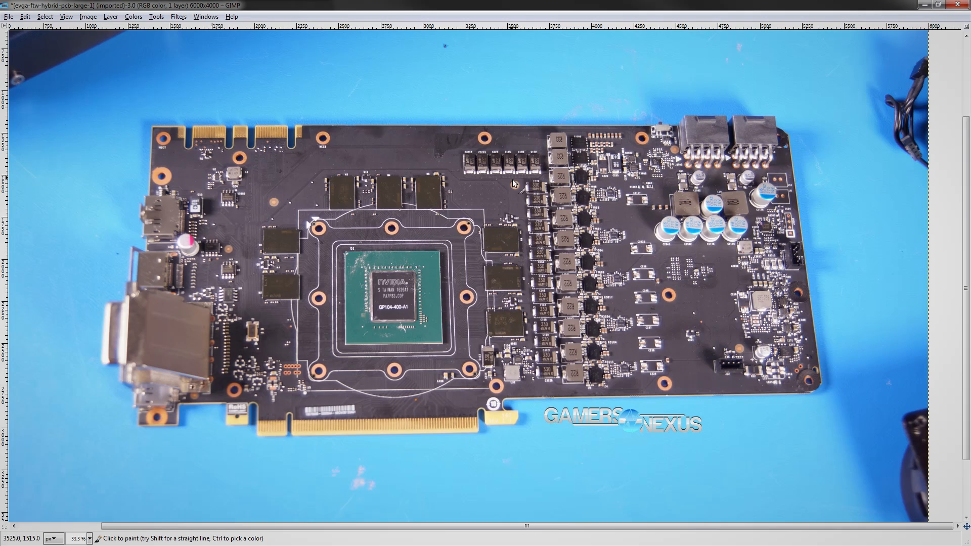
{"action": "mouse_move", "coordinate": [511, 176]}
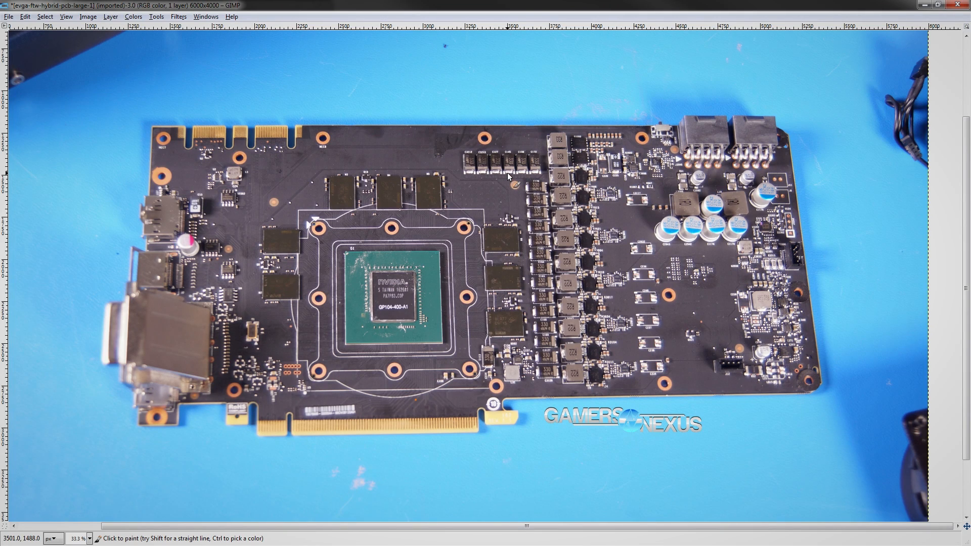
{"action": "mouse_move", "coordinate": [587, 231]}
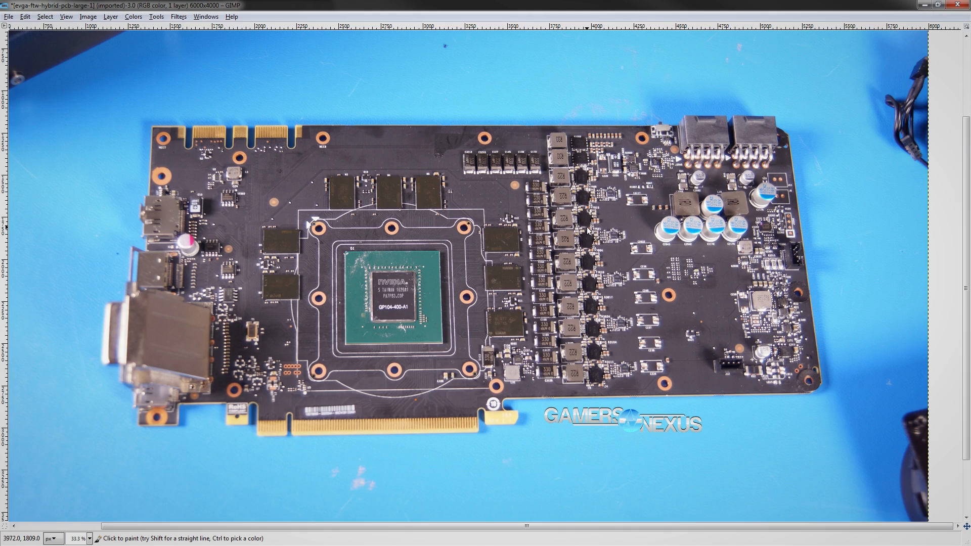
{"action": "mouse_move", "coordinate": [589, 234]}
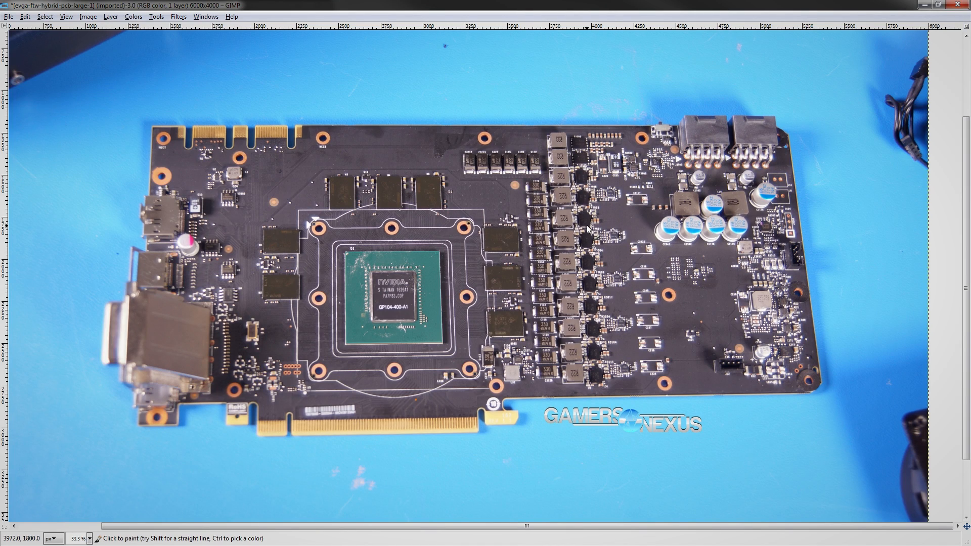
{"action": "mouse_move", "coordinate": [581, 200]}
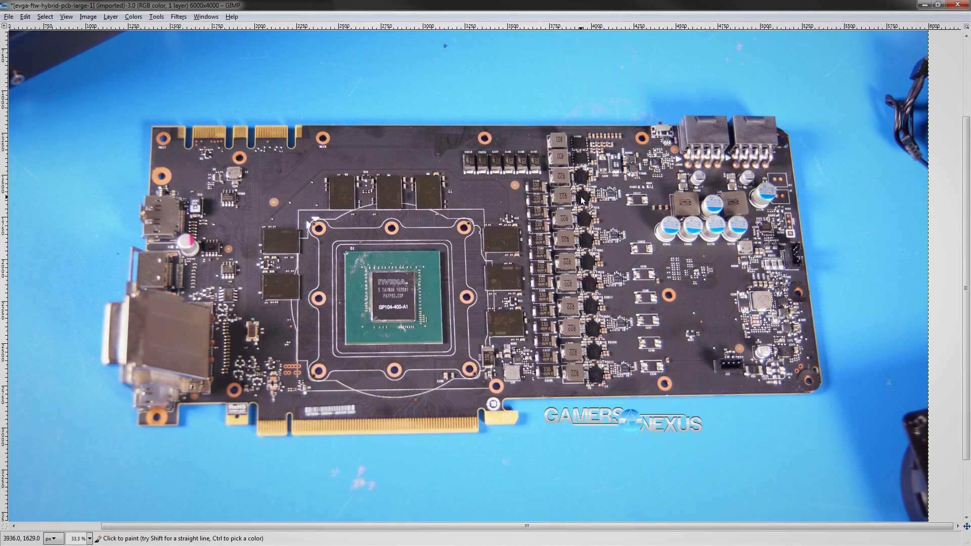
{"action": "mouse_move", "coordinate": [523, 184]}
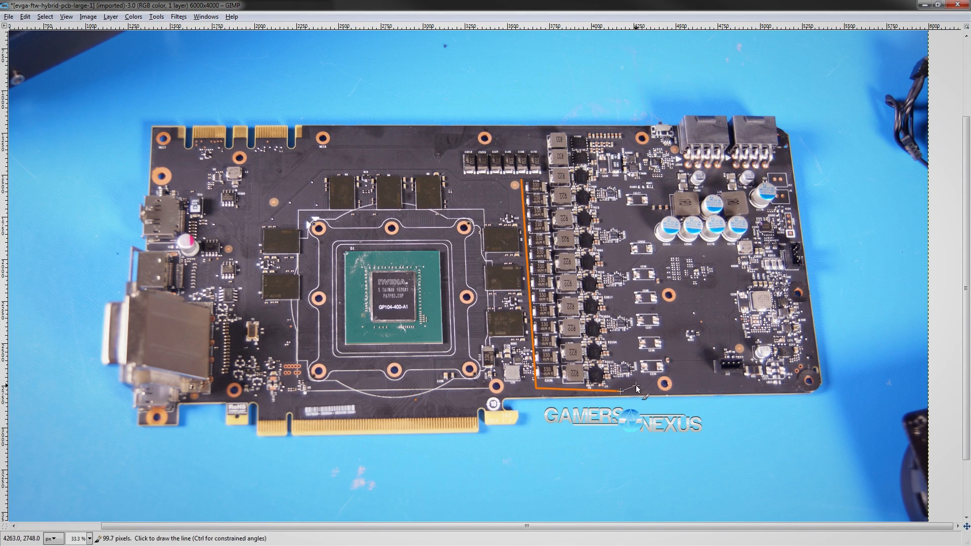
{"action": "mouse_move", "coordinate": [616, 180]}
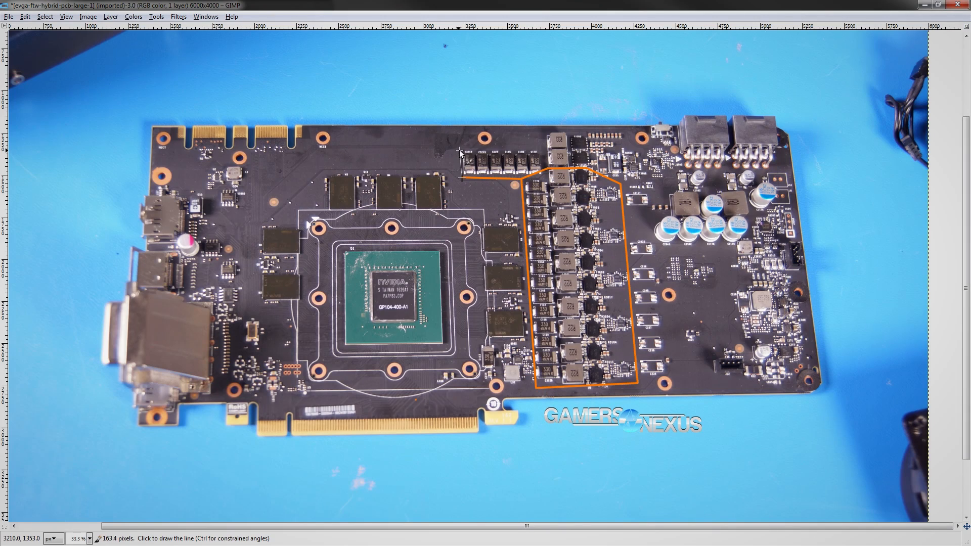
Outline the top VRM group in orange on the PCB photo.
{"action": "left_click", "coordinate": [587, 152]}
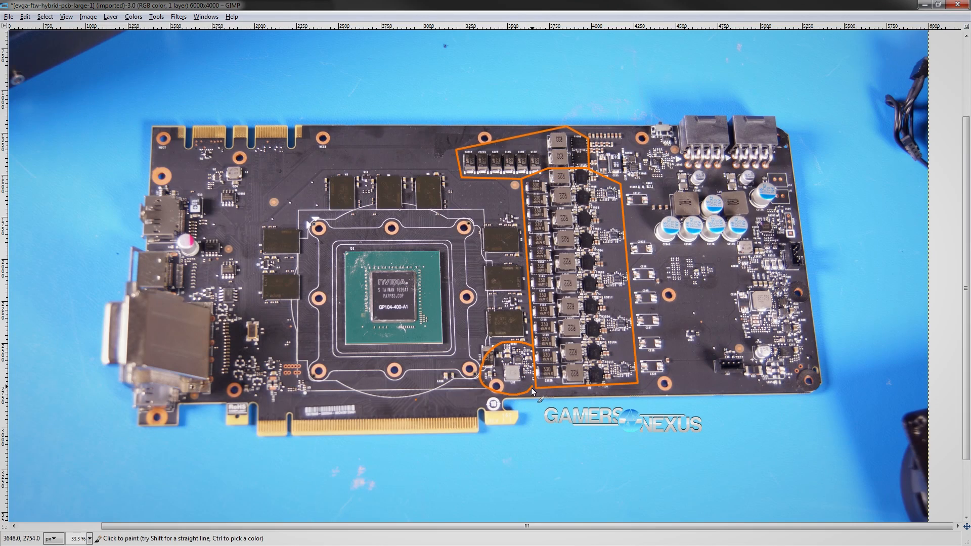
{"action": "mouse_move", "coordinate": [502, 359]}
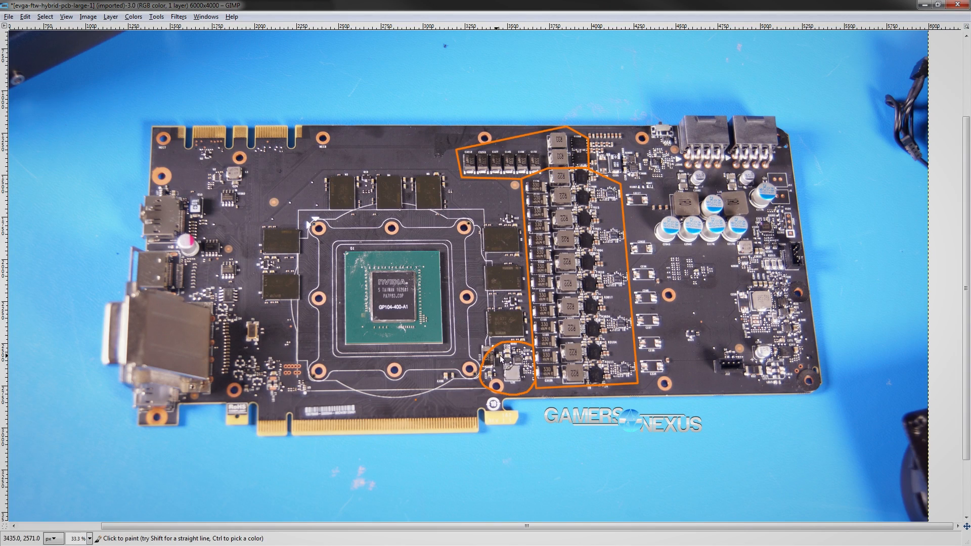
{"action": "mouse_move", "coordinate": [486, 368]}
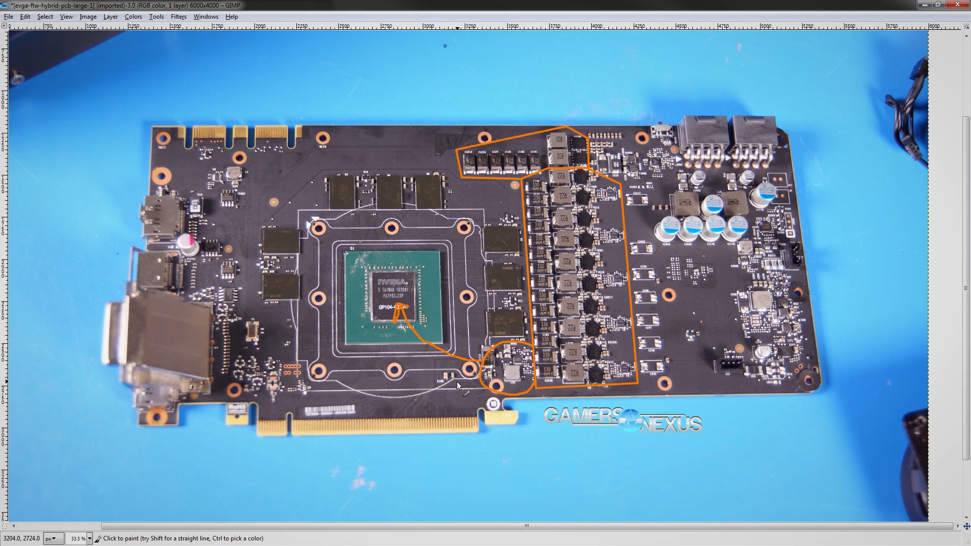
{"action": "mouse_move", "coordinate": [386, 270]}
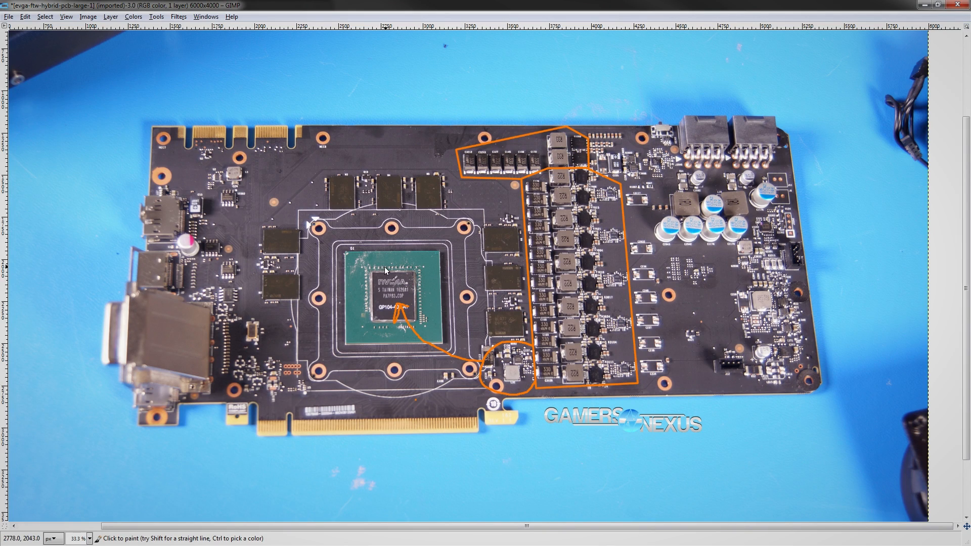
{"action": "mouse_move", "coordinate": [402, 306]}
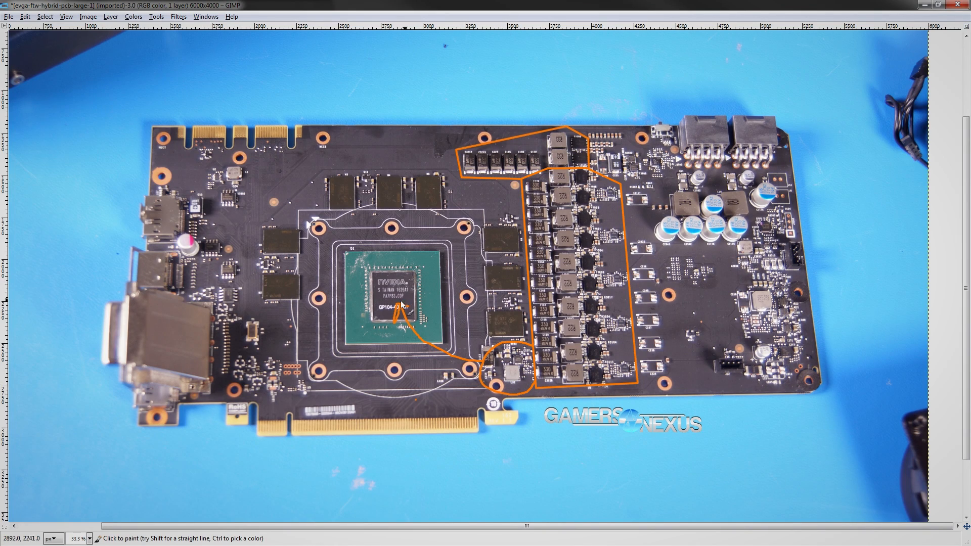
{"action": "mouse_move", "coordinate": [385, 308]}
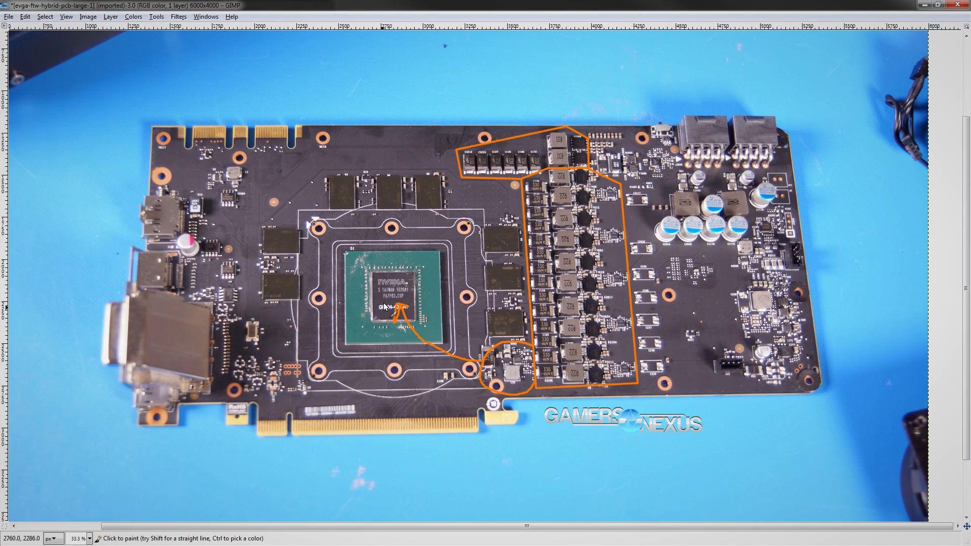
{"action": "mouse_move", "coordinate": [405, 328]}
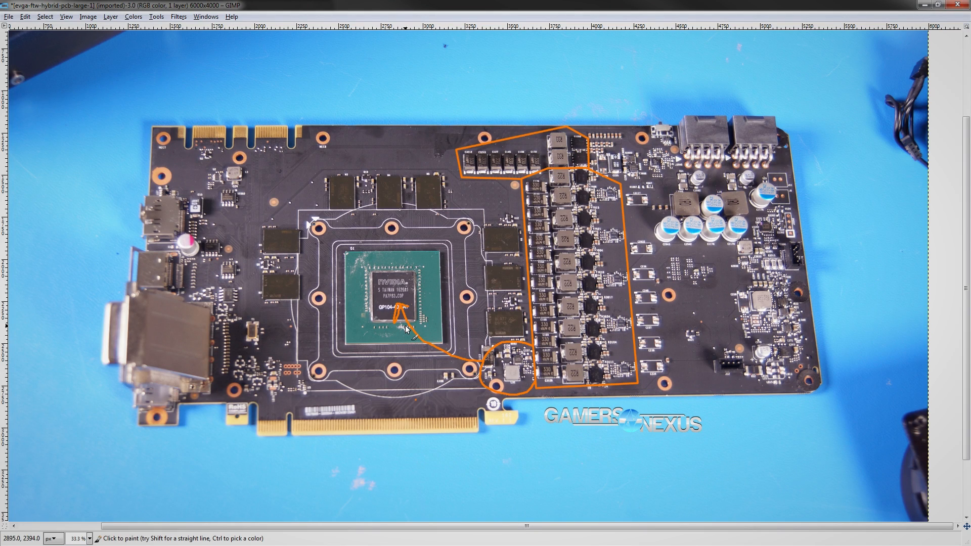
{"action": "mouse_move", "coordinate": [433, 339]}
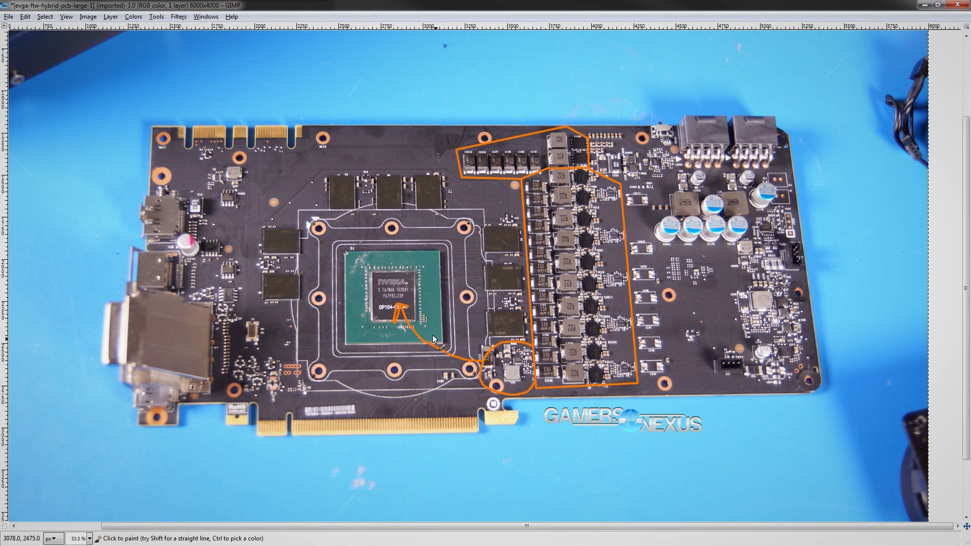
{"action": "mouse_move", "coordinate": [500, 402]}
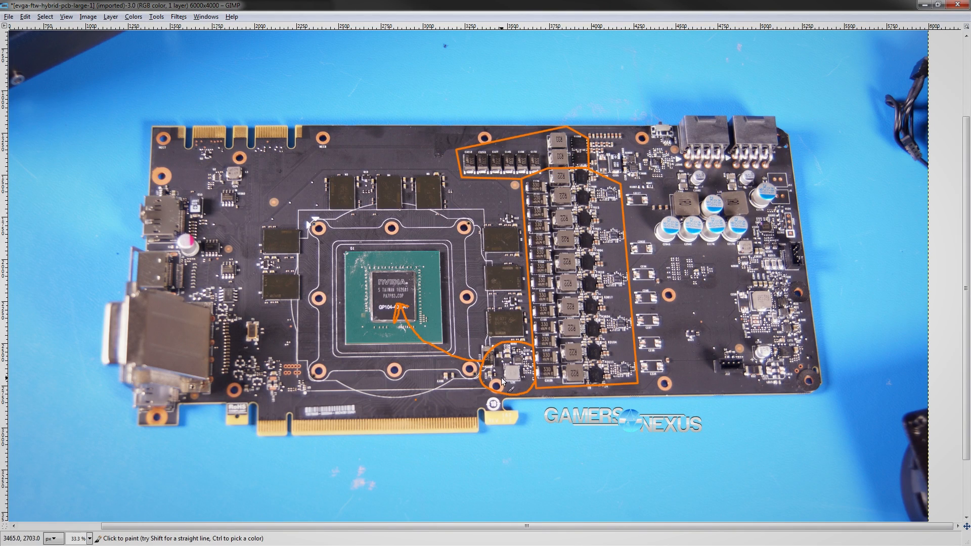
{"action": "mouse_move", "coordinate": [501, 356]}
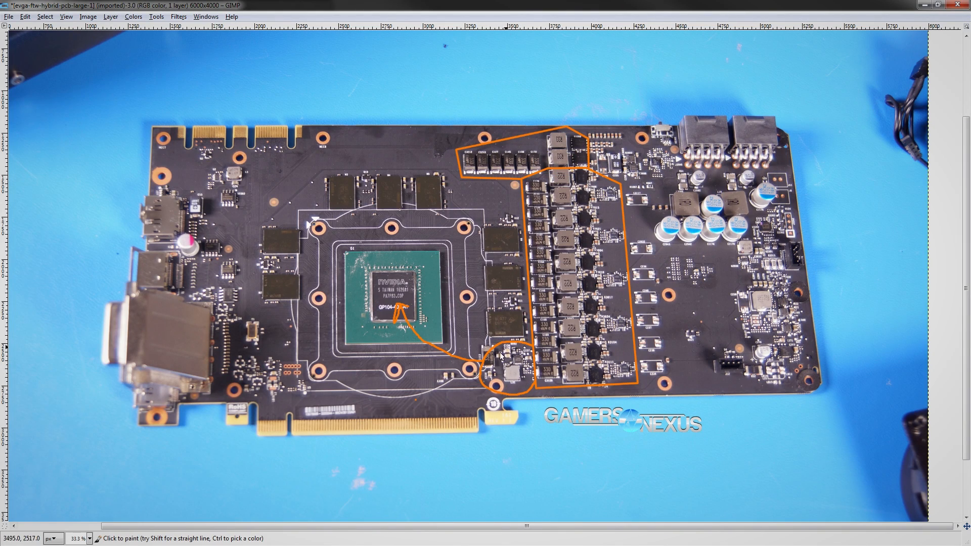
{"action": "mouse_move", "coordinate": [433, 387]}
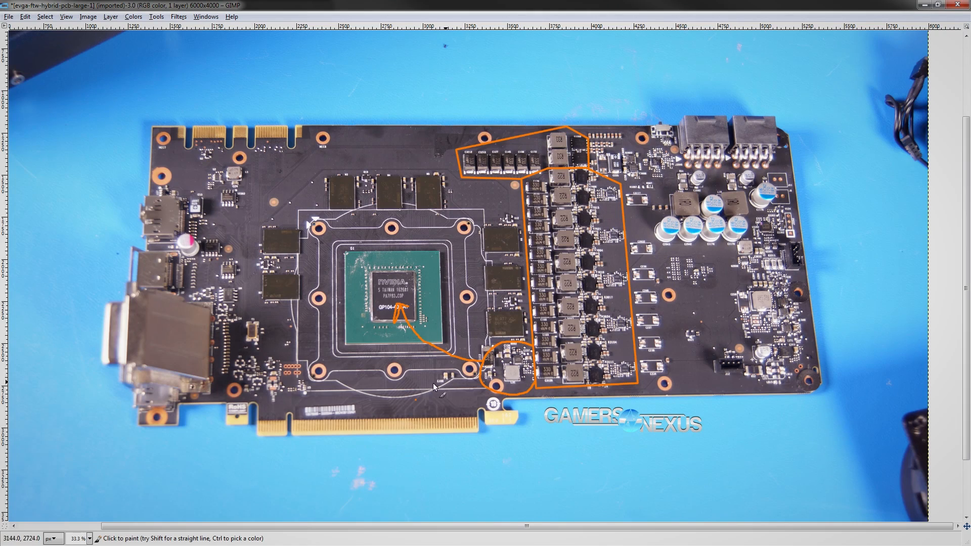
{"action": "mouse_move", "coordinate": [496, 390]}
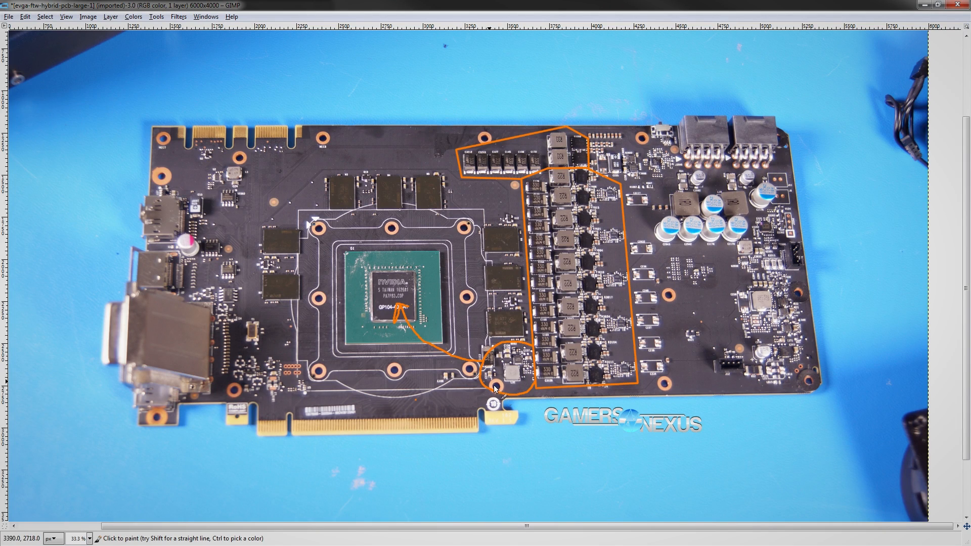
{"action": "mouse_move", "coordinate": [505, 355]}
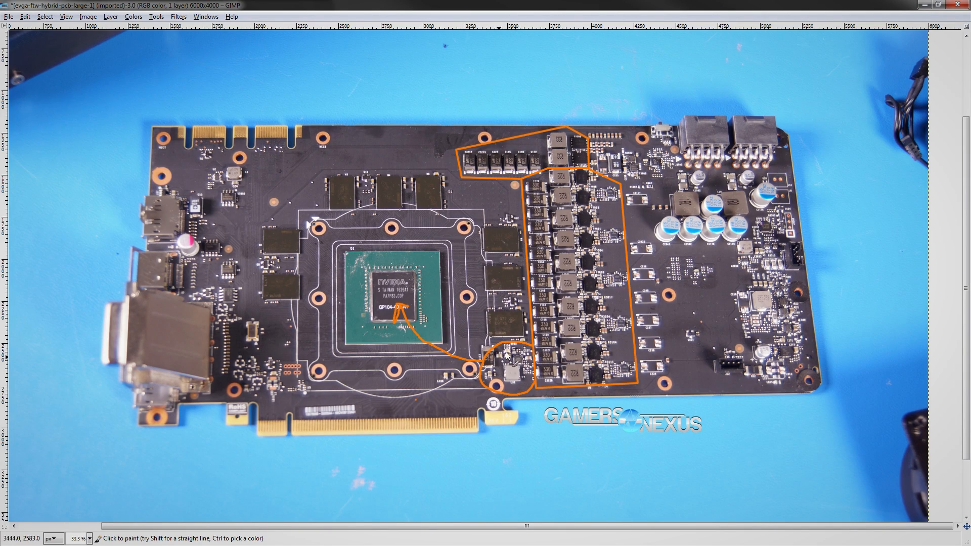
{"action": "mouse_move", "coordinate": [513, 359]}
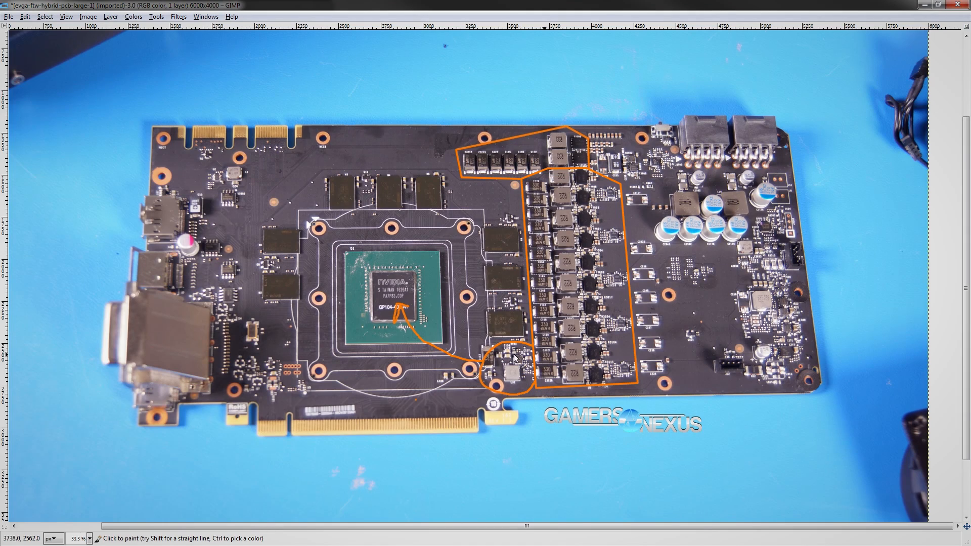
{"action": "mouse_move", "coordinate": [560, 443]}
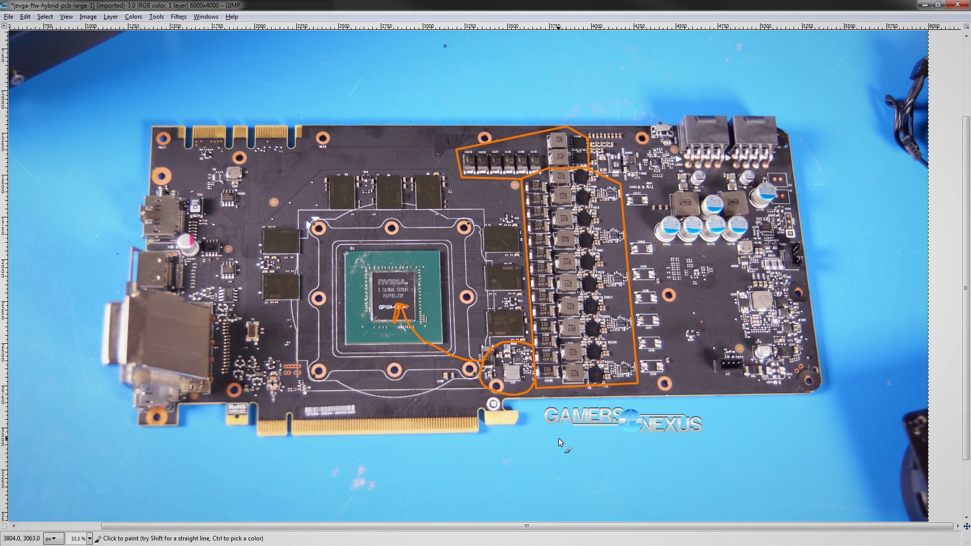
{"action": "mouse_move", "coordinate": [531, 363]}
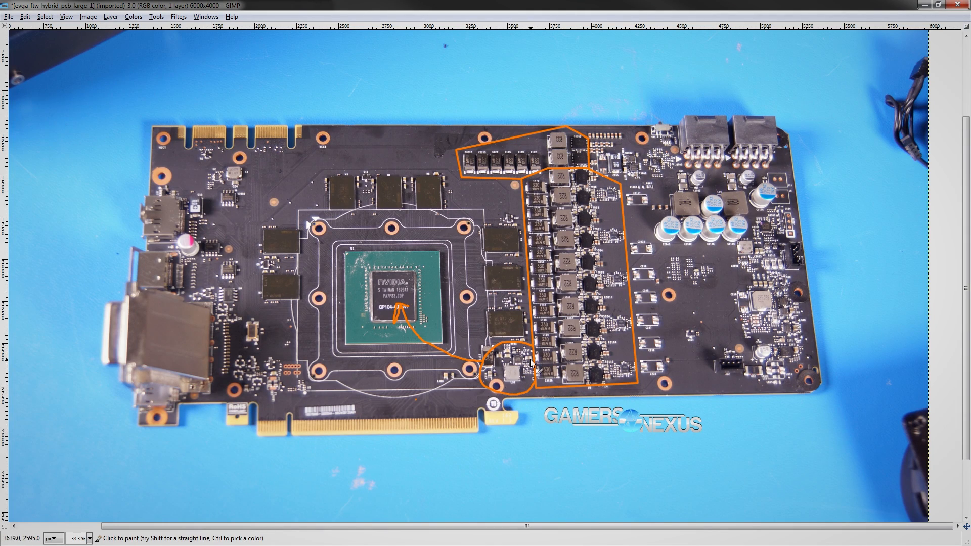
{"action": "mouse_move", "coordinate": [467, 372]}
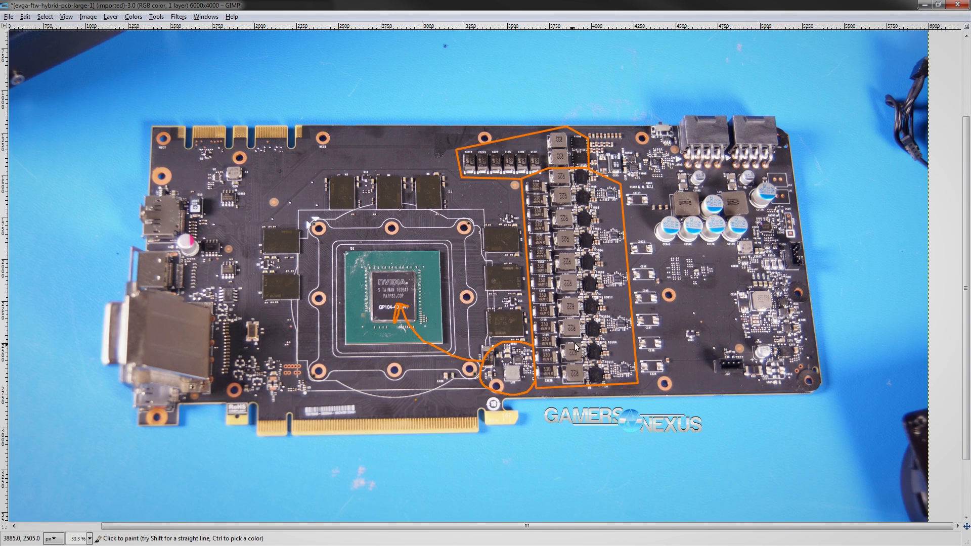
{"action": "mouse_move", "coordinate": [527, 356]}
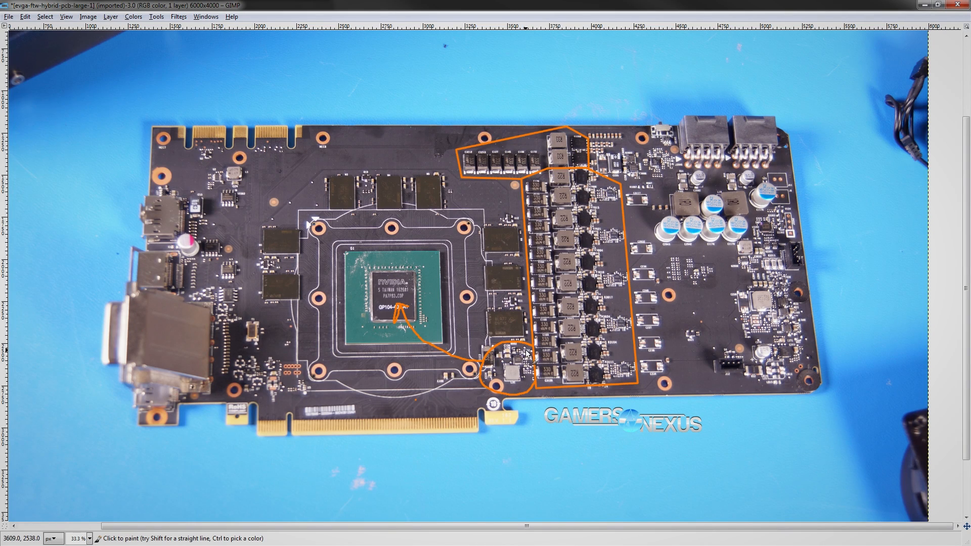
{"action": "mouse_move", "coordinate": [521, 358]}
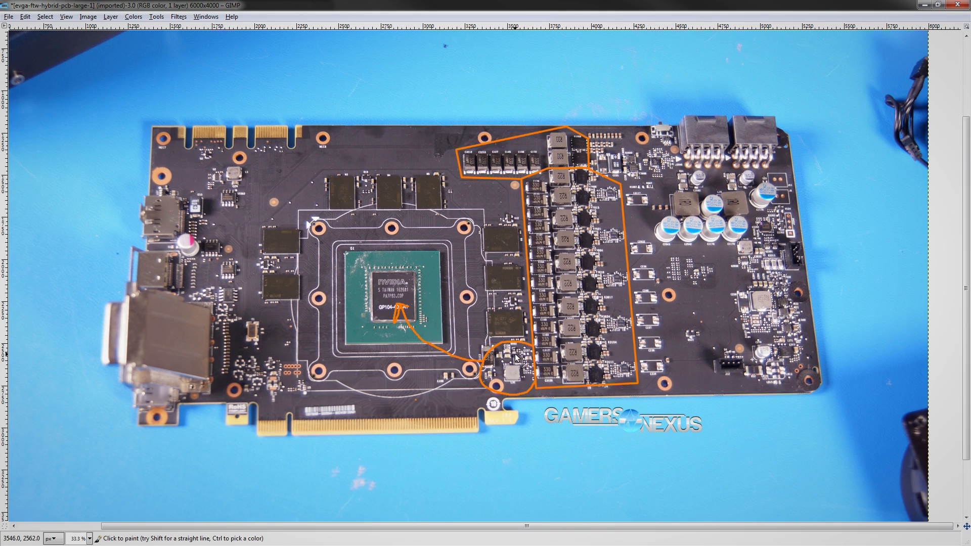
{"action": "mouse_move", "coordinate": [523, 356]}
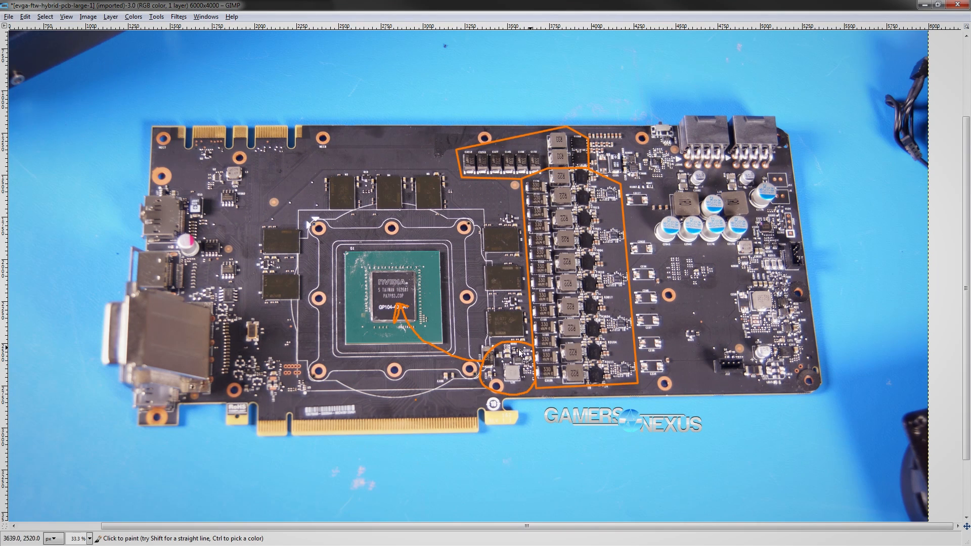
{"action": "mouse_move", "coordinate": [510, 370]}
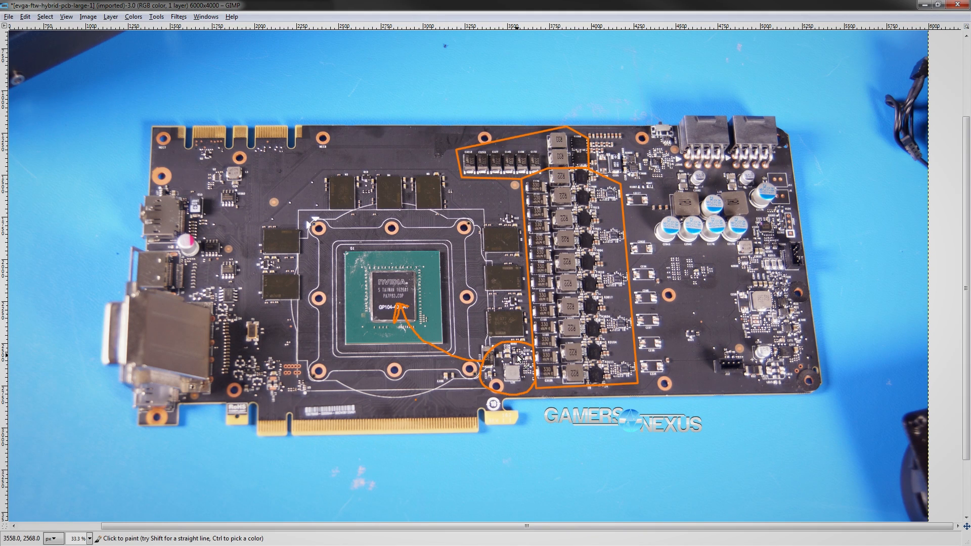
{"action": "mouse_move", "coordinate": [521, 362]}
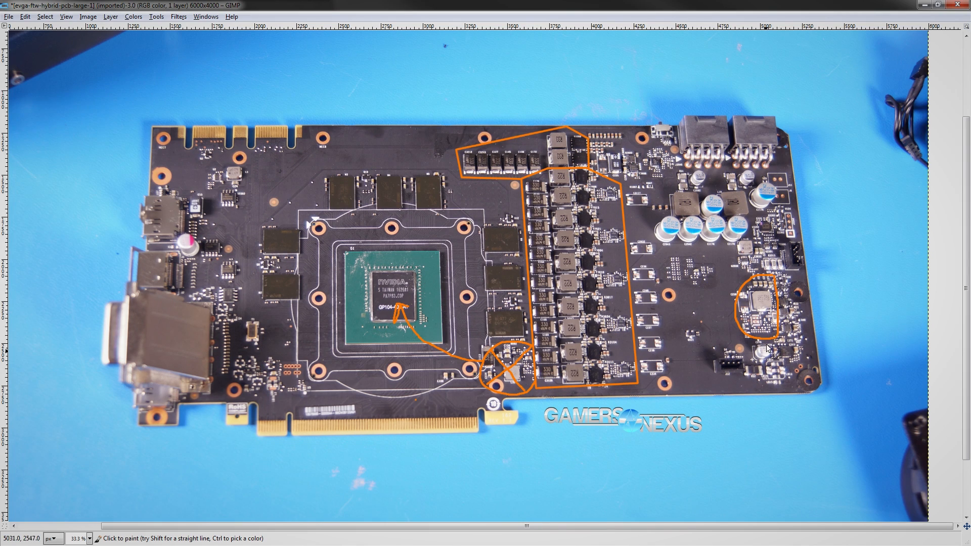
{"action": "mouse_move", "coordinate": [746, 337]}
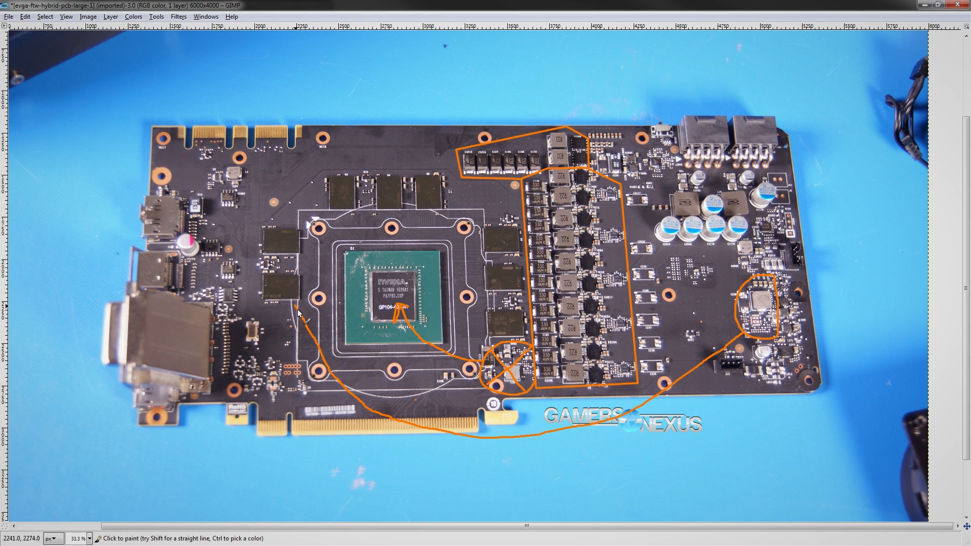
{"action": "mouse_move", "coordinate": [706, 399]}
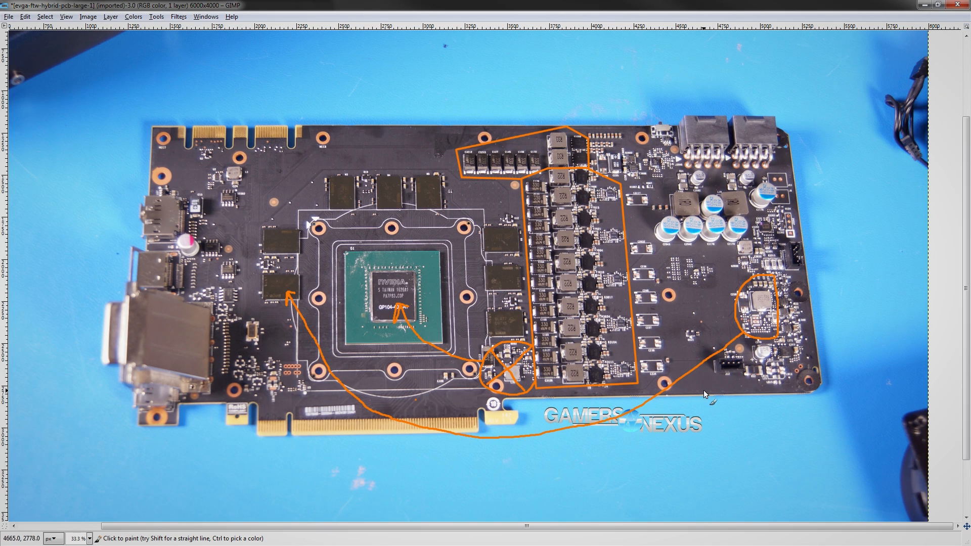
{"action": "mouse_move", "coordinate": [499, 356]}
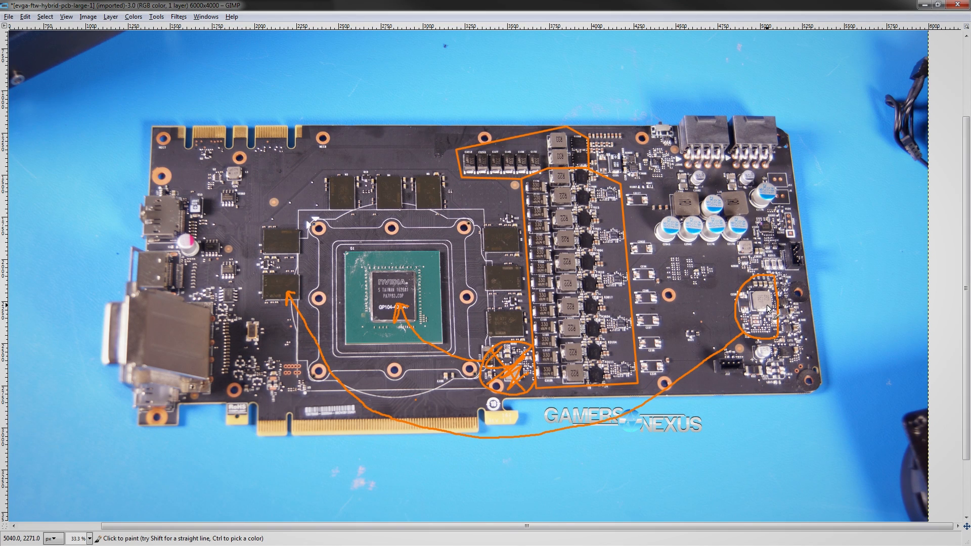
{"action": "mouse_move", "coordinate": [748, 309]}
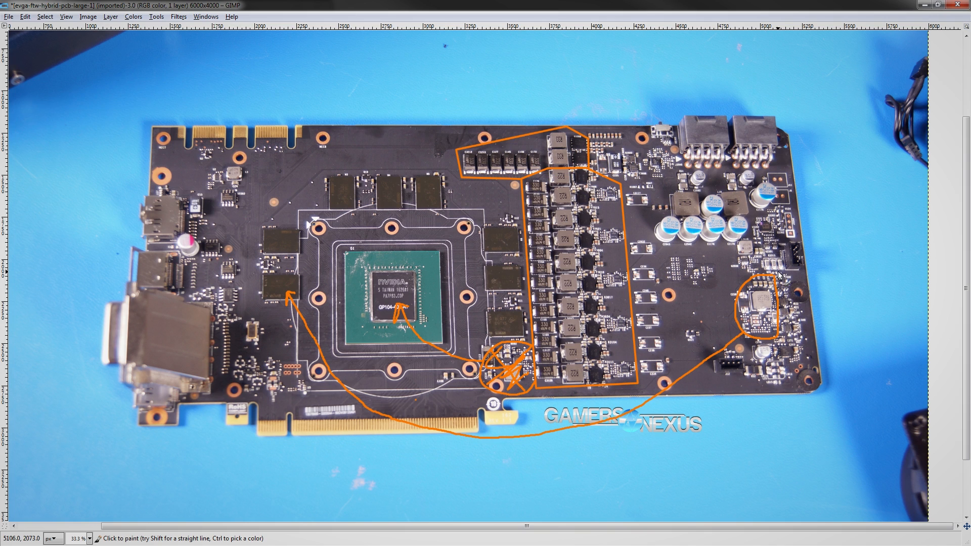
{"action": "mouse_move", "coordinate": [761, 321]}
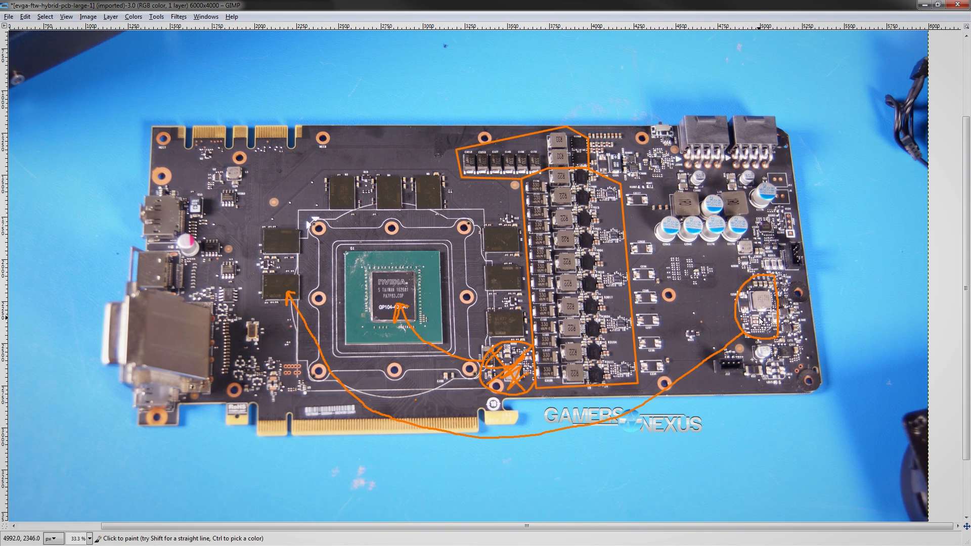
{"action": "mouse_move", "coordinate": [311, 242]}
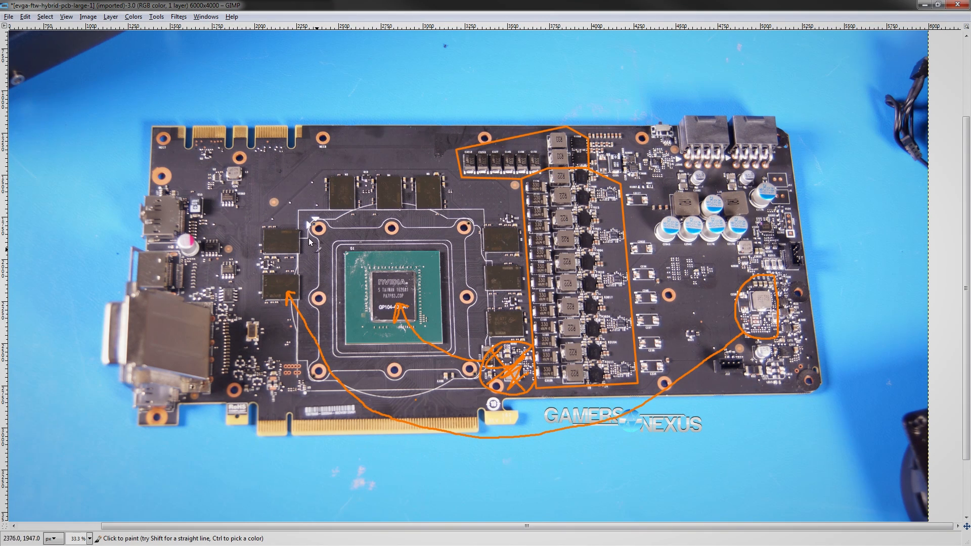
{"action": "mouse_move", "coordinate": [288, 254]}
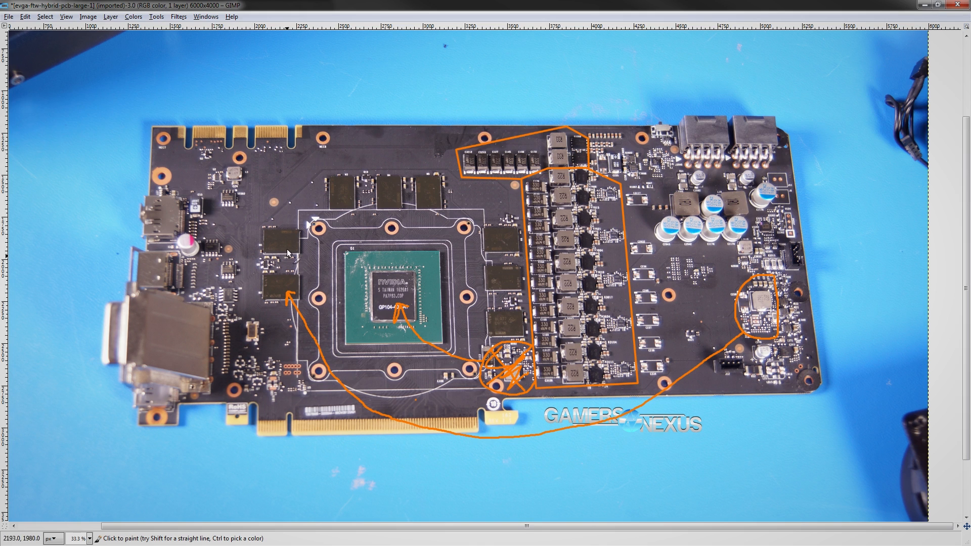
{"action": "mouse_move", "coordinate": [659, 336]}
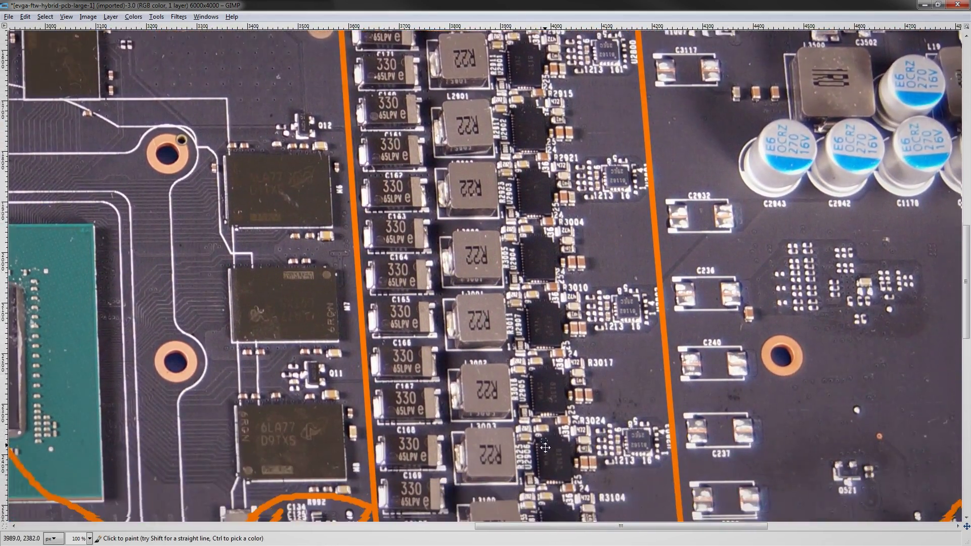
Scroll along the VRM column while tick-marking each inductor and MOSFET phase.
{"action": "scroll", "scroll_direction": "down", "scroll_amount": 3}
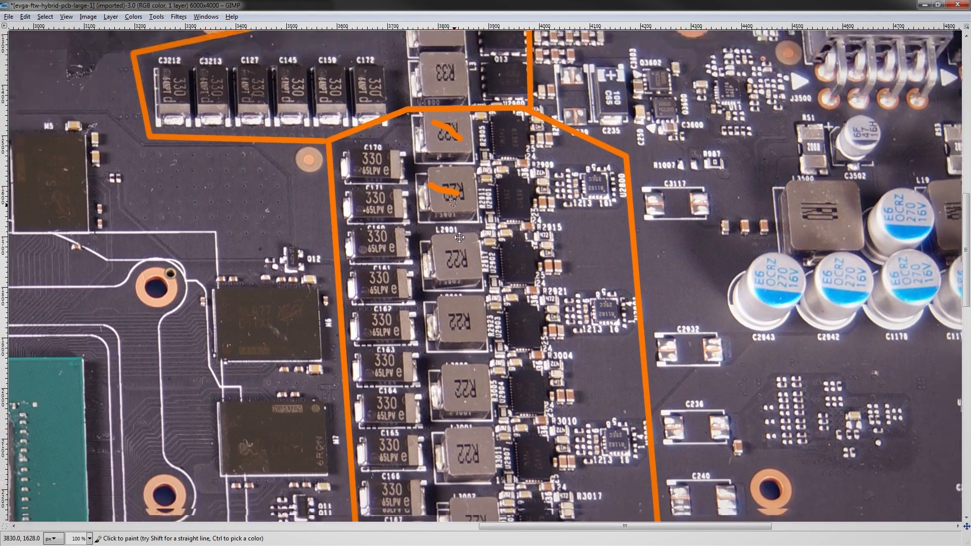
{"action": "scroll", "scroll_direction": "down", "scroll_amount": 3}
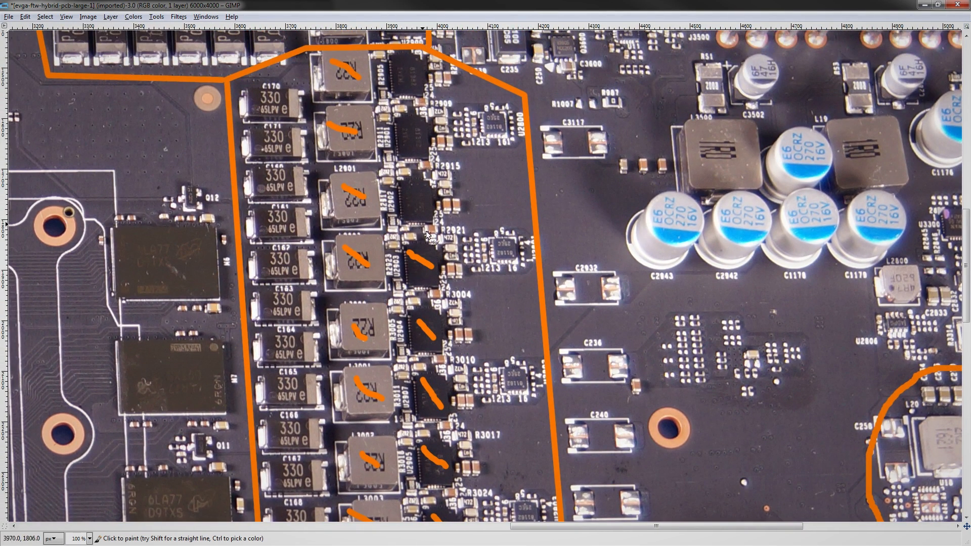
{"action": "scroll", "scroll_direction": "down", "scroll_amount": 3}
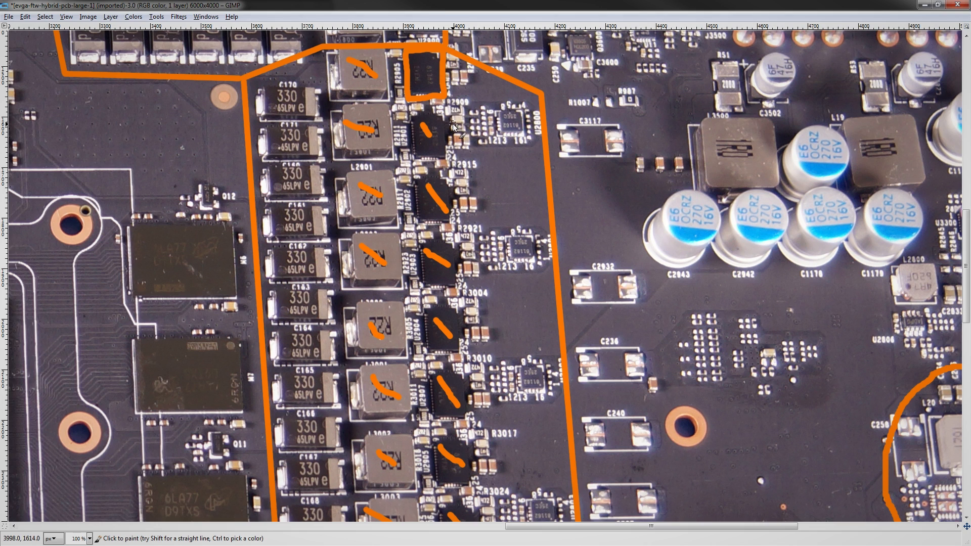
{"action": "mouse_move", "coordinate": [454, 122]}
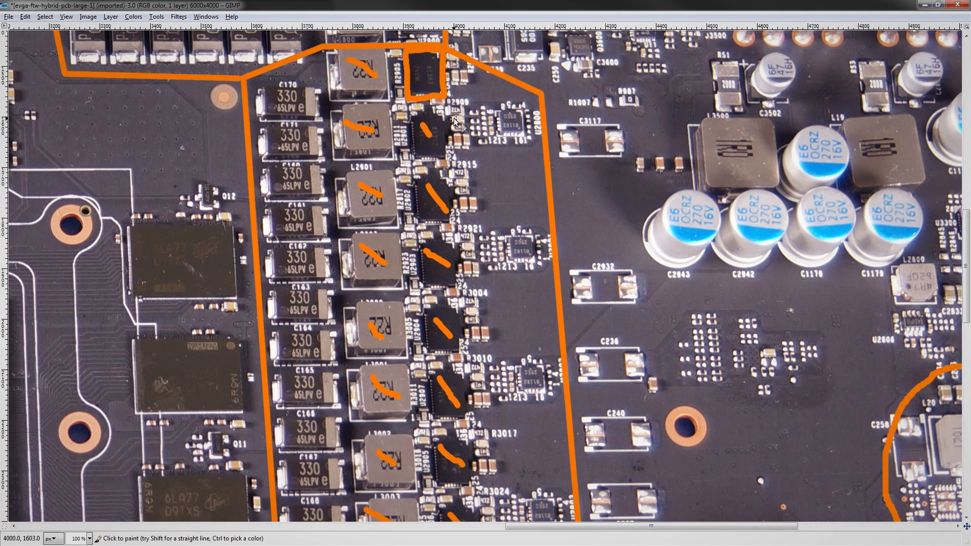
{"action": "mouse_move", "coordinate": [418, 110]}
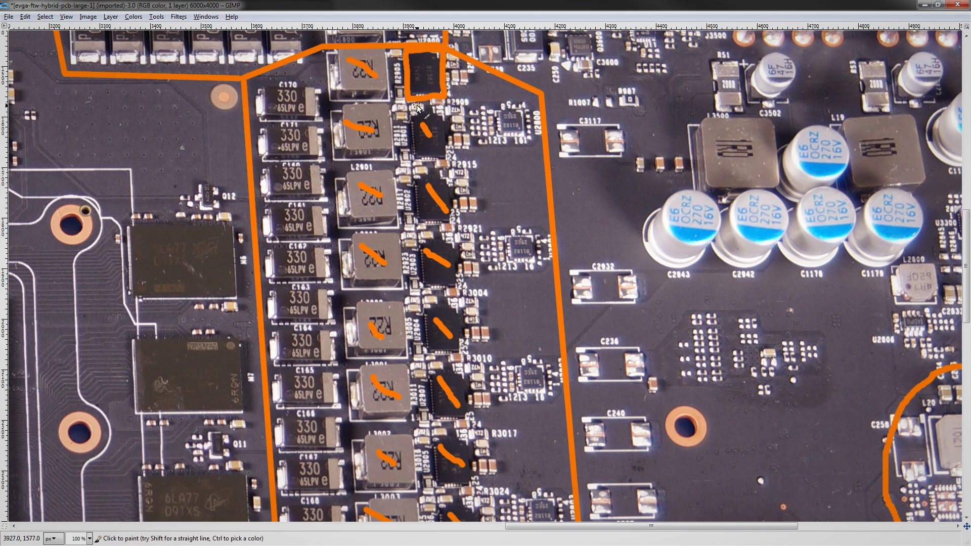
{"action": "mouse_move", "coordinate": [442, 73]}
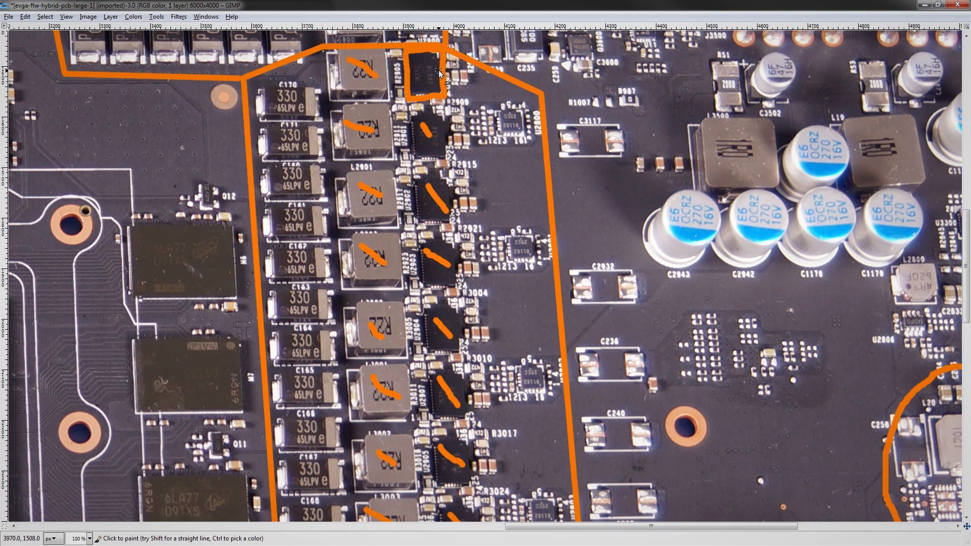
{"action": "mouse_move", "coordinate": [441, 77]}
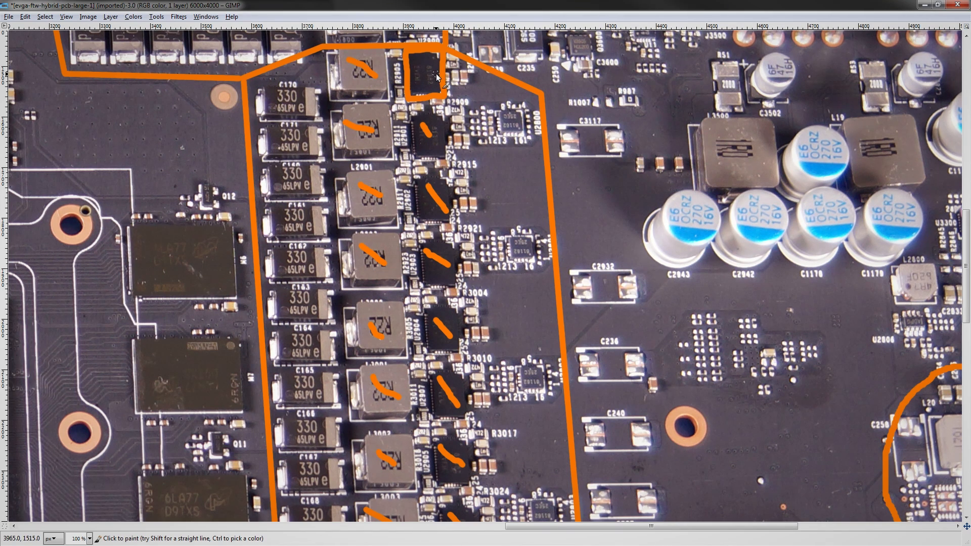
{"action": "mouse_move", "coordinate": [427, 117]}
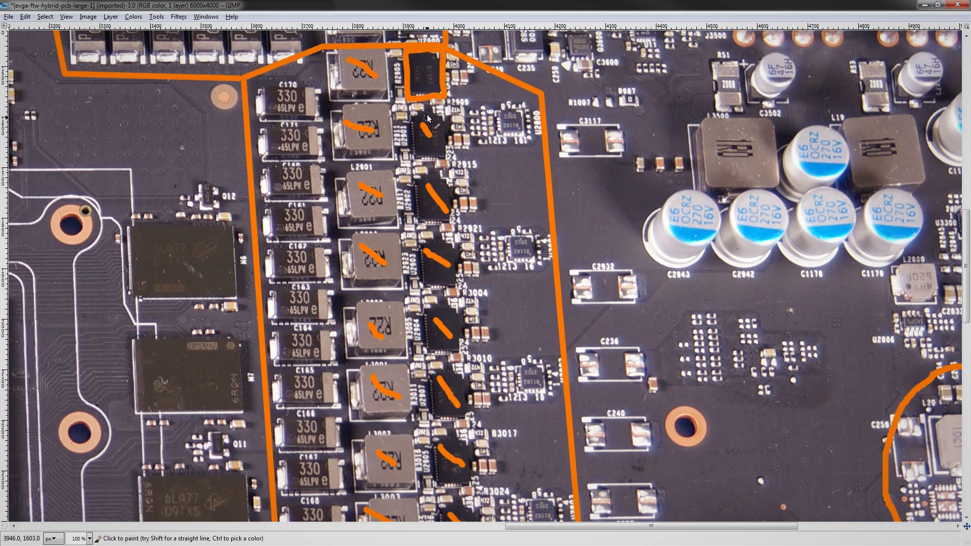
{"action": "mouse_move", "coordinate": [425, 81]}
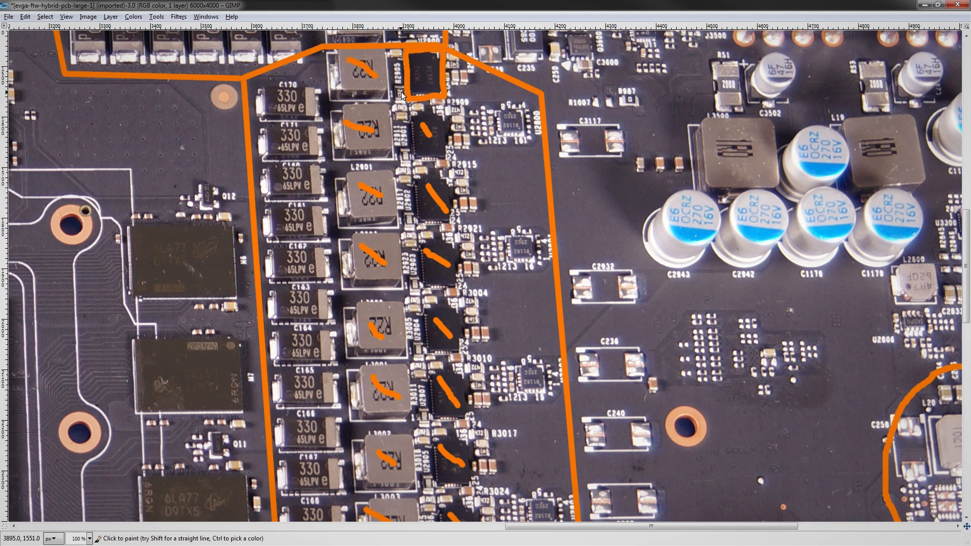
{"action": "scroll", "scroll_direction": "down", "scroll_amount": 3}
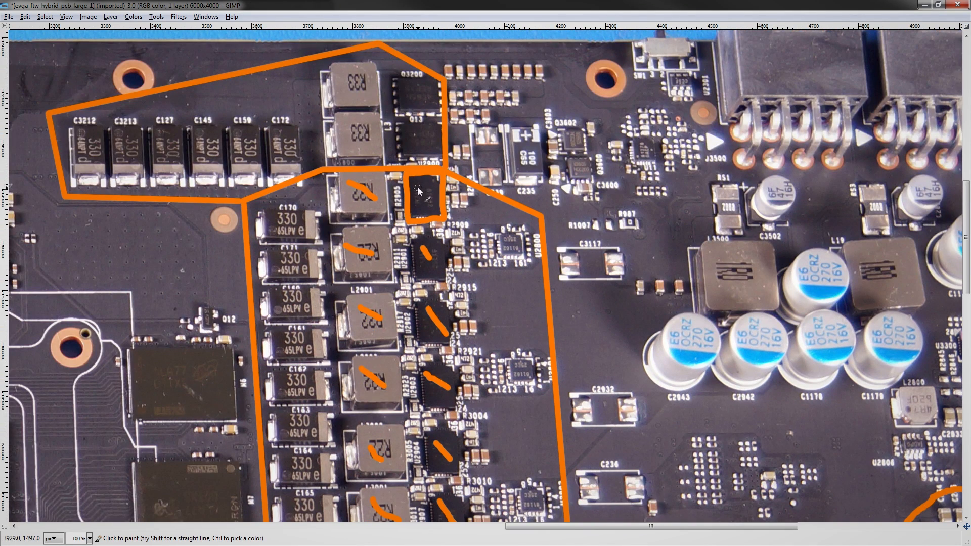
{"action": "scroll", "scroll_direction": "down", "scroll_amount": 3}
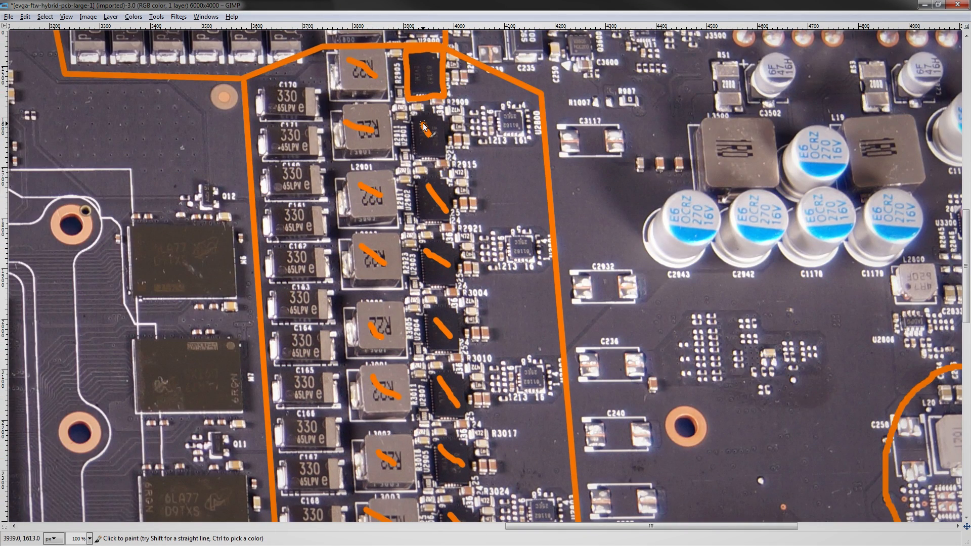
{"action": "mouse_move", "coordinate": [436, 88]}
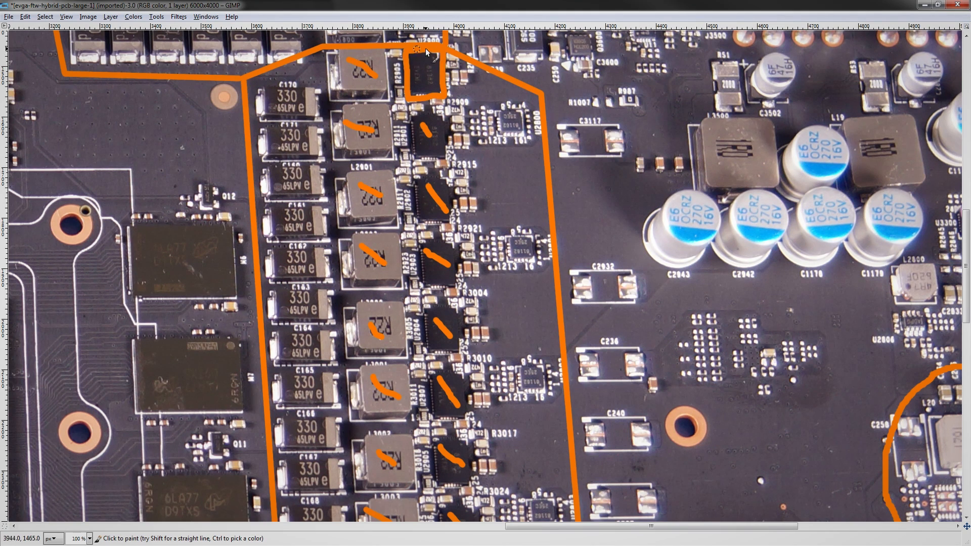
{"action": "mouse_move", "coordinate": [428, 130]}
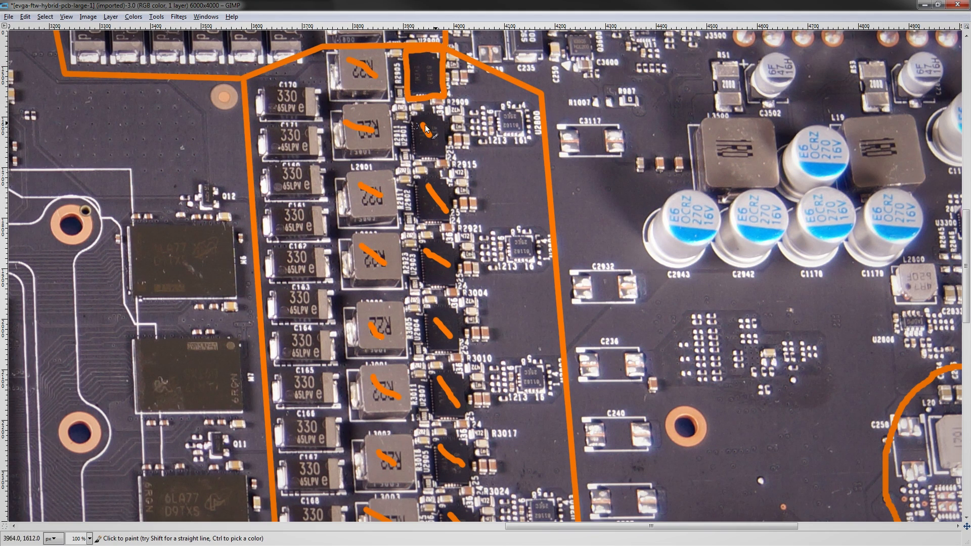
{"action": "scroll", "scroll_direction": "down", "scroll_amount": 3}
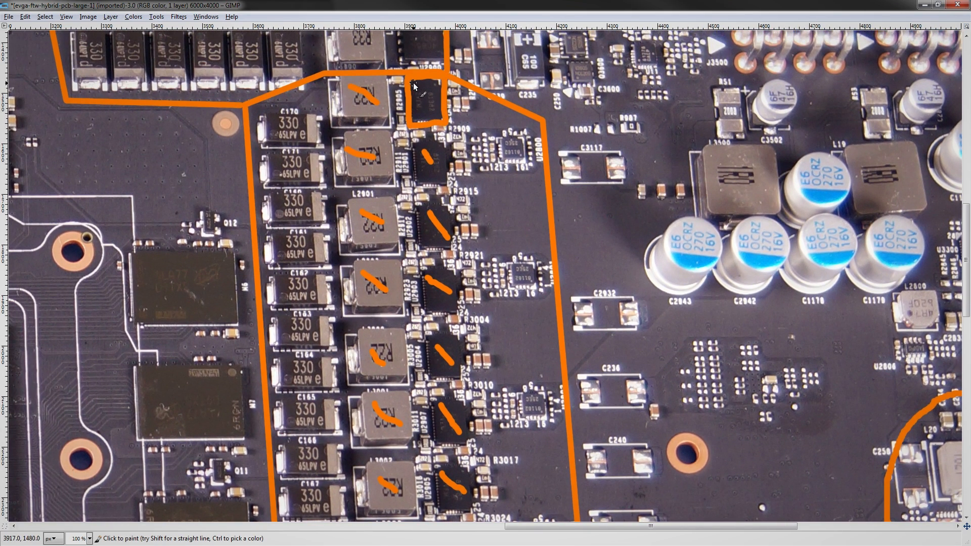
{"action": "mouse_move", "coordinate": [403, 132]}
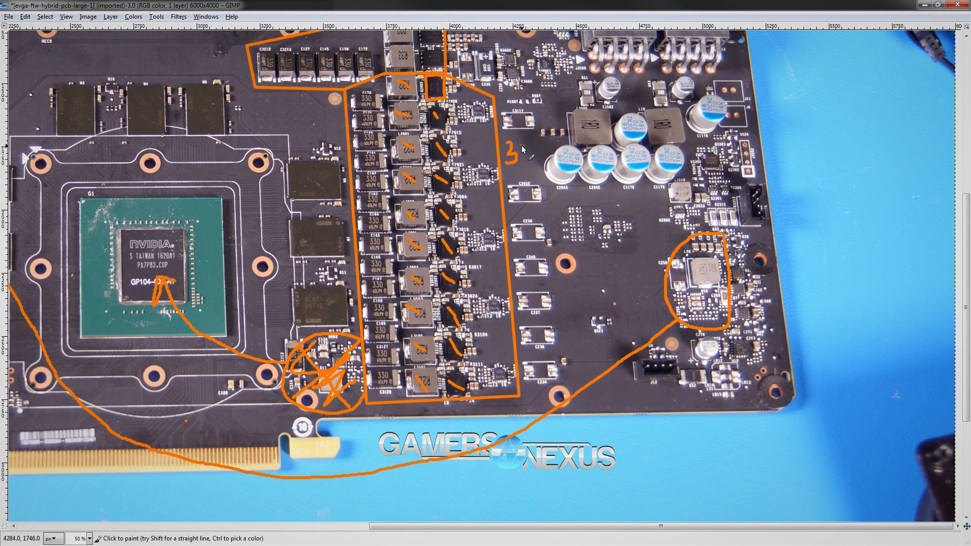
Write 350A beside the VRM column and a circled 160A on the GPU core.
{"action": "left_click", "coordinate": [539, 155]}
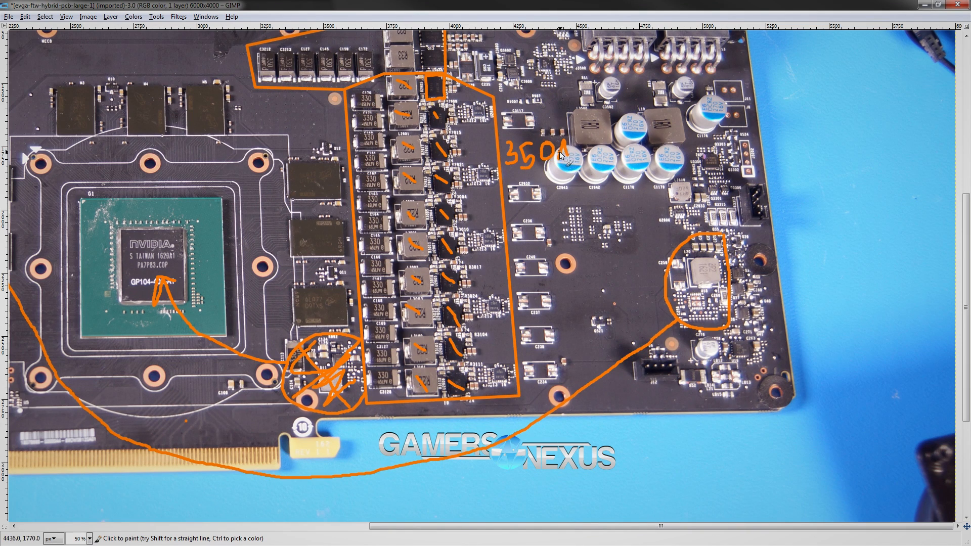
{"action": "mouse_move", "coordinate": [143, 186]}
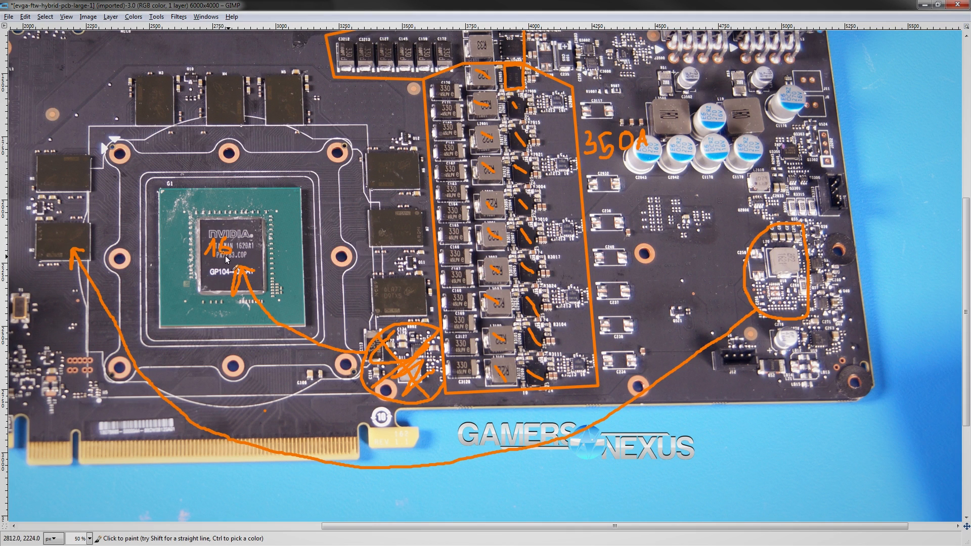
{"action": "left_click", "coordinate": [247, 241]}
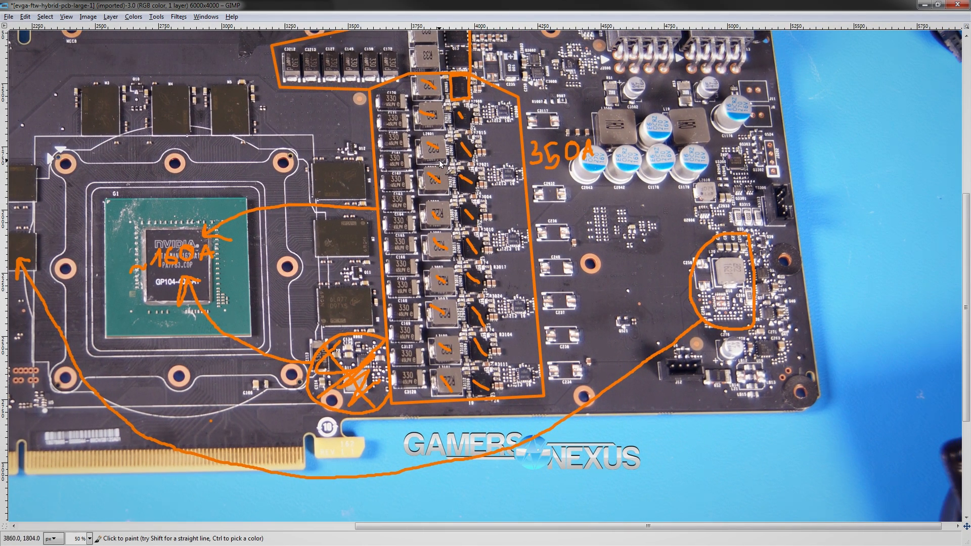
{"action": "mouse_move", "coordinate": [449, 155]}
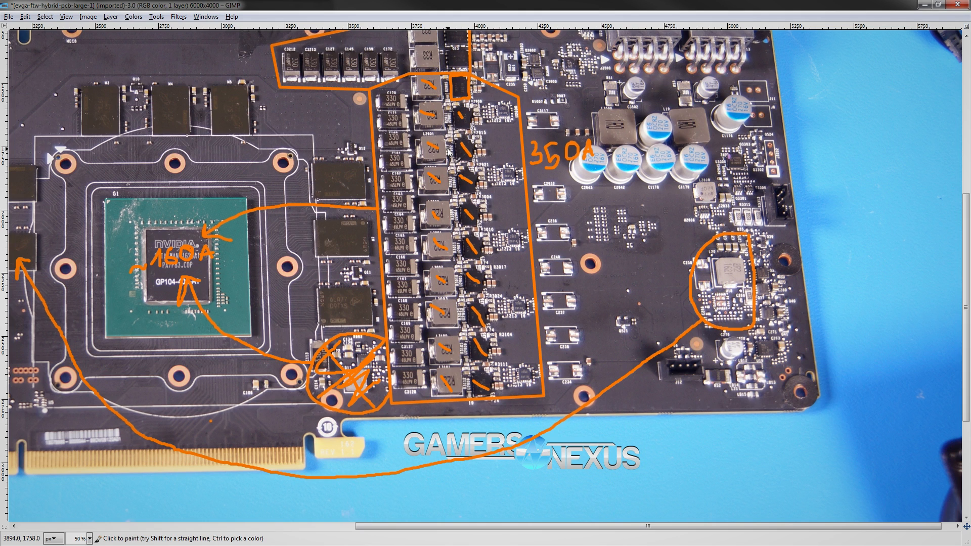
{"action": "mouse_move", "coordinate": [383, 193]}
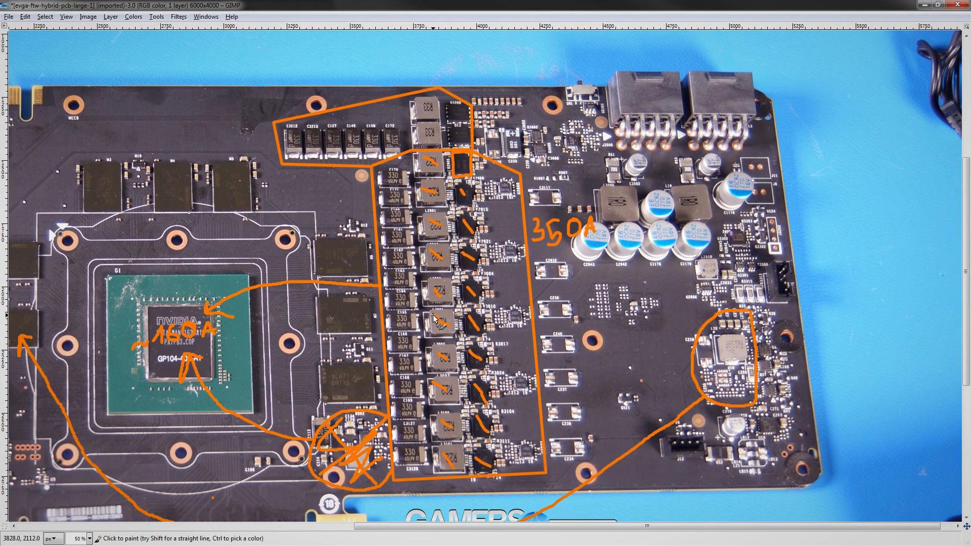
{"action": "mouse_move", "coordinate": [439, 299]}
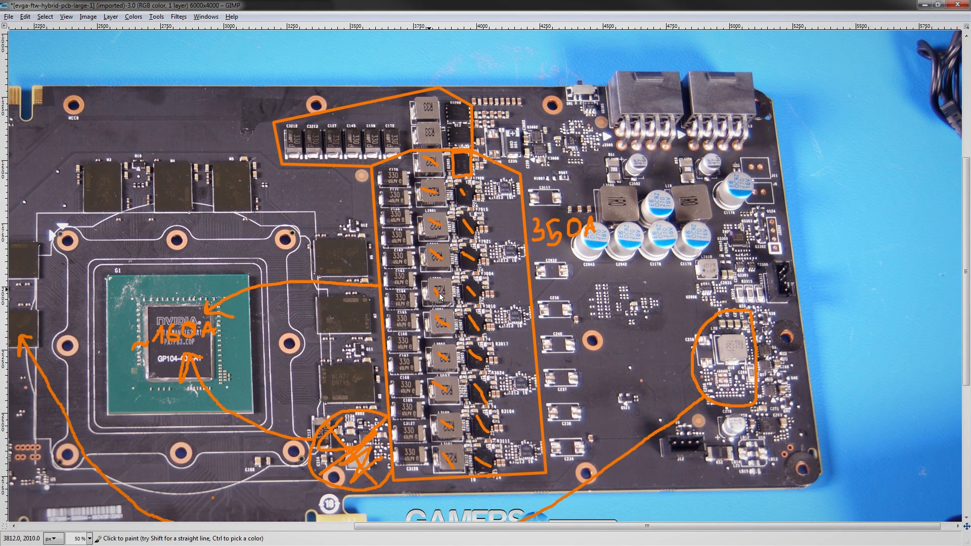
{"action": "scroll", "scroll_direction": "down", "scroll_amount": 3}
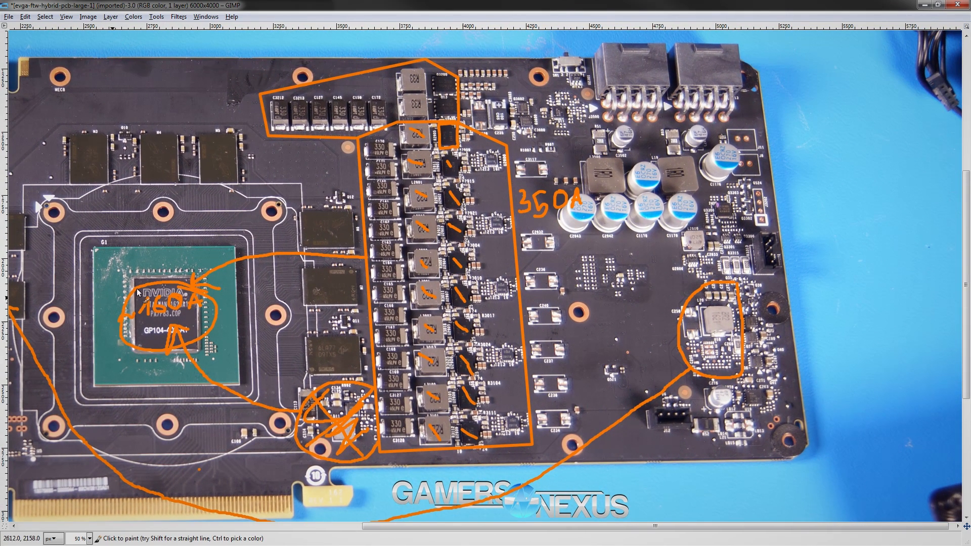
{"action": "mouse_move", "coordinate": [182, 364]}
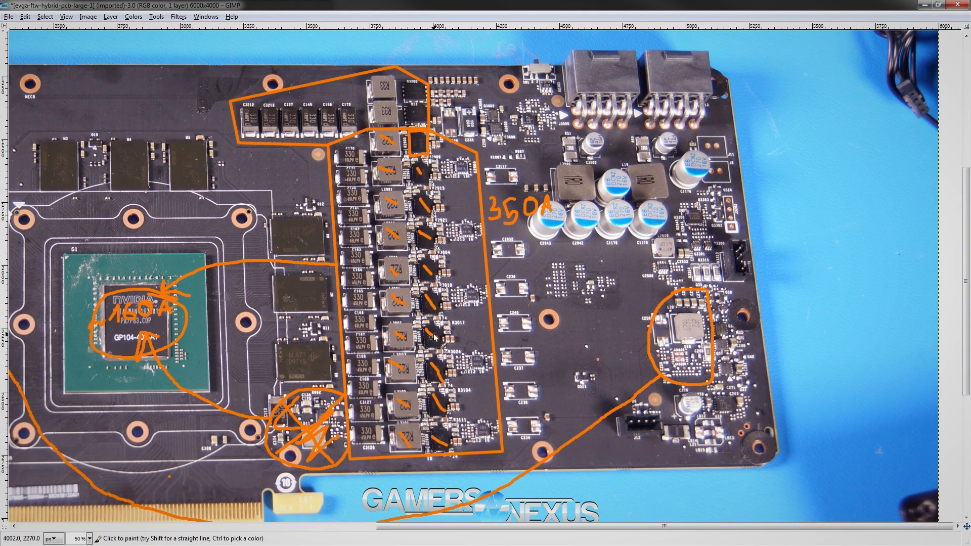
{"action": "mouse_move", "coordinate": [409, 273]}
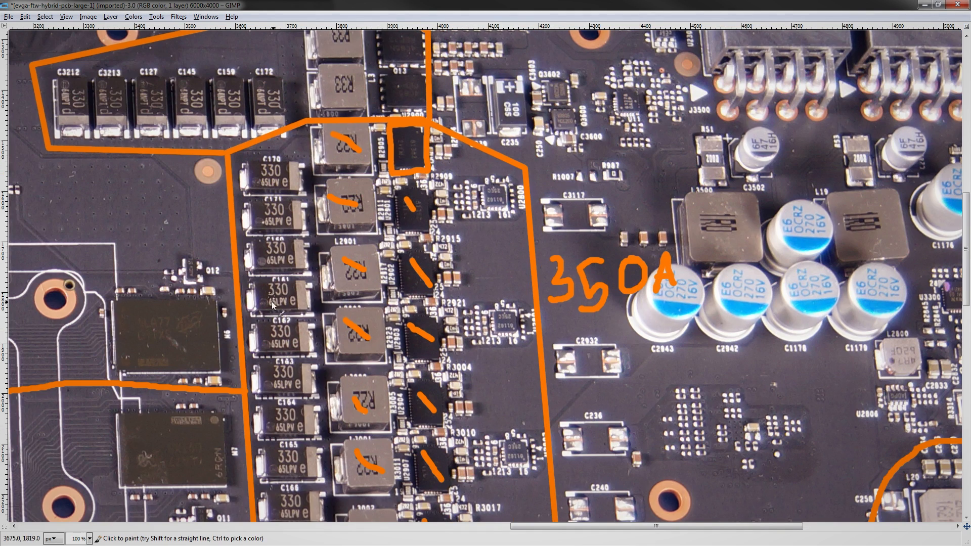
{"action": "mouse_move", "coordinate": [344, 183]}
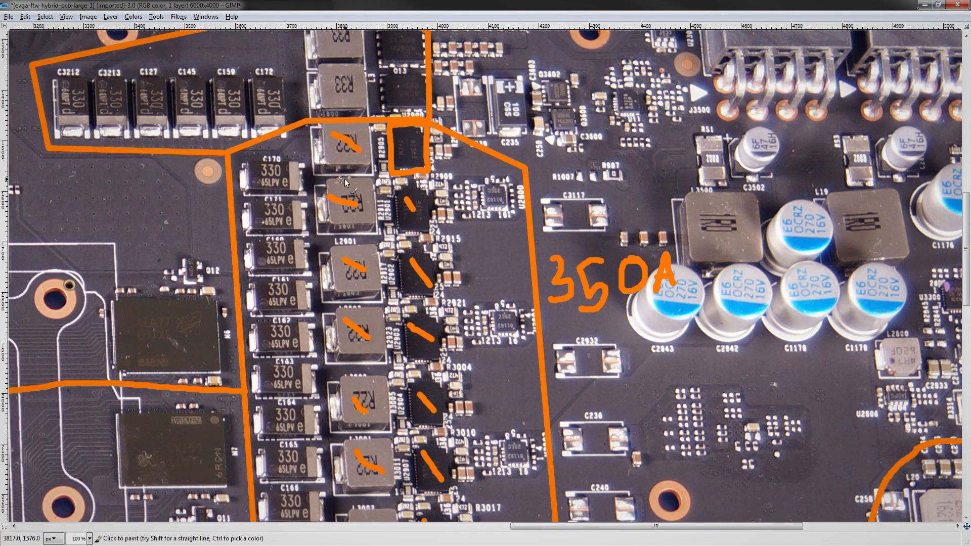
{"action": "mouse_move", "coordinate": [340, 166]}
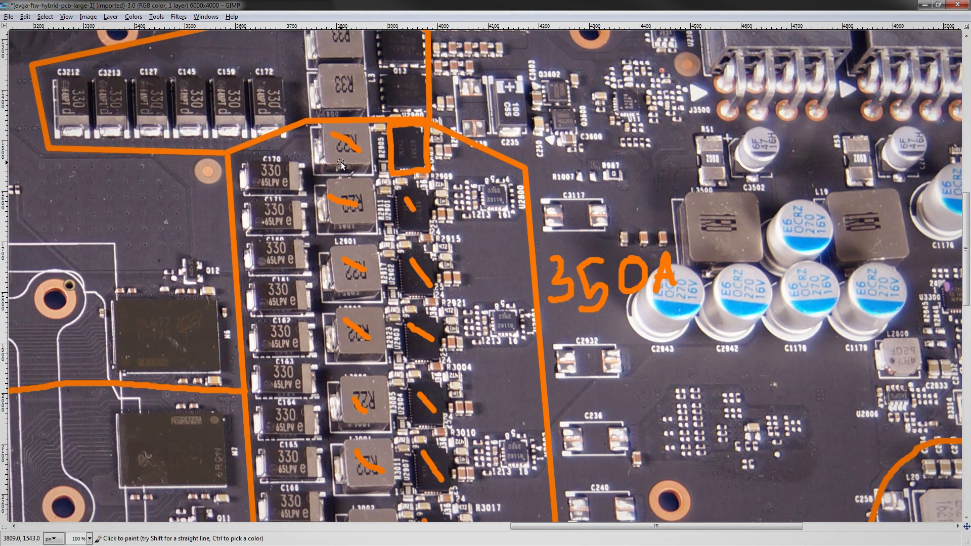
{"action": "mouse_move", "coordinate": [344, 170]}
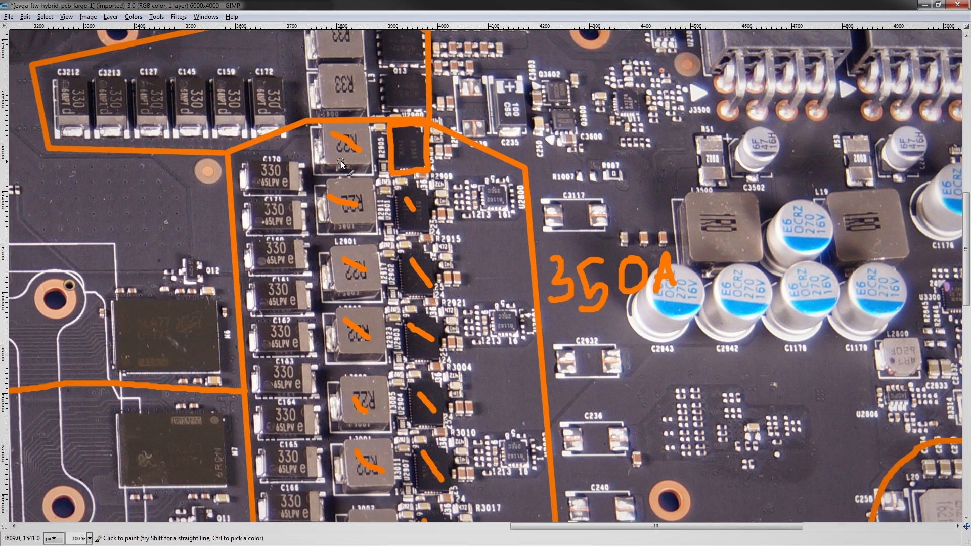
{"action": "mouse_move", "coordinate": [340, 162]}
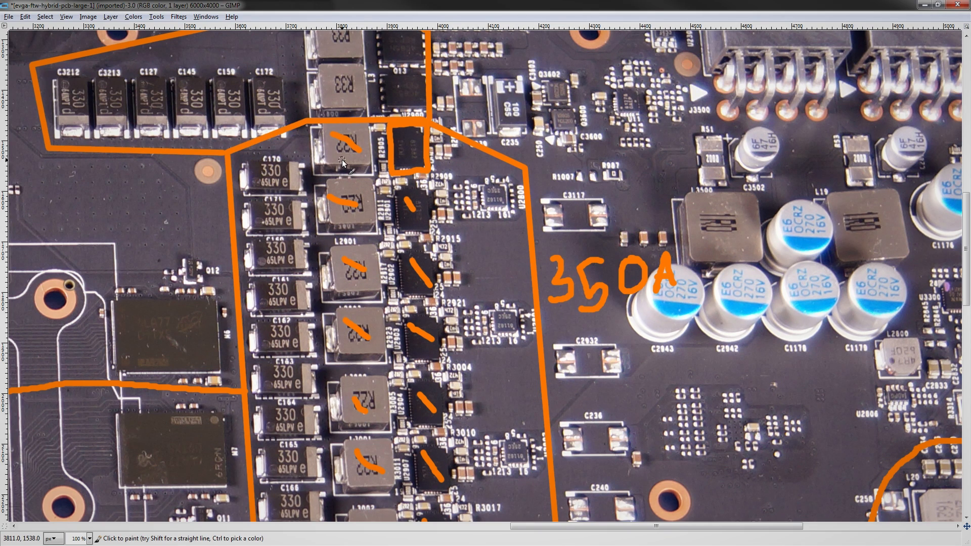
{"action": "mouse_move", "coordinate": [344, 154]}
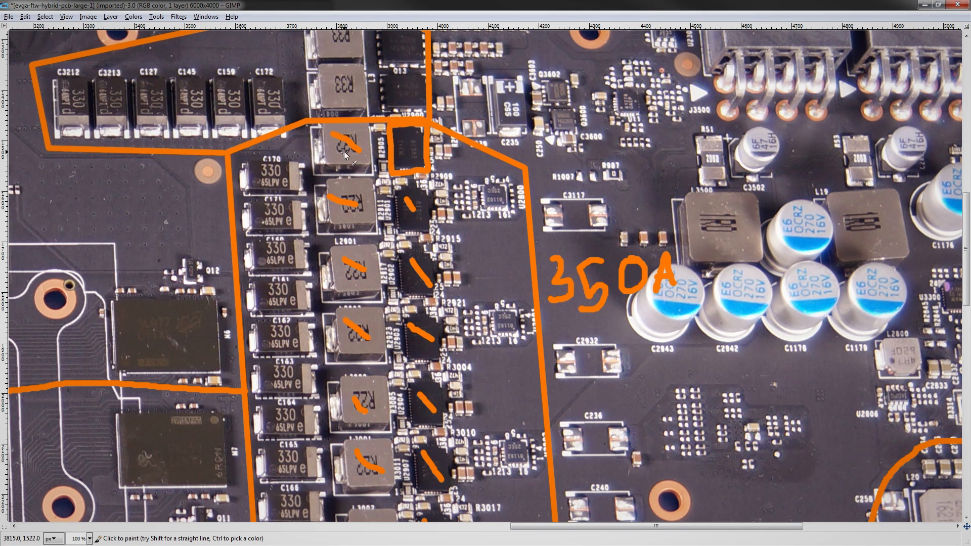
{"action": "mouse_move", "coordinate": [337, 156]}
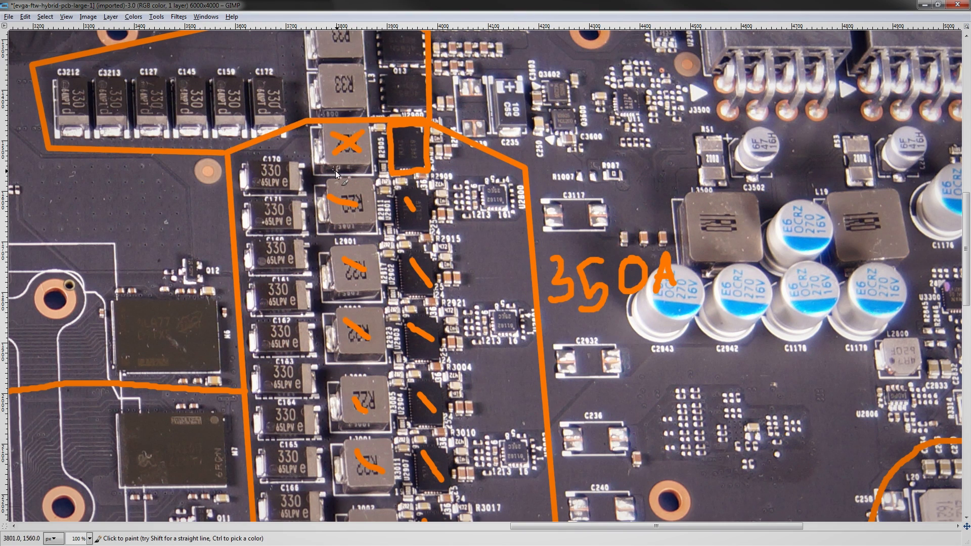
{"action": "mouse_move", "coordinate": [341, 179]}
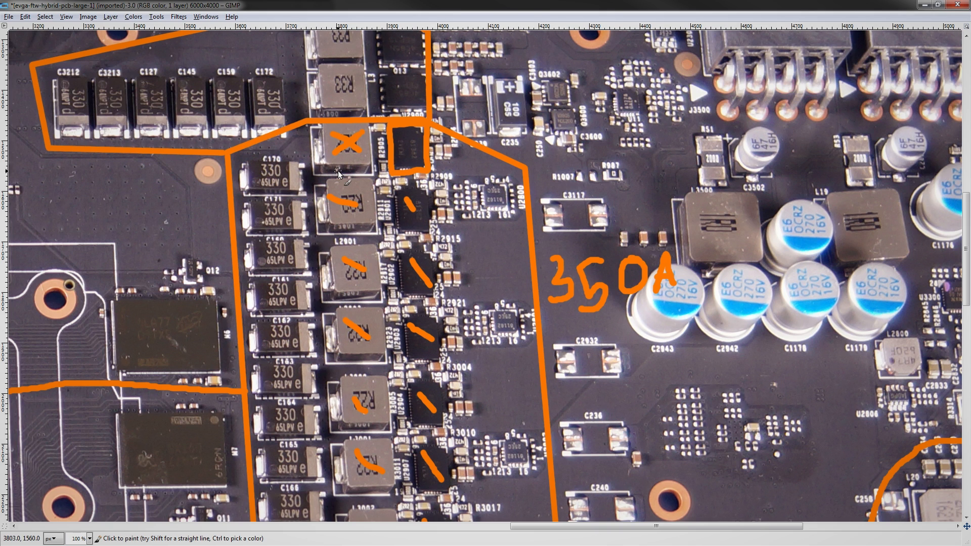
{"action": "mouse_move", "coordinate": [421, 232]}
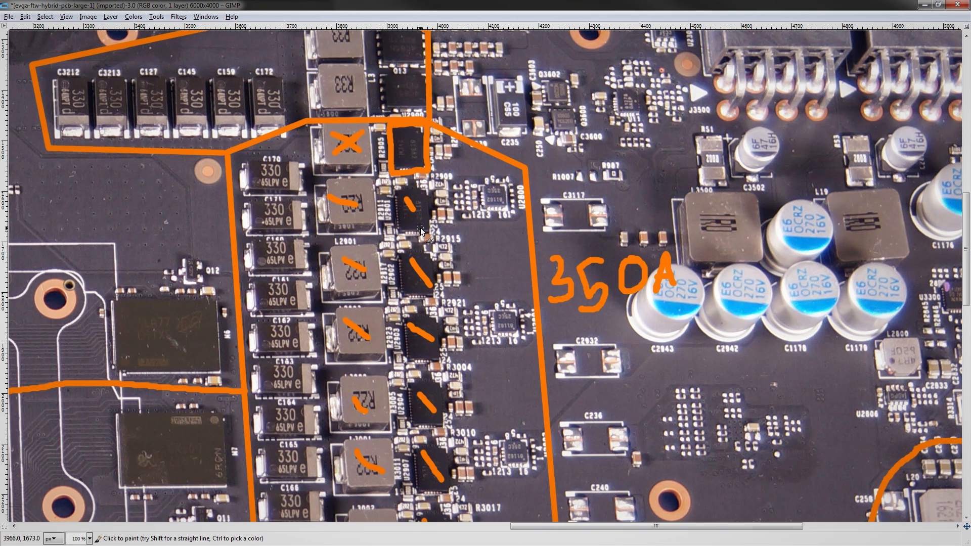
{"action": "mouse_move", "coordinate": [421, 227]}
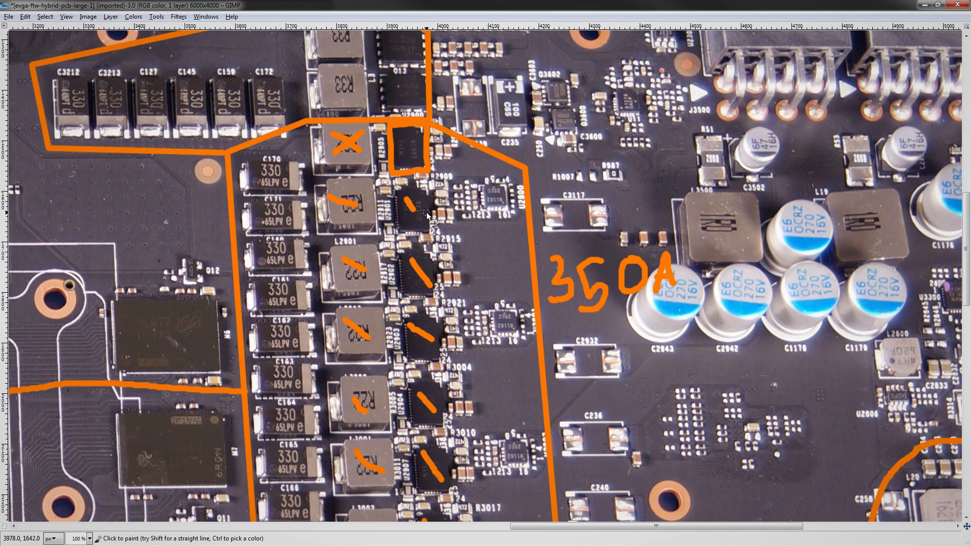
{"action": "mouse_move", "coordinate": [432, 200]}
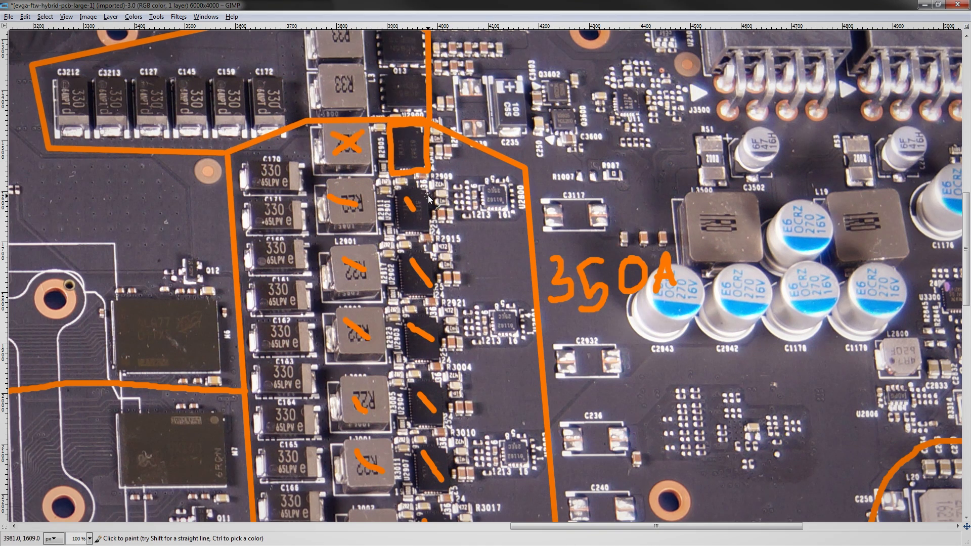
{"action": "mouse_move", "coordinate": [426, 206]}
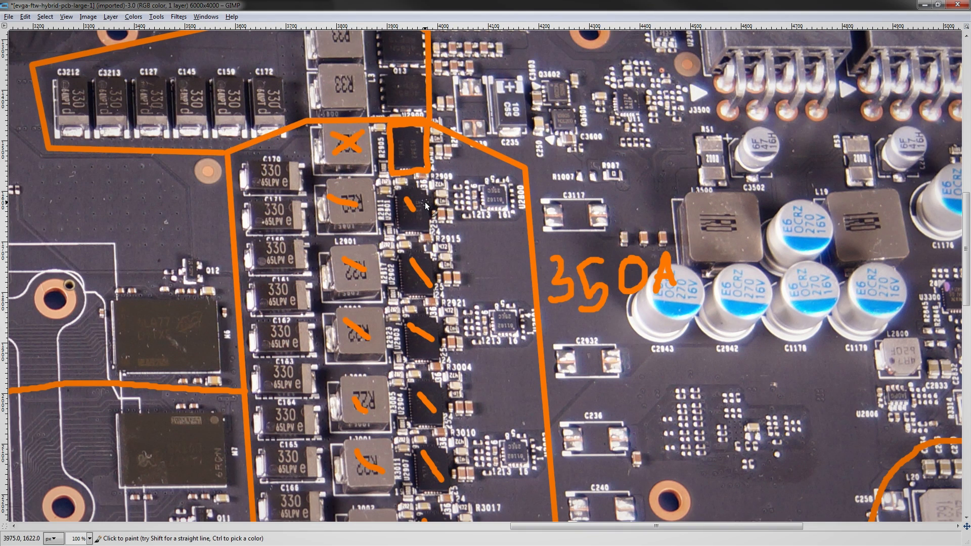
{"action": "mouse_move", "coordinate": [425, 206]}
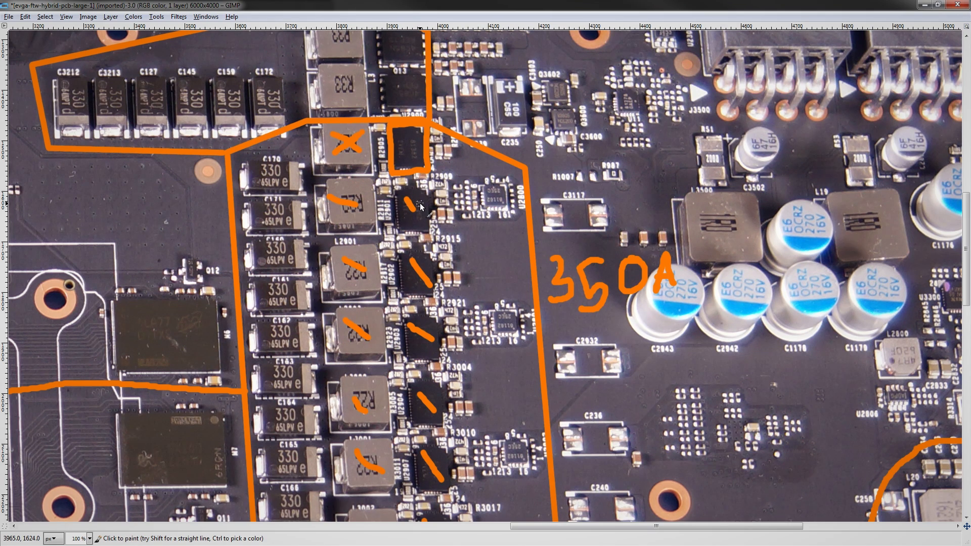
{"action": "mouse_move", "coordinate": [420, 207]}
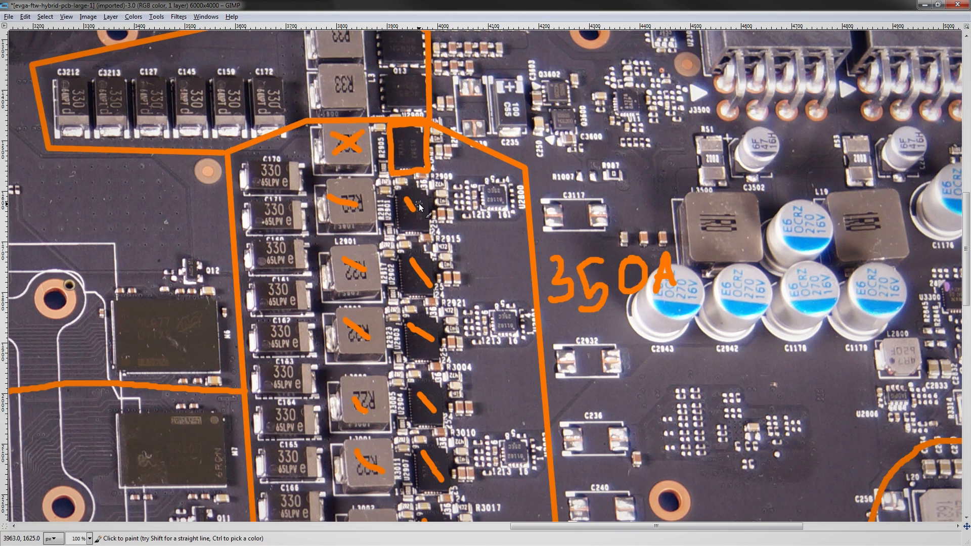
{"action": "mouse_move", "coordinate": [455, 251]}
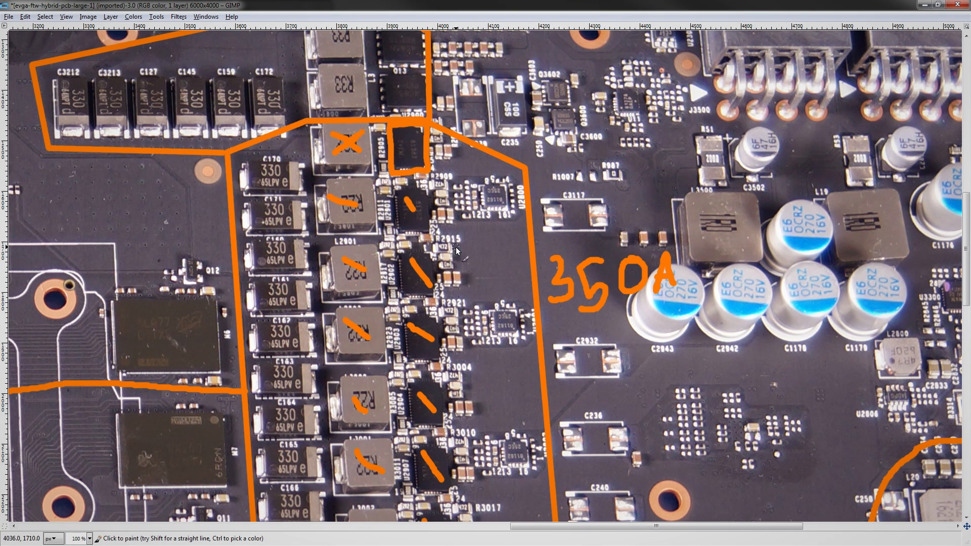
Scroll the view down toward the top choke of the VRM column.
{"action": "scroll", "scroll_direction": "down", "scroll_amount": 3}
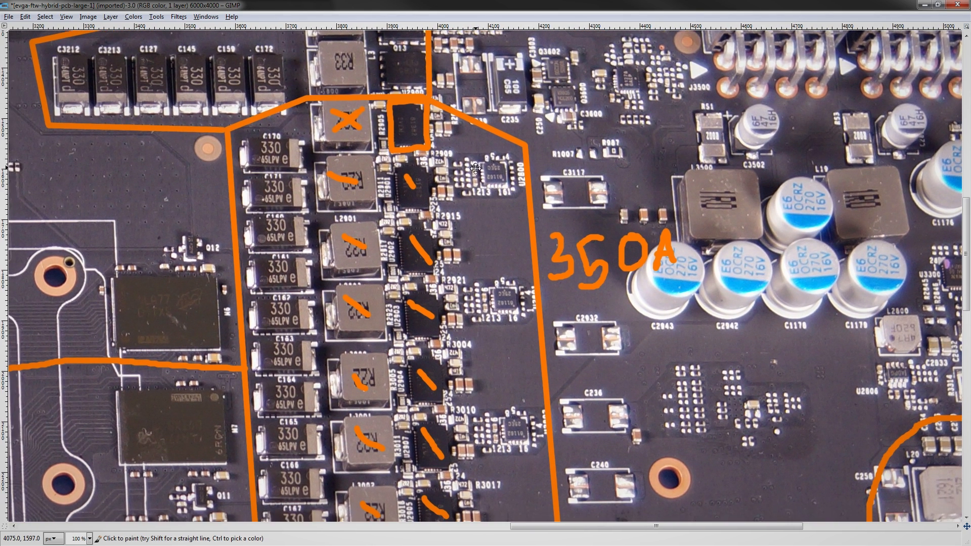
Scroll the view to the controller chip area beside the VRM column.
{"action": "scroll", "scroll_direction": "down", "scroll_amount": 3}
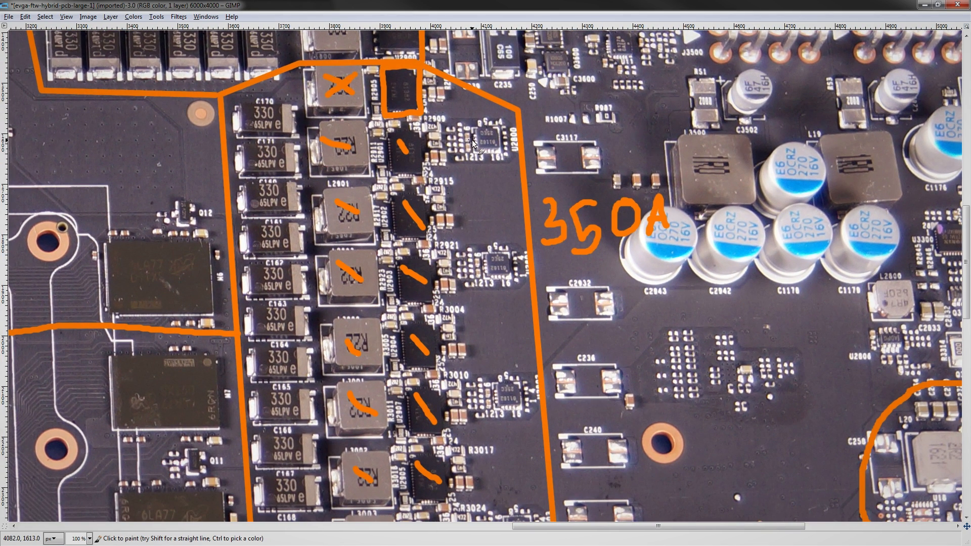
{"action": "mouse_move", "coordinate": [474, 142]}
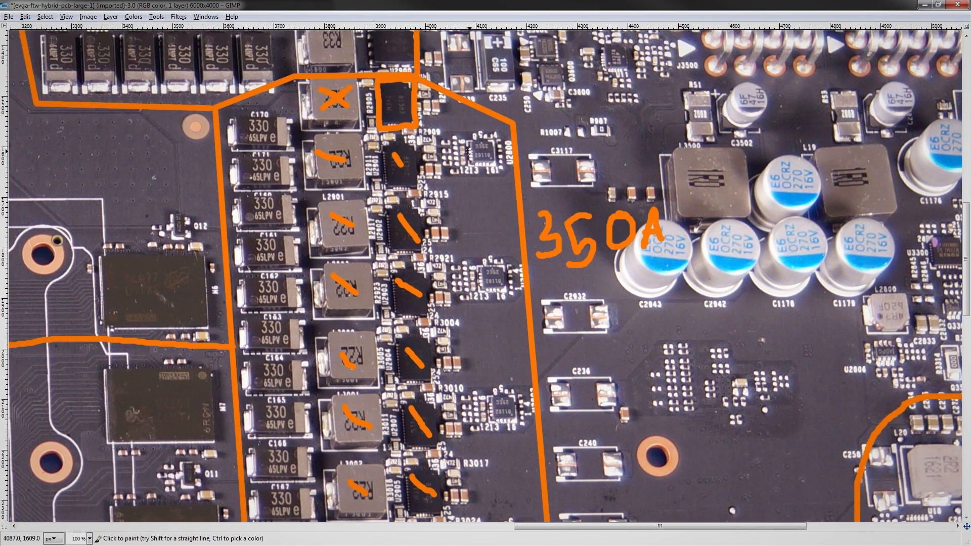
{"action": "mouse_move", "coordinate": [465, 138]}
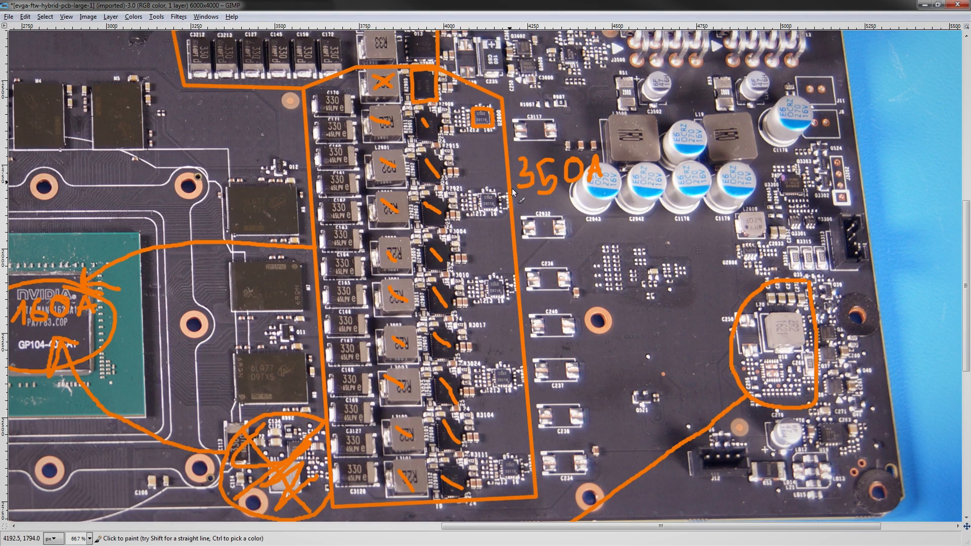
{"action": "mouse_move", "coordinate": [484, 201]}
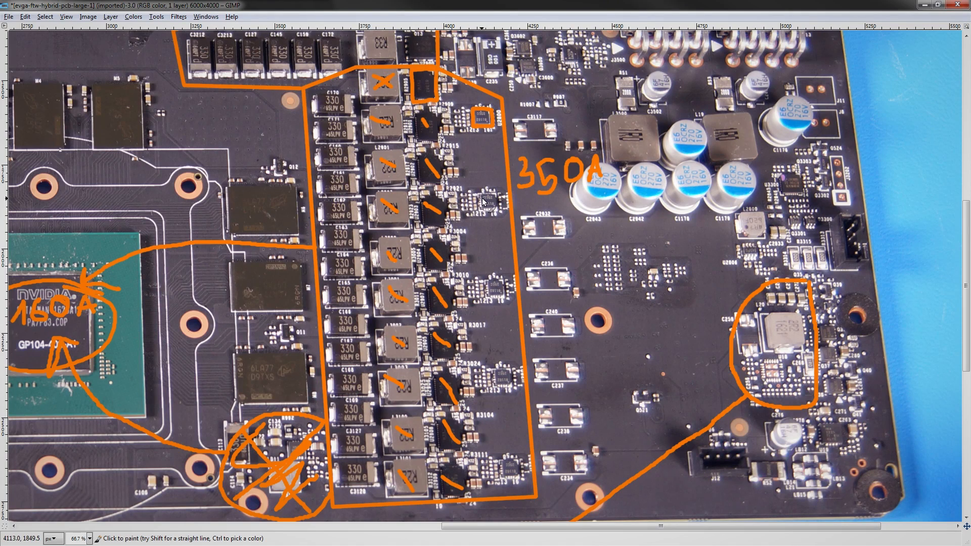
{"action": "mouse_move", "coordinate": [518, 421]}
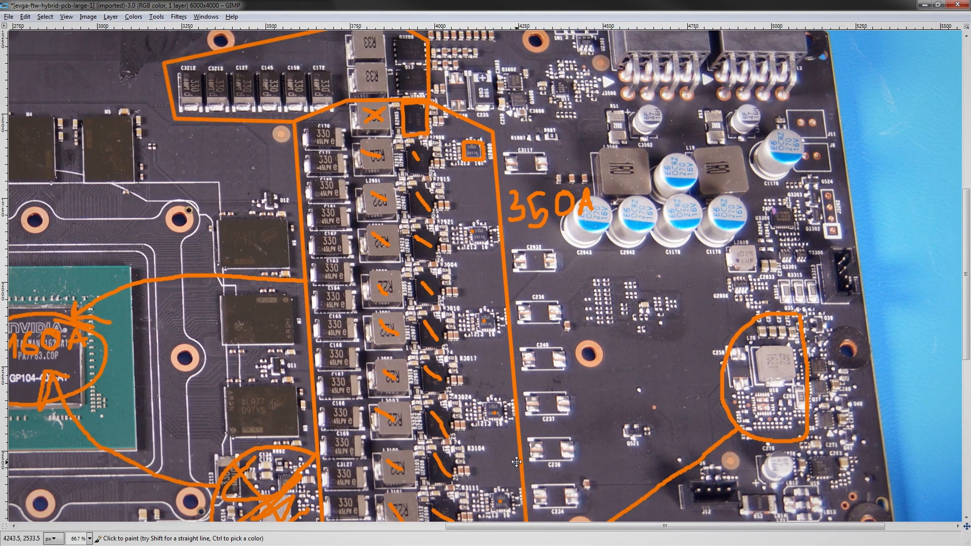
{"action": "mouse_move", "coordinate": [492, 315]}
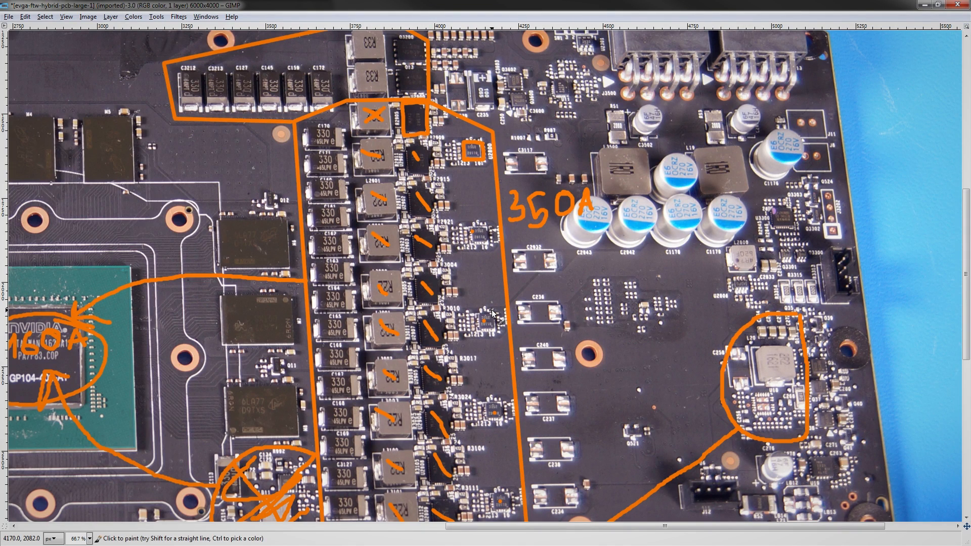
{"action": "mouse_move", "coordinate": [461, 246]}
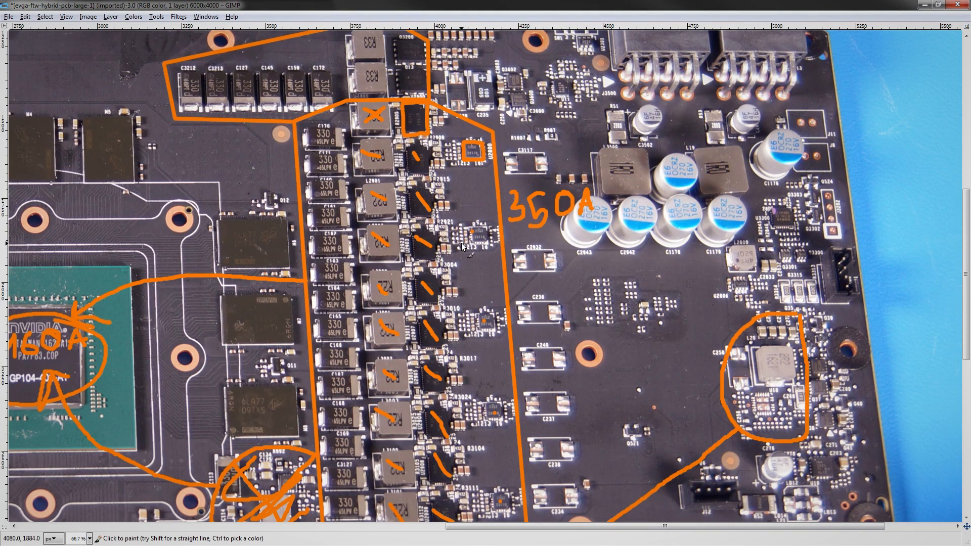
{"action": "mouse_move", "coordinate": [458, 202]}
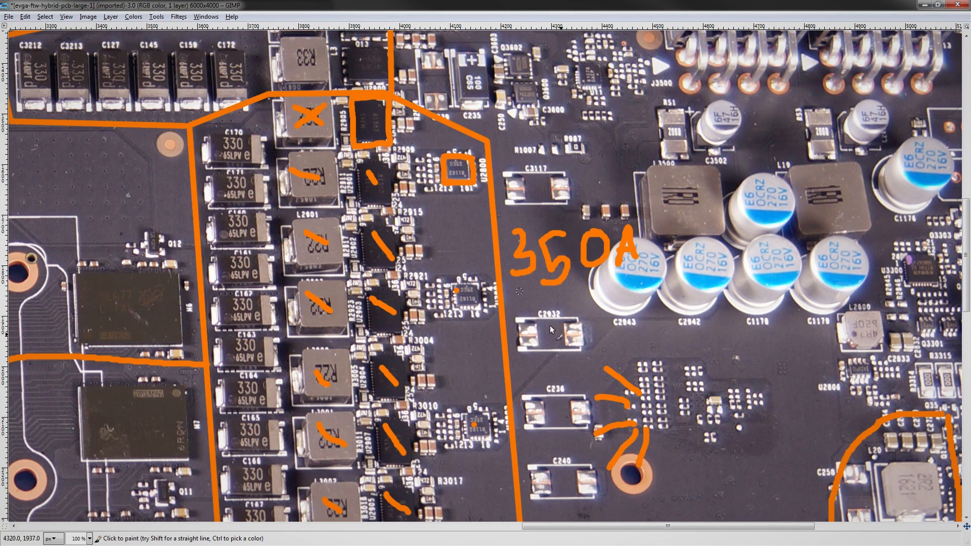
Draw straight orange lines from the small VRM-side chips to the components below 350A.
{"action": "left_click", "coordinate": [613, 372]}
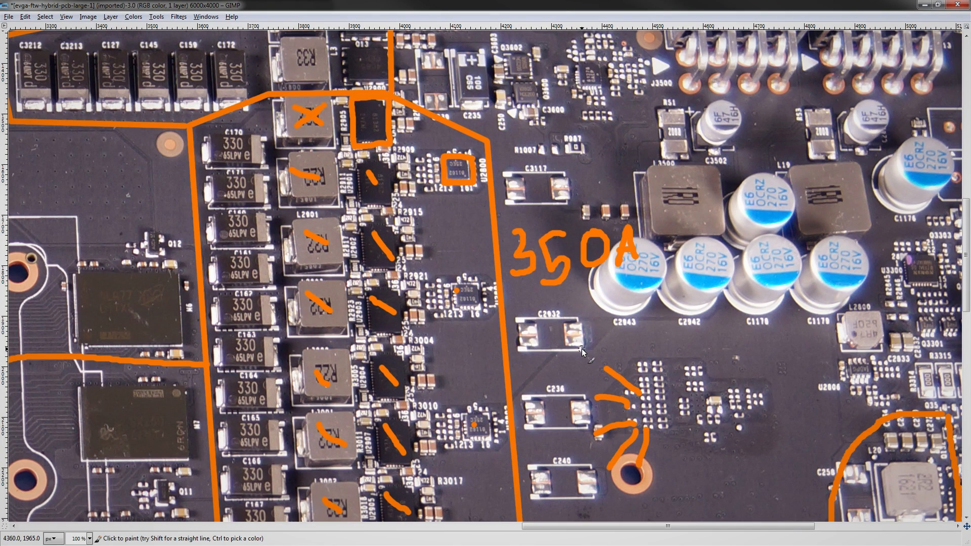
{"action": "mouse_move", "coordinate": [610, 371]}
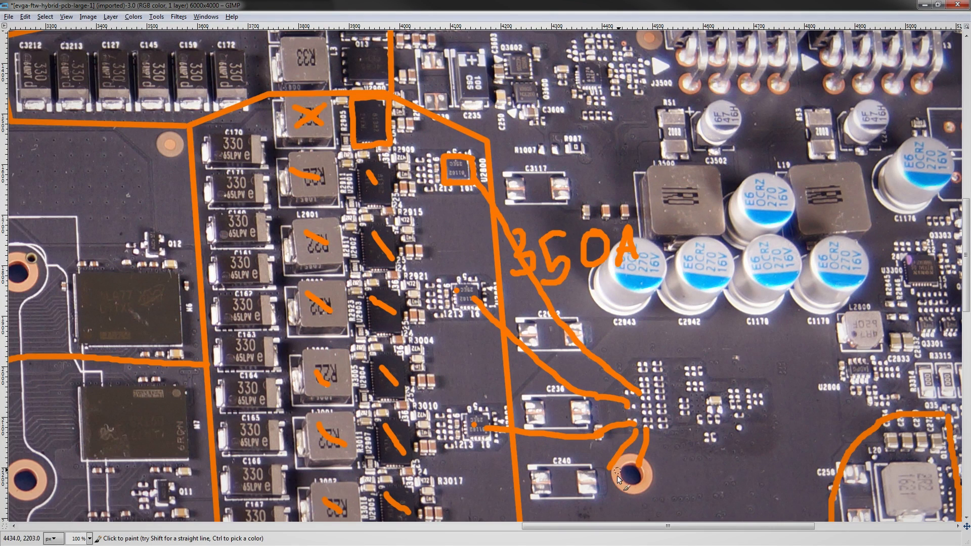
{"action": "scroll", "scroll_direction": "down", "scroll_amount": 3}
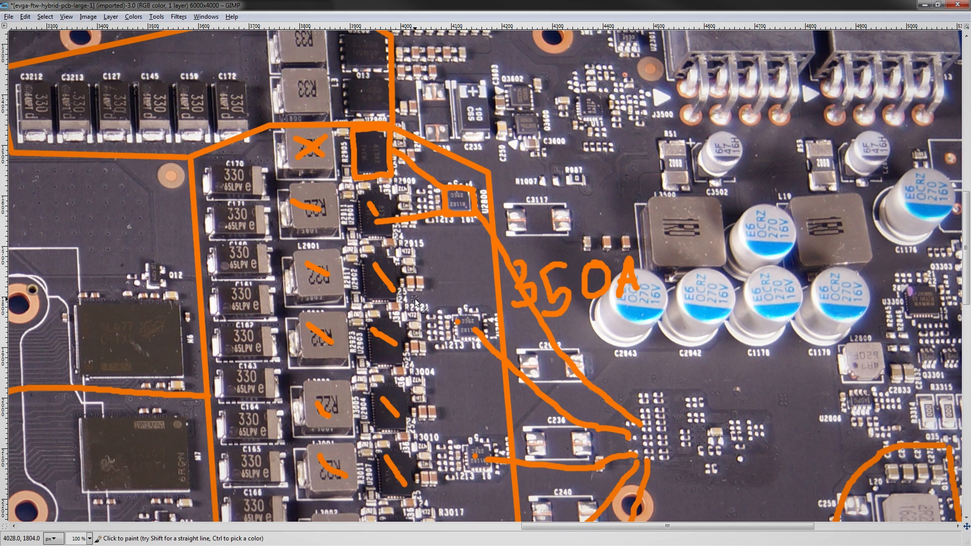
{"action": "mouse_move", "coordinate": [452, 224]}
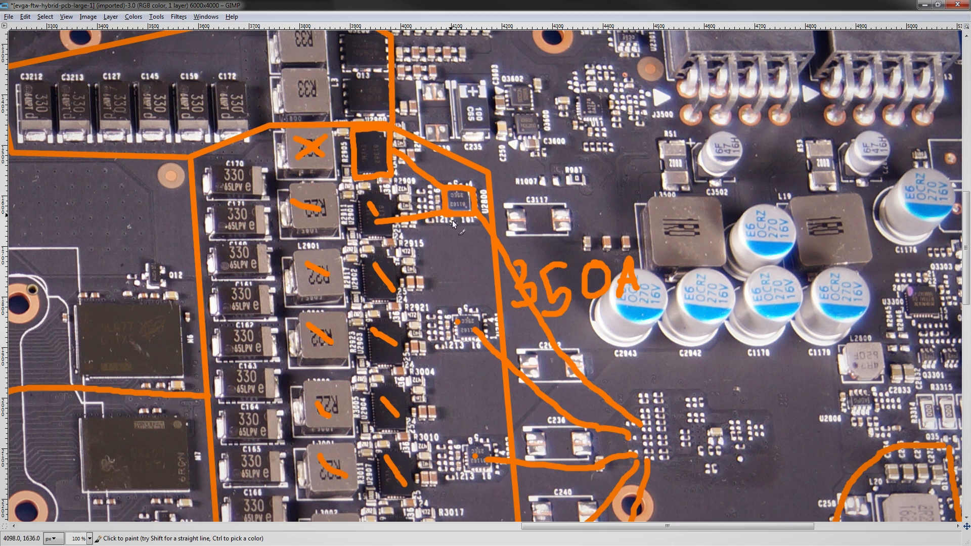
{"action": "mouse_move", "coordinate": [598, 419]}
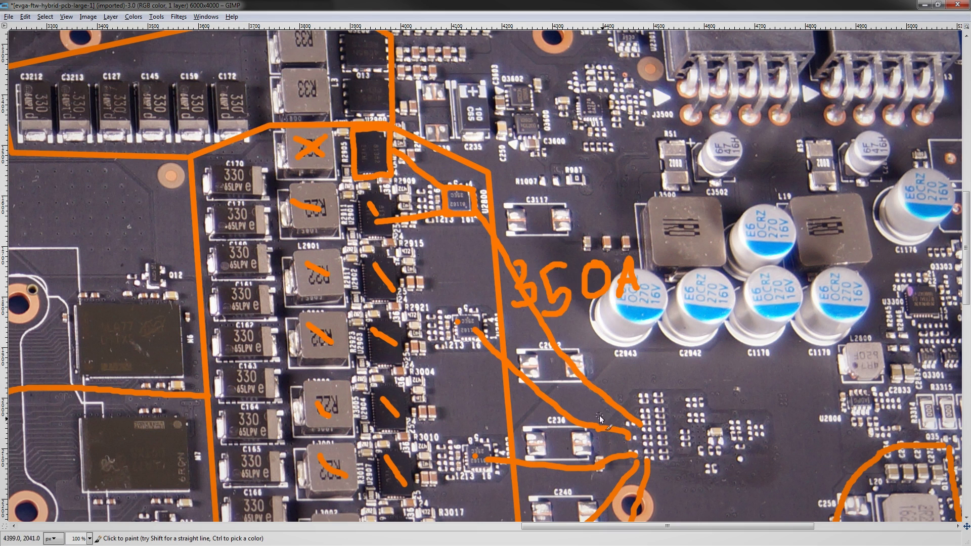
{"action": "mouse_move", "coordinate": [530, 218]}
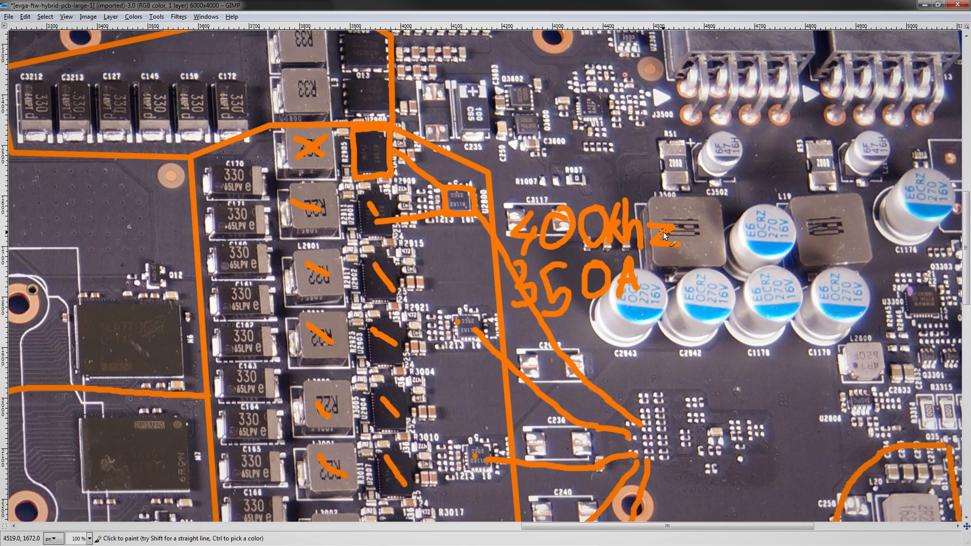
{"action": "mouse_move", "coordinate": [439, 196]}
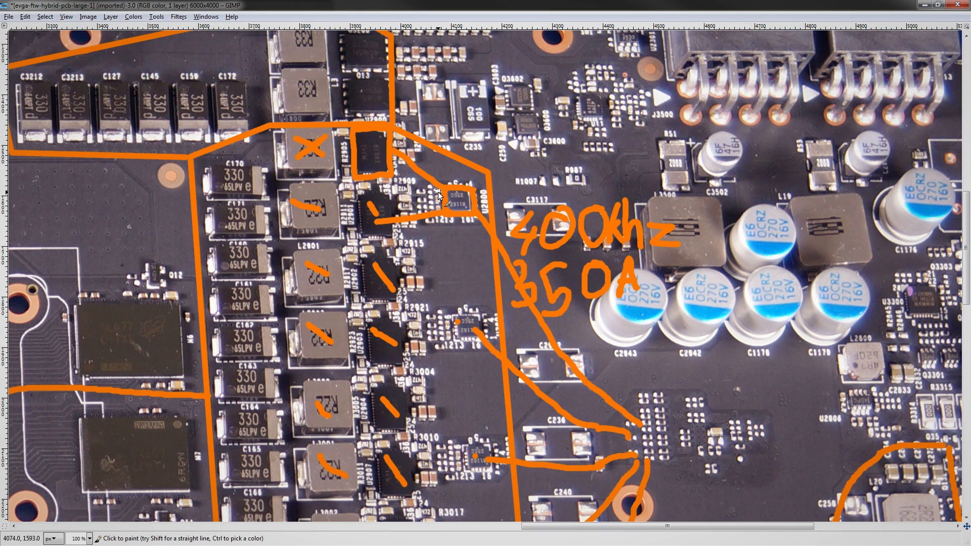
{"action": "mouse_move", "coordinate": [552, 234]}
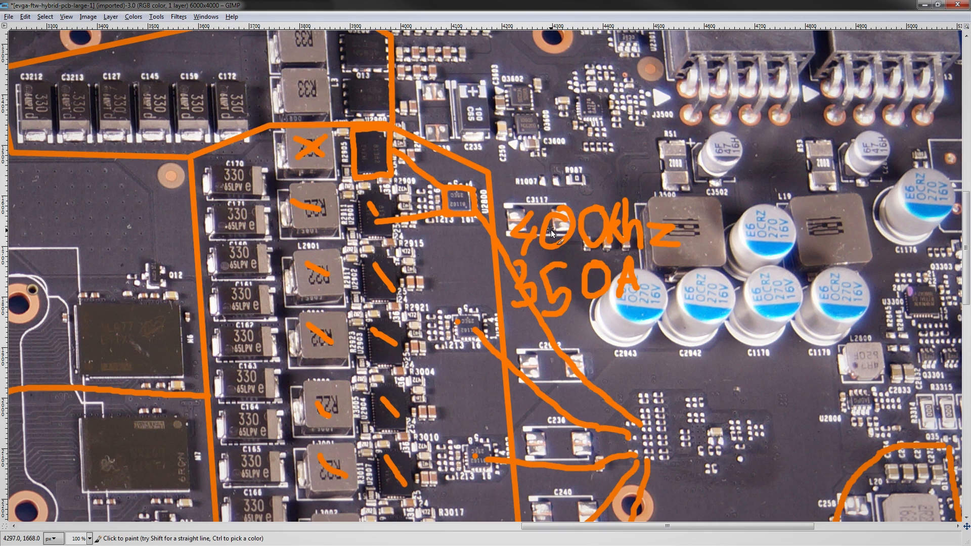
{"action": "mouse_move", "coordinate": [470, 204]}
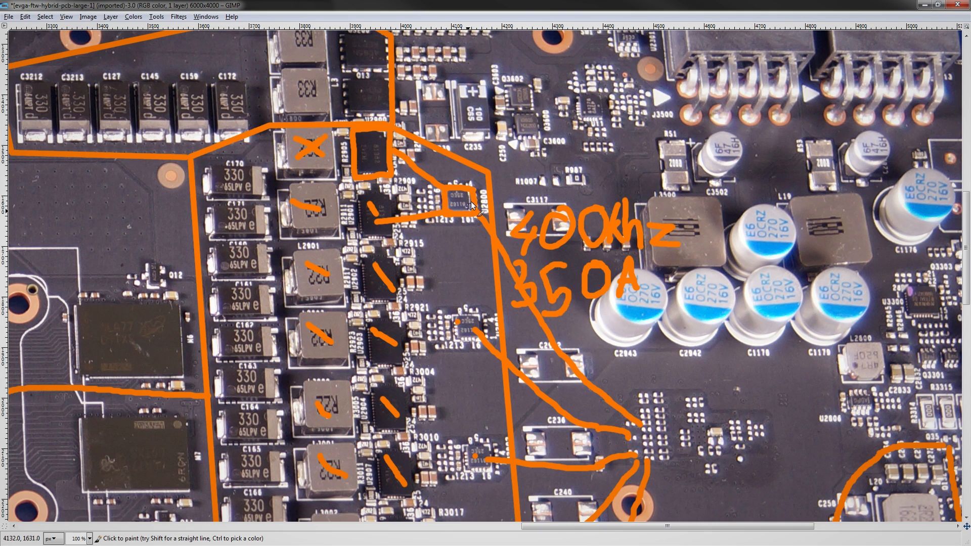
{"action": "mouse_move", "coordinate": [461, 221]}
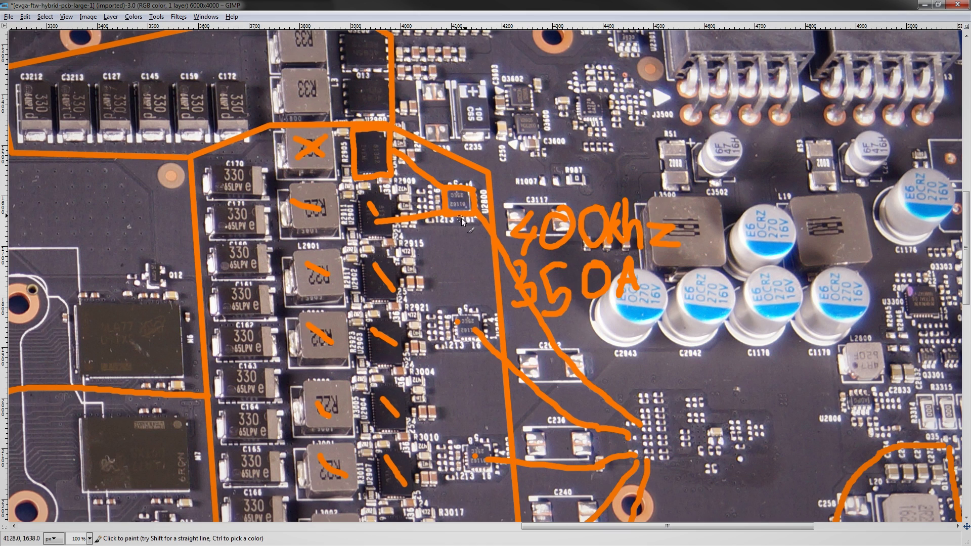
Cross out the small boxed chip near the 400khz label with an orange X.
{"action": "left_click", "coordinate": [462, 202]}
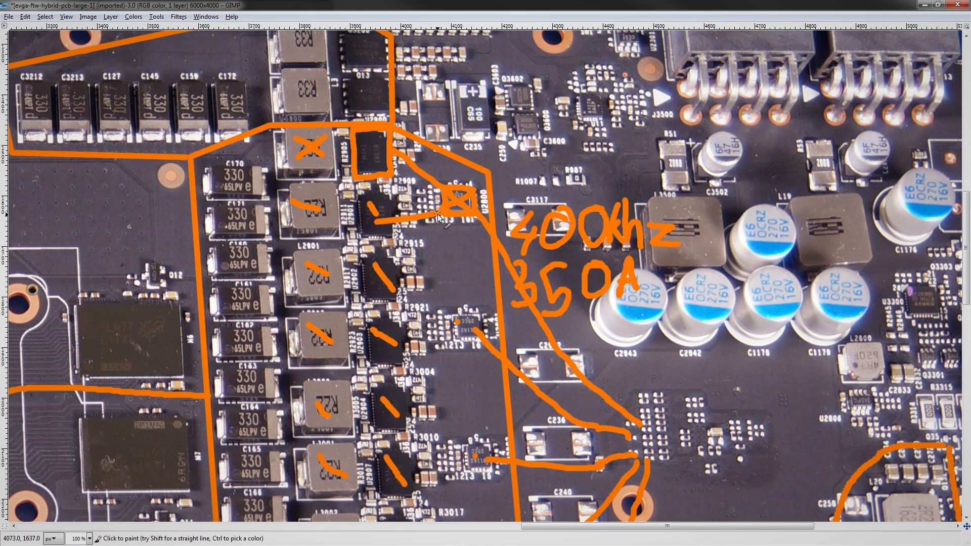
{"action": "mouse_move", "coordinate": [443, 210]}
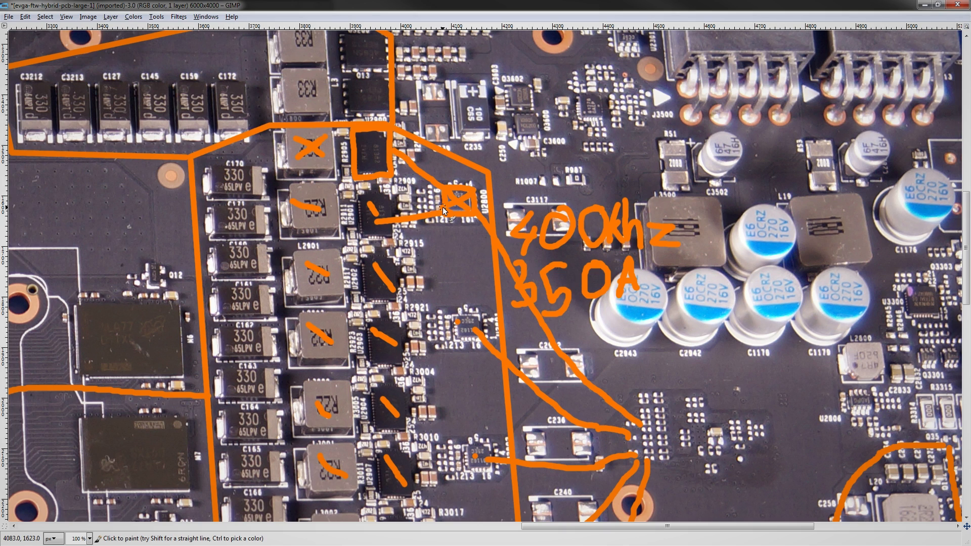
{"action": "mouse_move", "coordinate": [446, 211]}
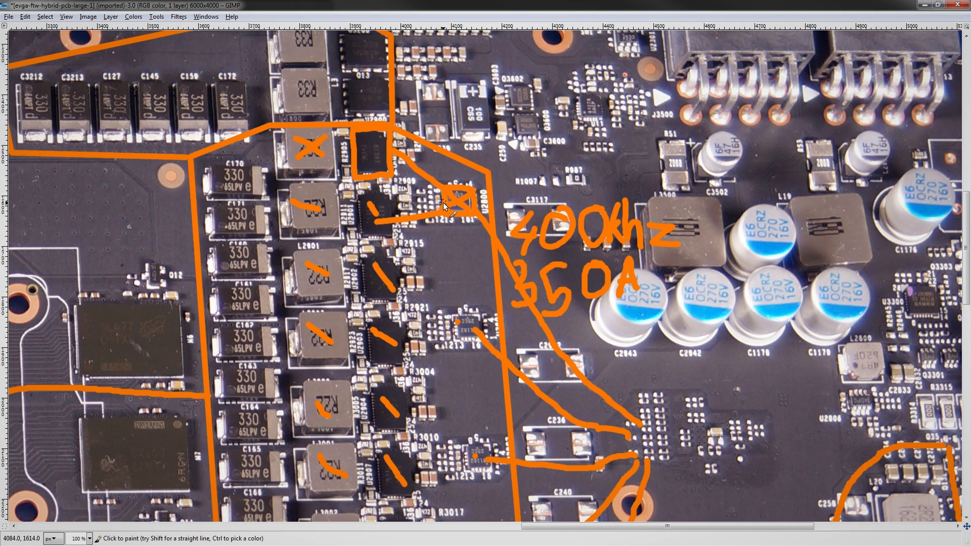
{"action": "mouse_move", "coordinate": [353, 180]}
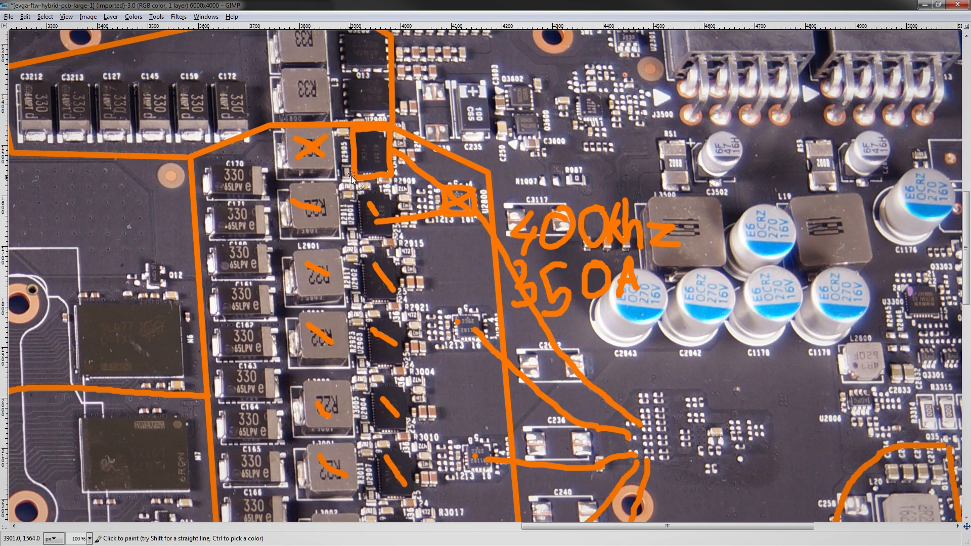
{"action": "mouse_move", "coordinate": [381, 182]}
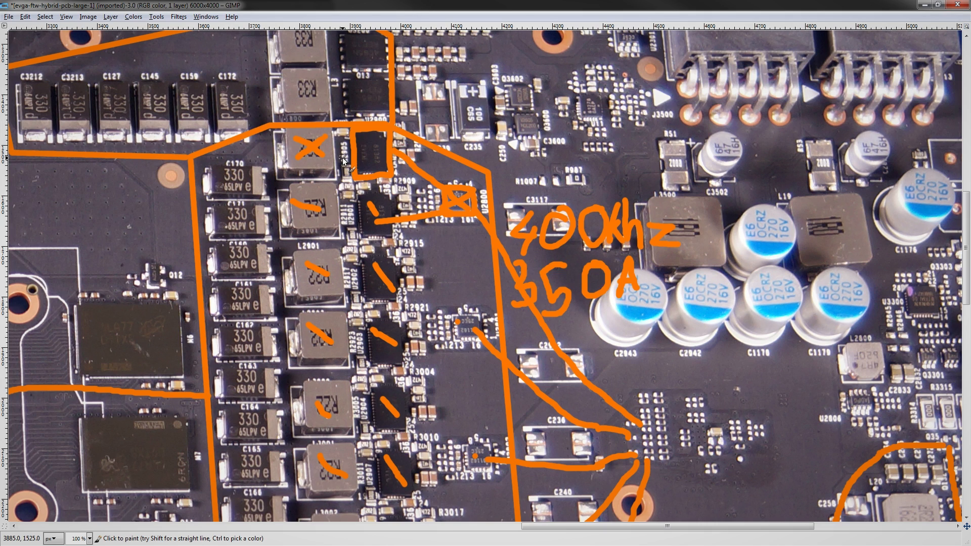
{"action": "mouse_move", "coordinate": [347, 163]}
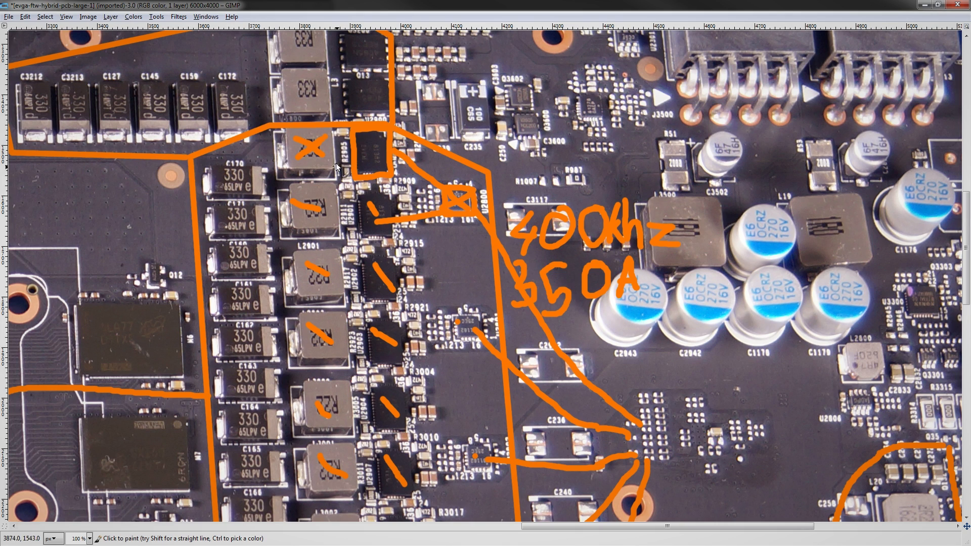
{"action": "mouse_move", "coordinate": [434, 198]}
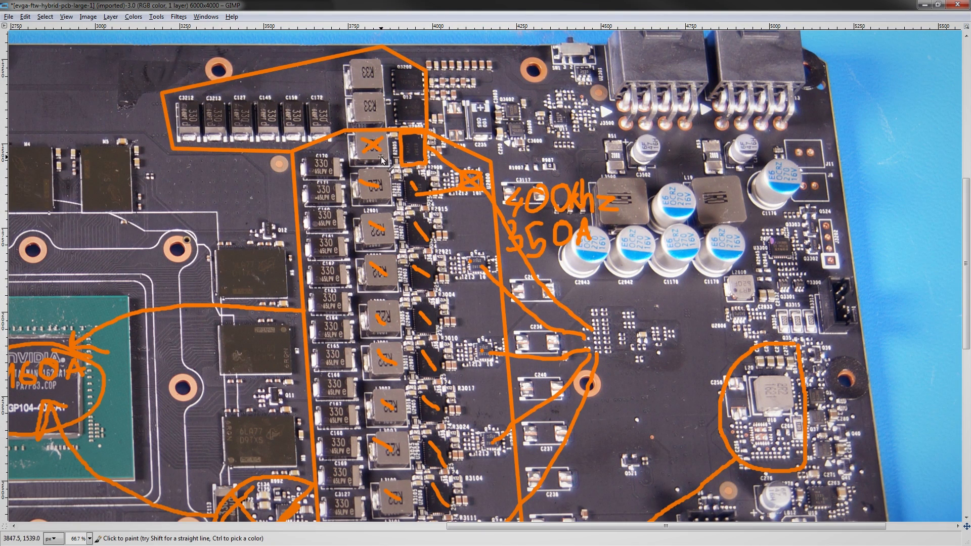
{"action": "mouse_move", "coordinate": [433, 194]}
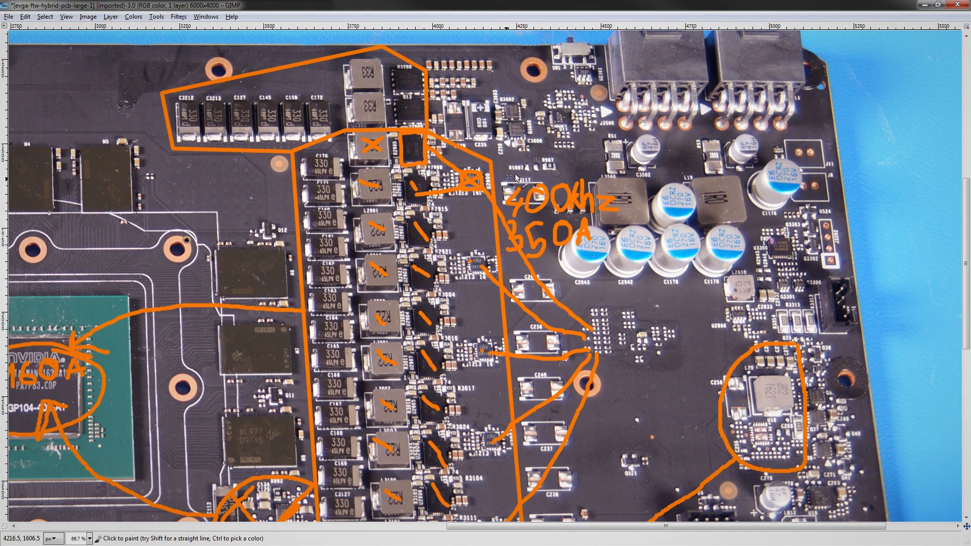
{"action": "mouse_move", "coordinate": [499, 186]}
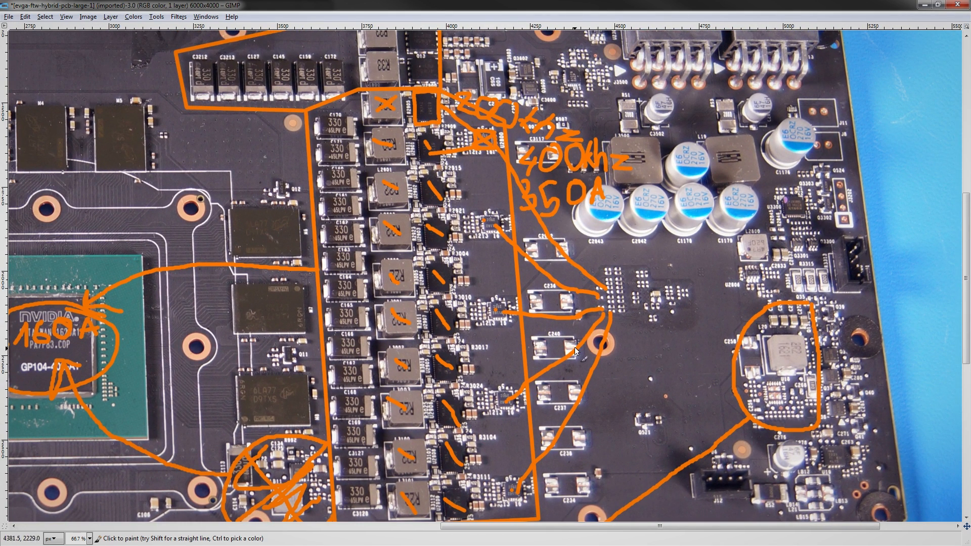
{"action": "mouse_move", "coordinate": [443, 257]}
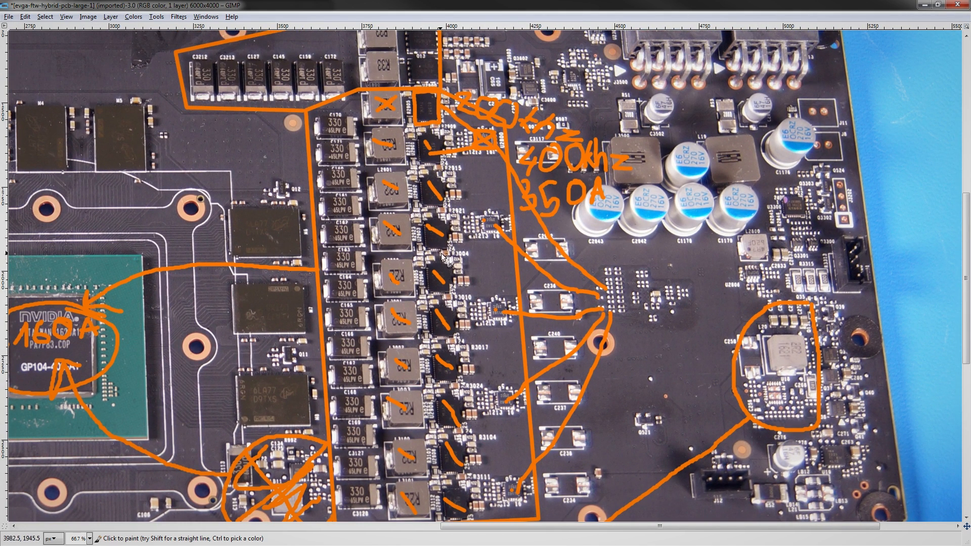
{"action": "mouse_move", "coordinate": [411, 100]}
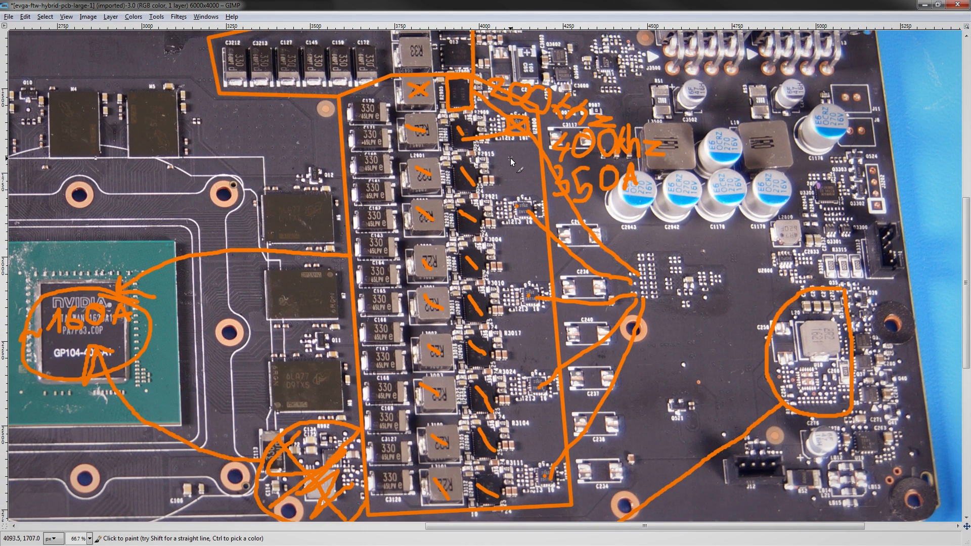
{"action": "mouse_move", "coordinate": [513, 163]}
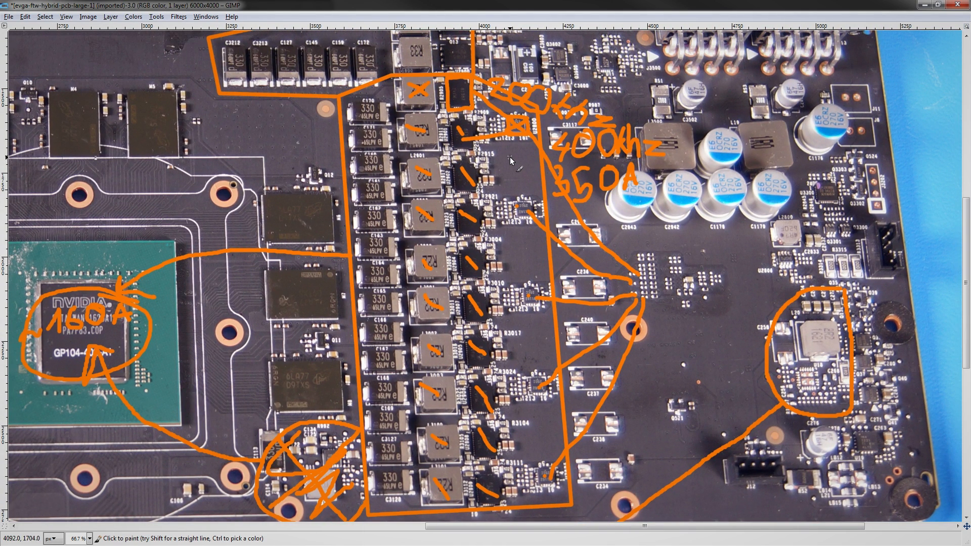
{"action": "mouse_move", "coordinate": [513, 158]}
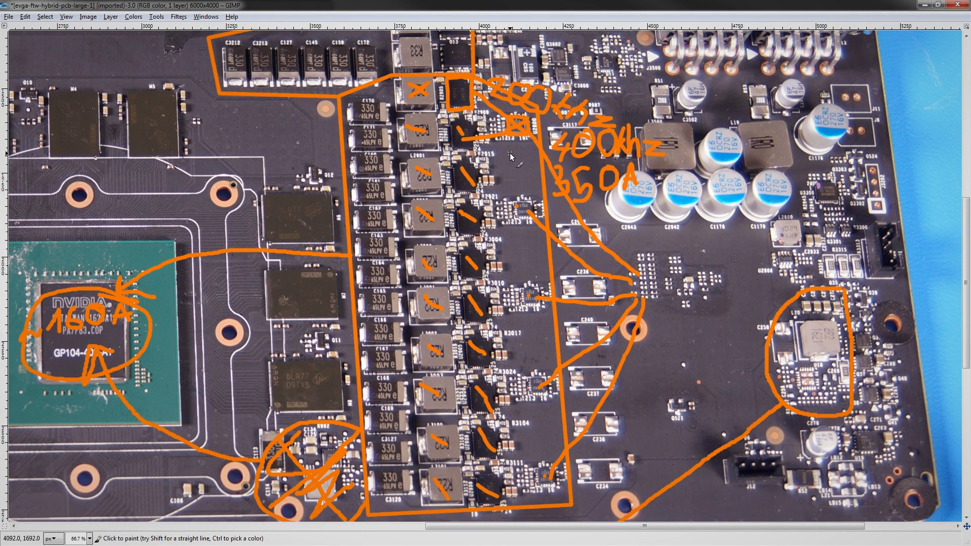
{"action": "mouse_move", "coordinate": [511, 161]}
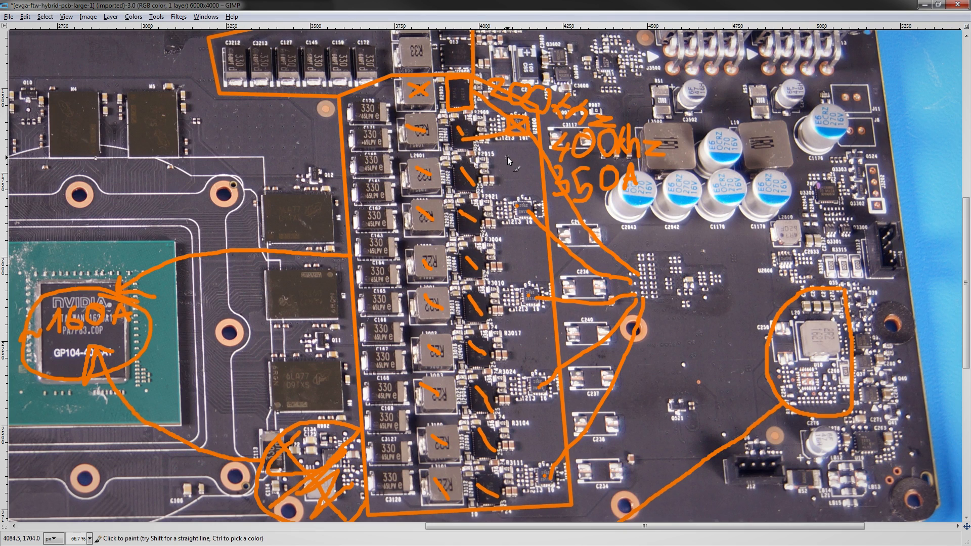
{"action": "mouse_move", "coordinate": [508, 155]}
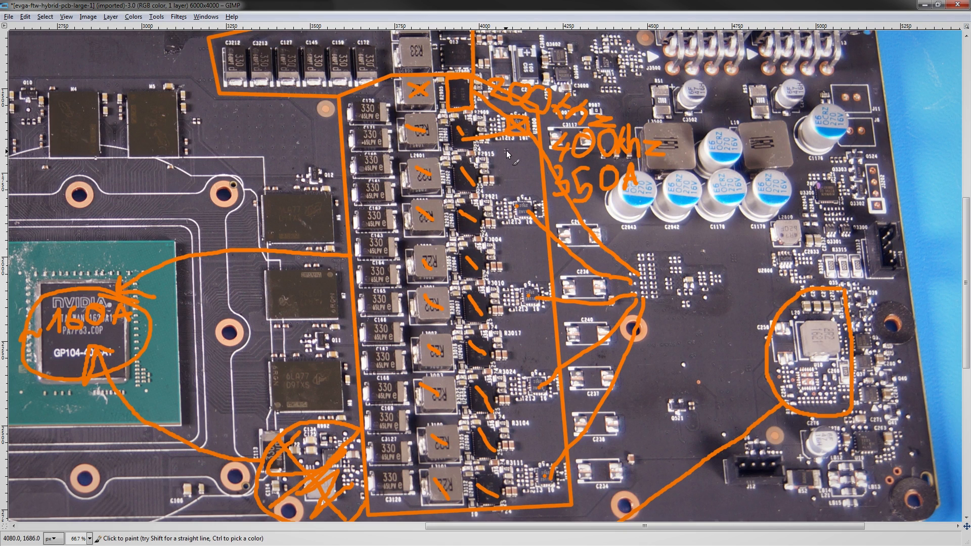
{"action": "mouse_move", "coordinate": [509, 155]}
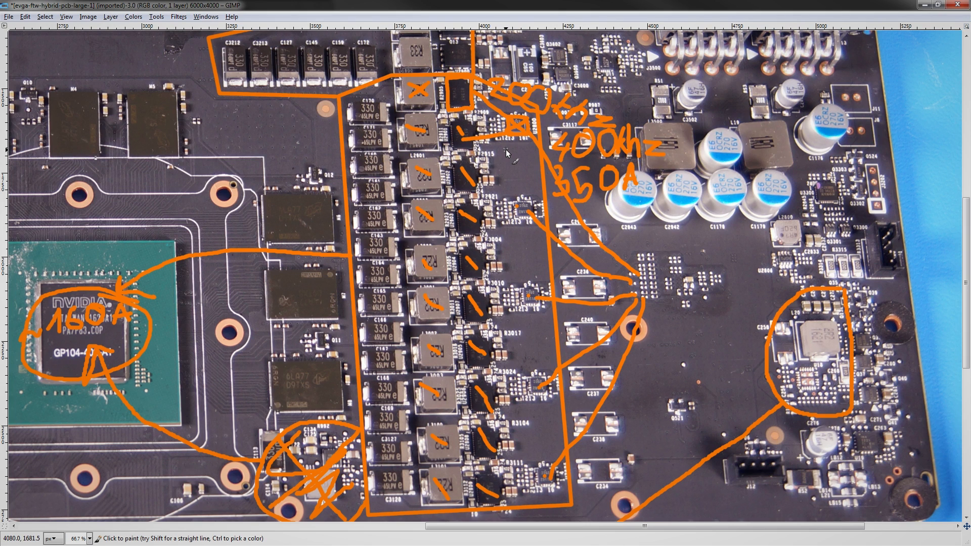
{"action": "mouse_move", "coordinate": [464, 80]}
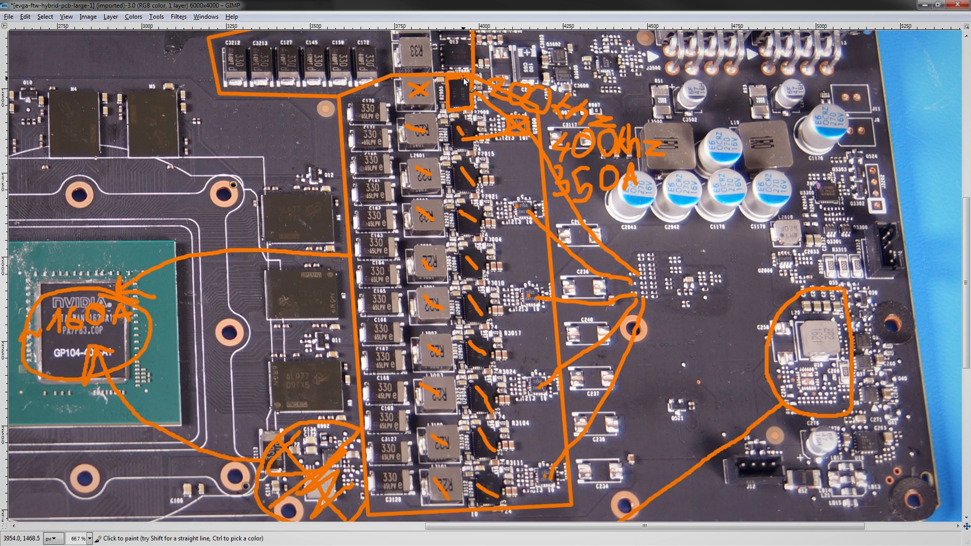
{"action": "mouse_move", "coordinate": [480, 132]}
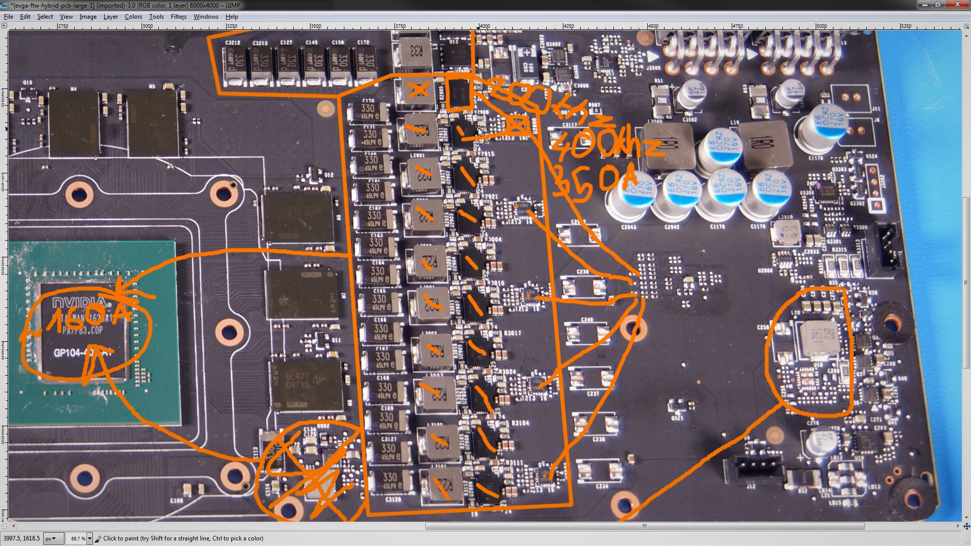
{"action": "mouse_move", "coordinate": [471, 132]}
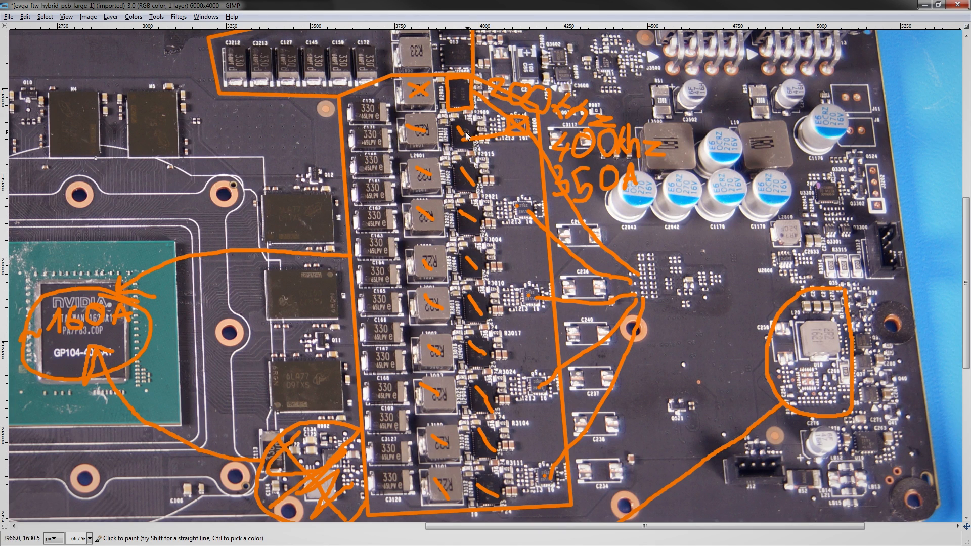
{"action": "mouse_move", "coordinate": [465, 489]}
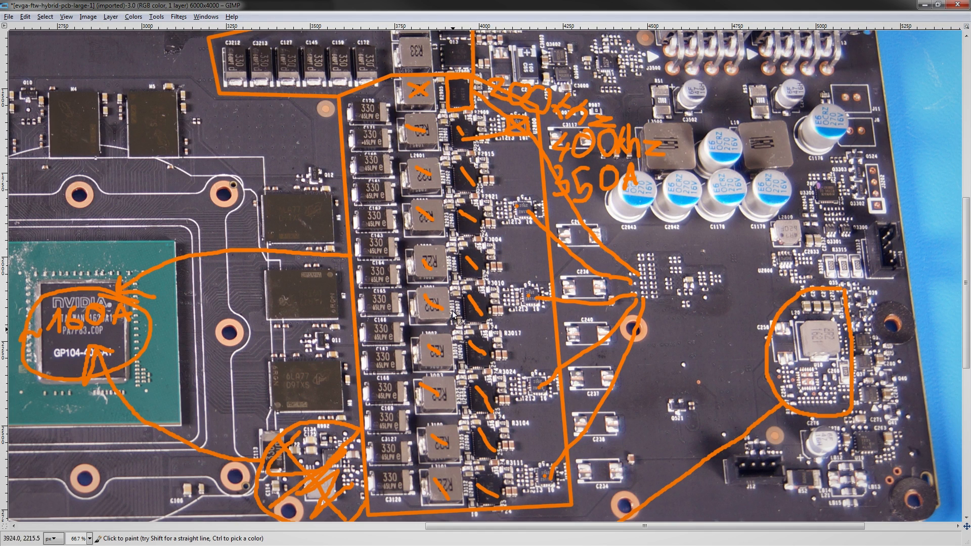
{"action": "scroll", "scroll_direction": "down", "scroll_amount": 3}
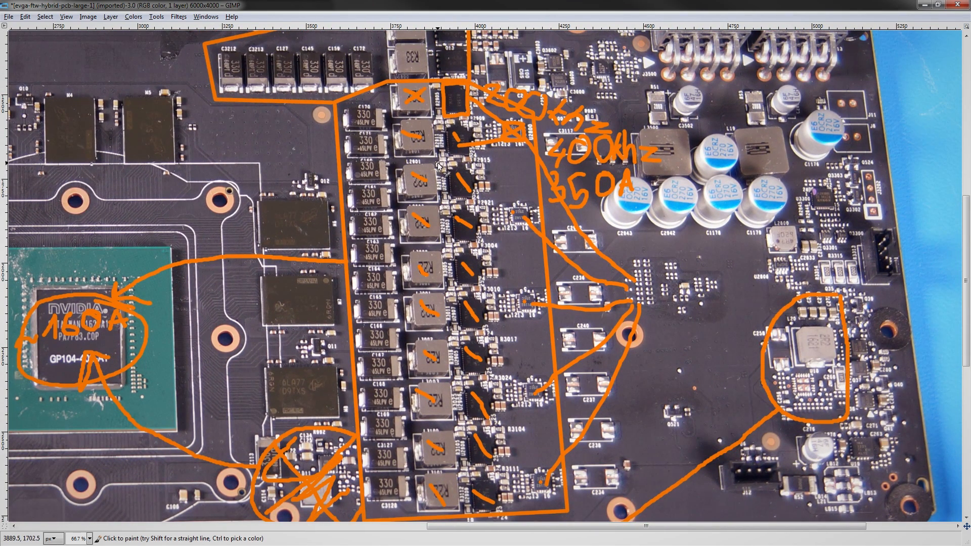
{"action": "mouse_move", "coordinate": [461, 195]}
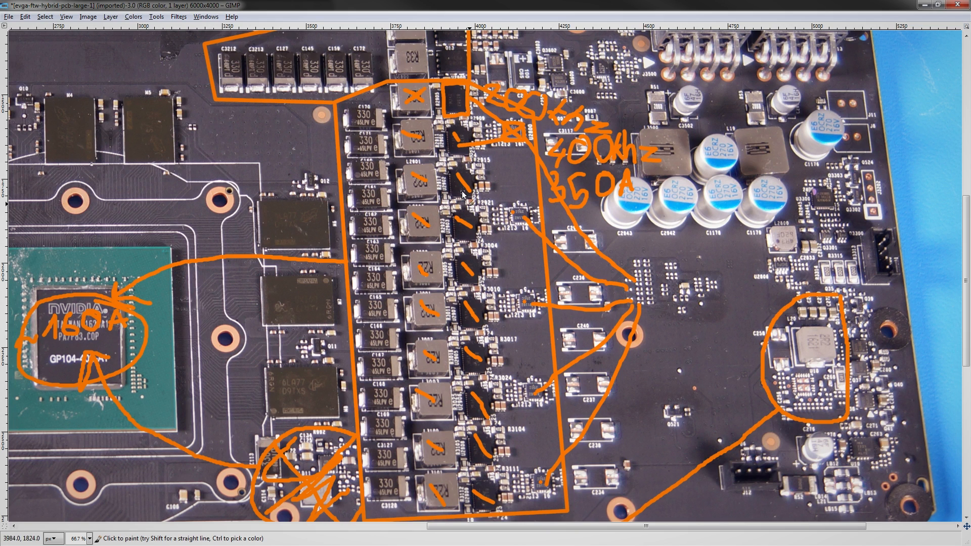
{"action": "mouse_move", "coordinate": [619, 158]}
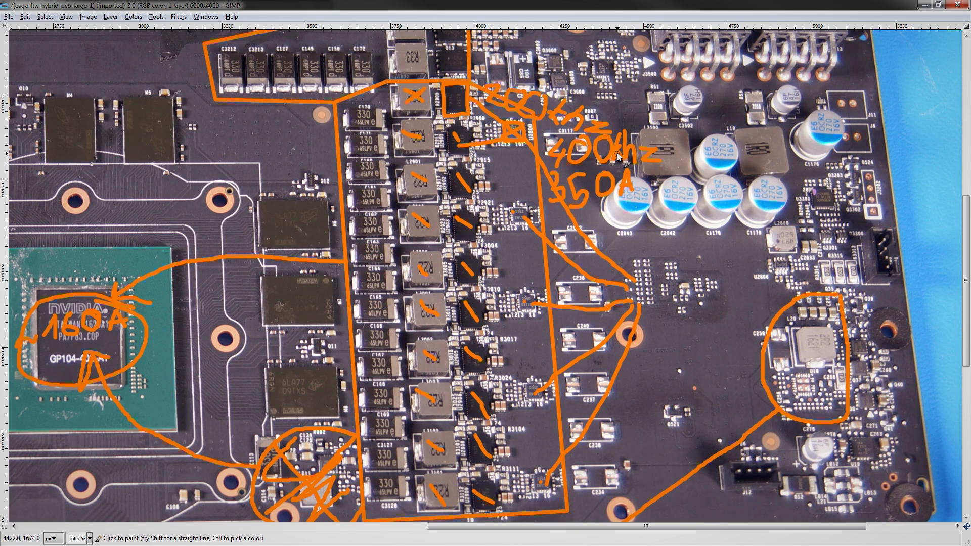
{"action": "mouse_move", "coordinate": [619, 157]}
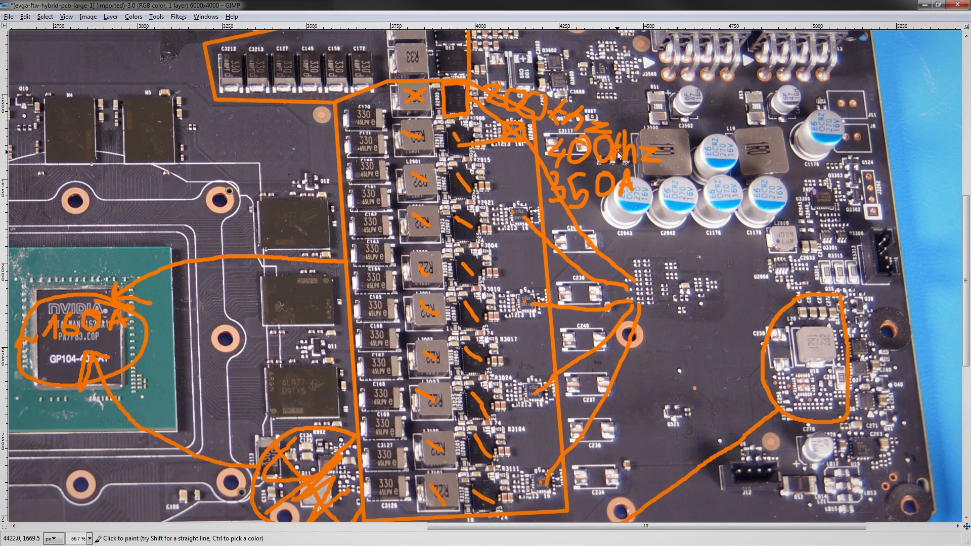
{"action": "mouse_move", "coordinate": [594, 172]}
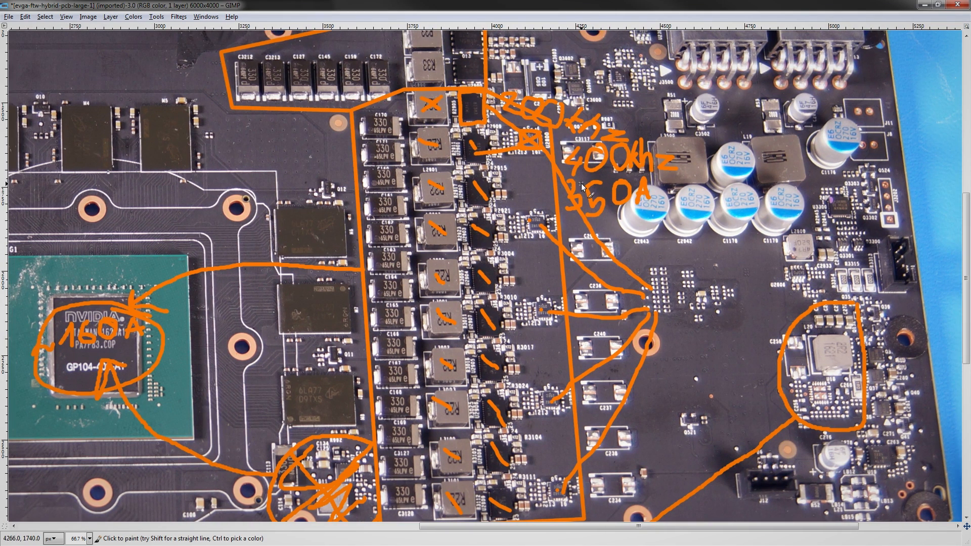
{"action": "mouse_move", "coordinate": [582, 185]}
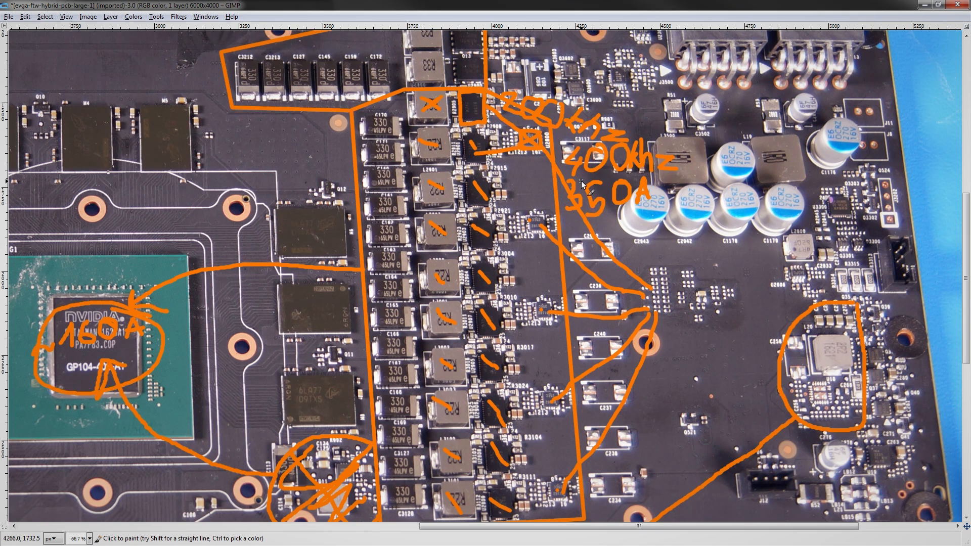
{"action": "mouse_move", "coordinate": [573, 147]}
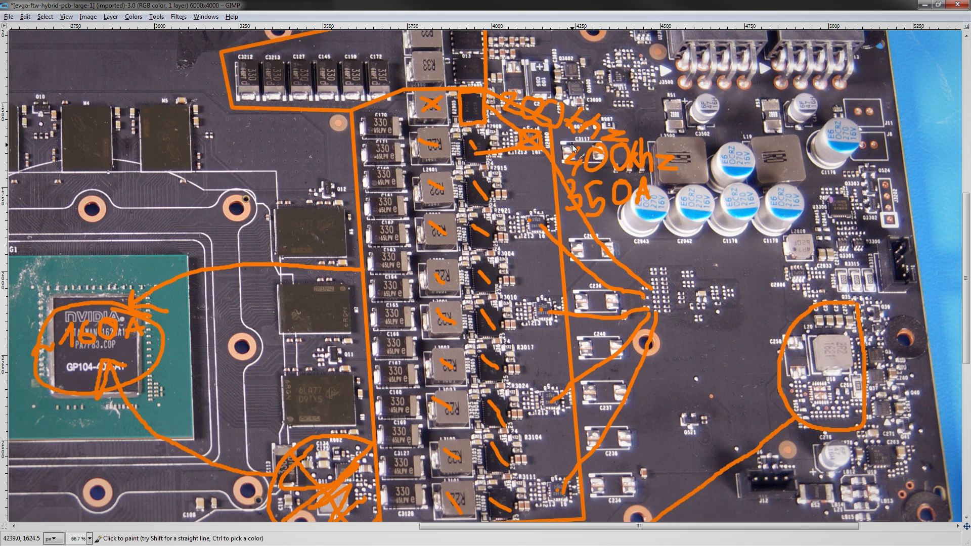
{"action": "mouse_move", "coordinate": [571, 139]}
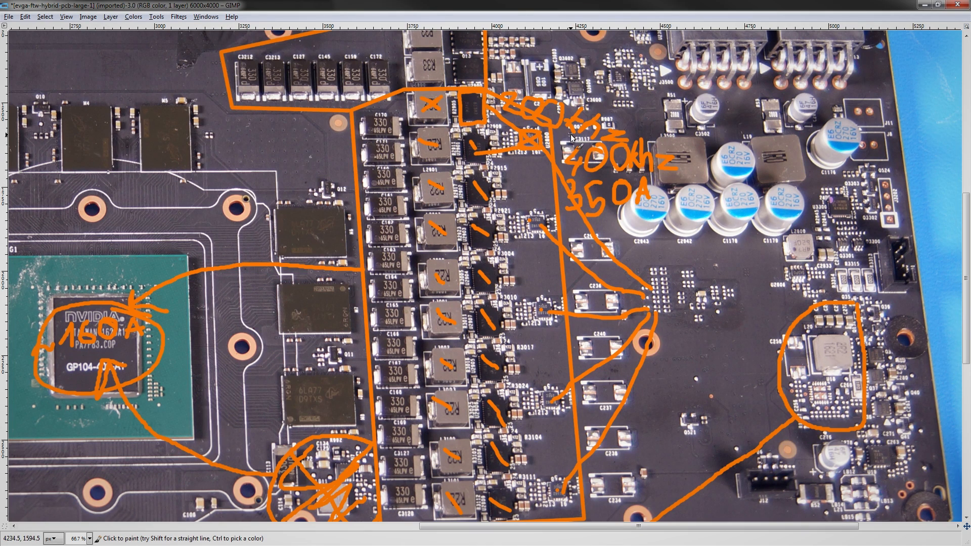
{"action": "mouse_move", "coordinate": [568, 130]}
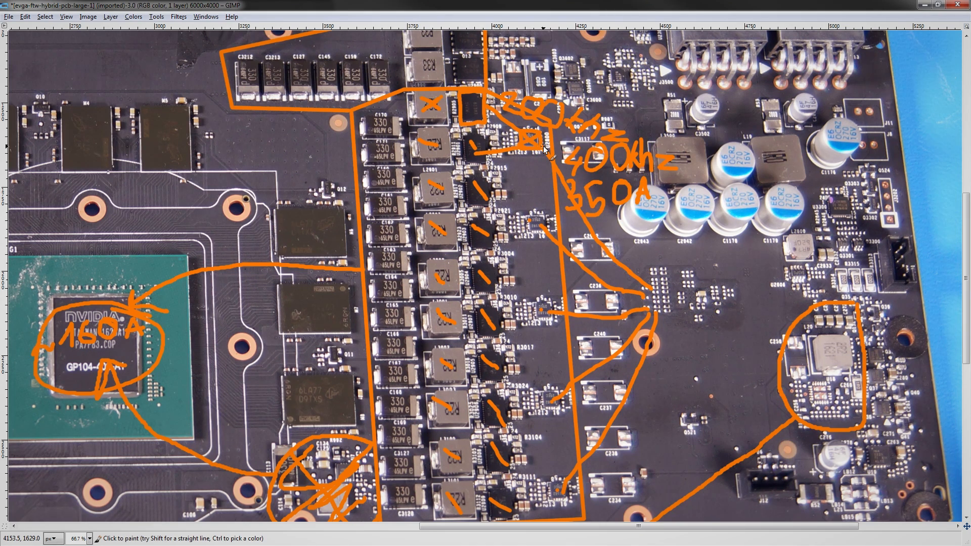
Scroll the view left toward the boxed VRM phases and their labels.
{"action": "scroll", "scroll_direction": "left", "scroll_amount": 3}
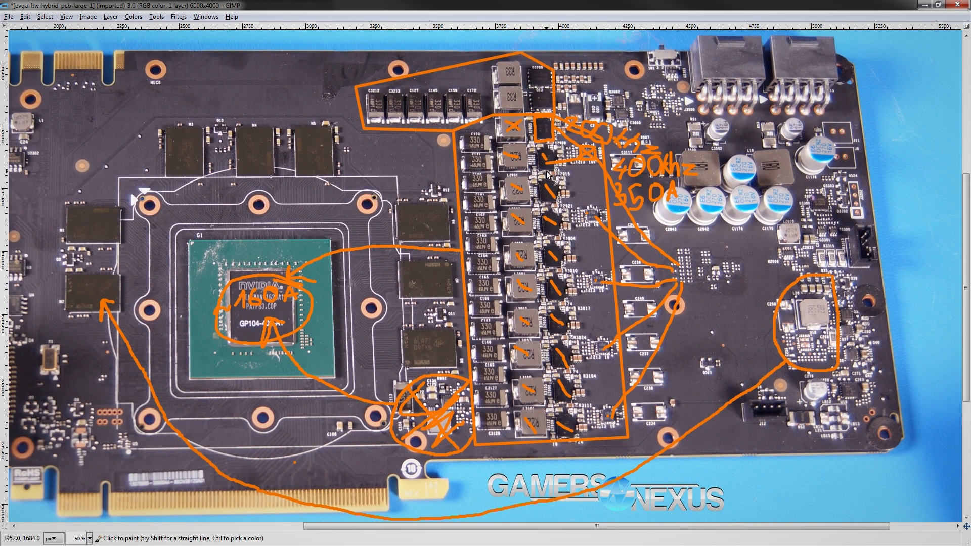
{"action": "mouse_move", "coordinate": [521, 133]}
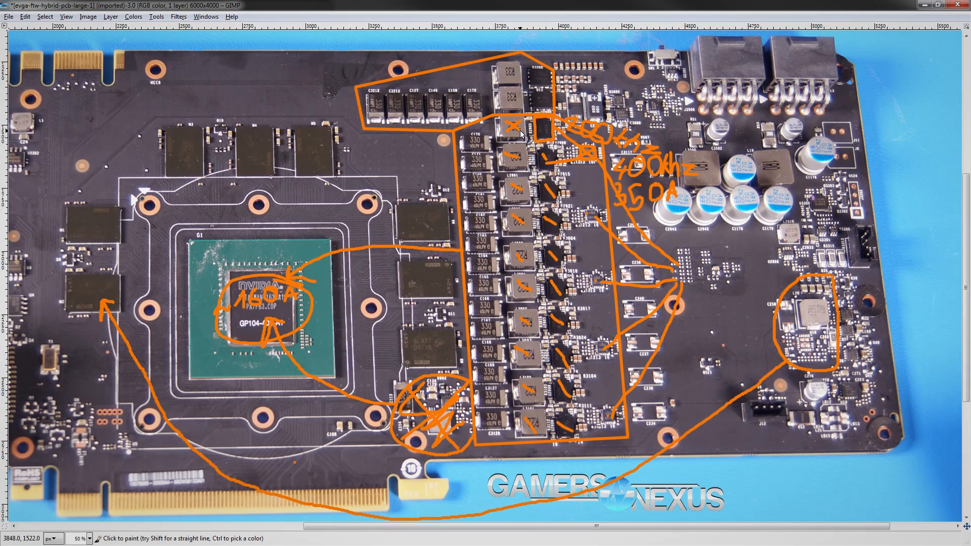
{"action": "mouse_move", "coordinate": [521, 148]}
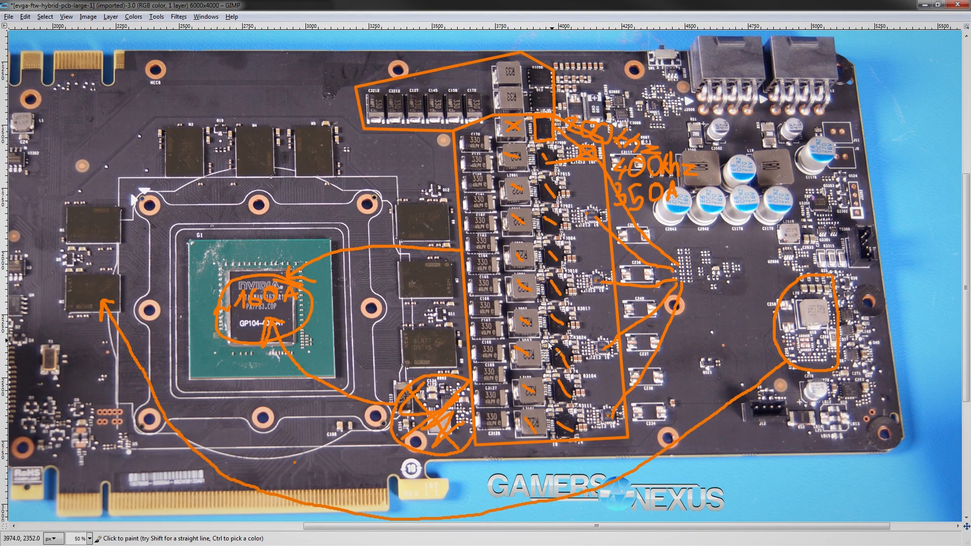
{"action": "mouse_move", "coordinate": [585, 426]}
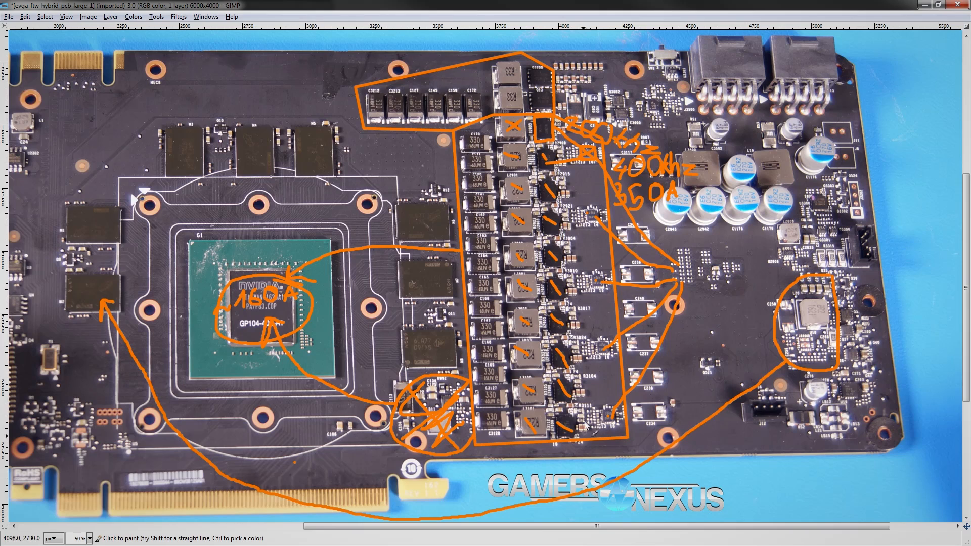
{"action": "scroll", "scroll_direction": "down", "scroll_amount": 3}
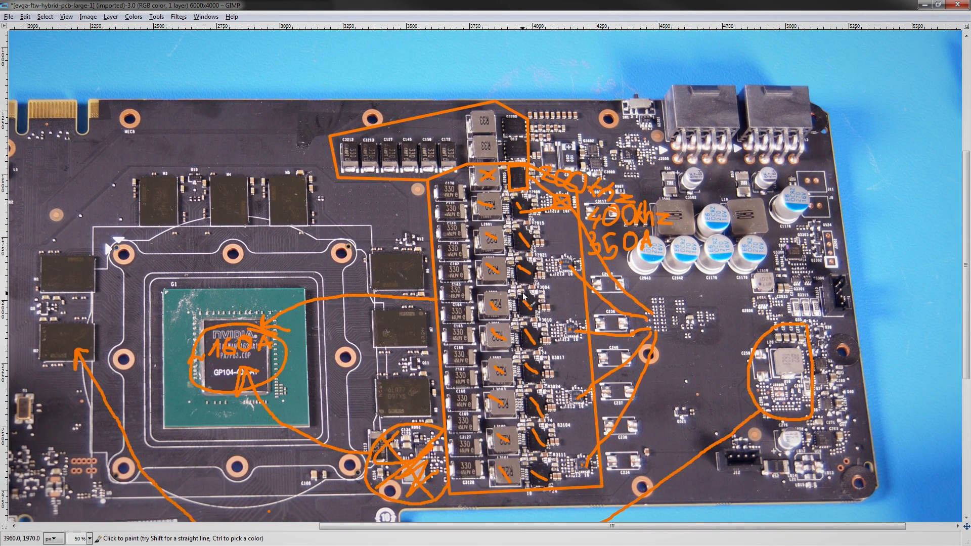
{"action": "mouse_move", "coordinate": [483, 199]}
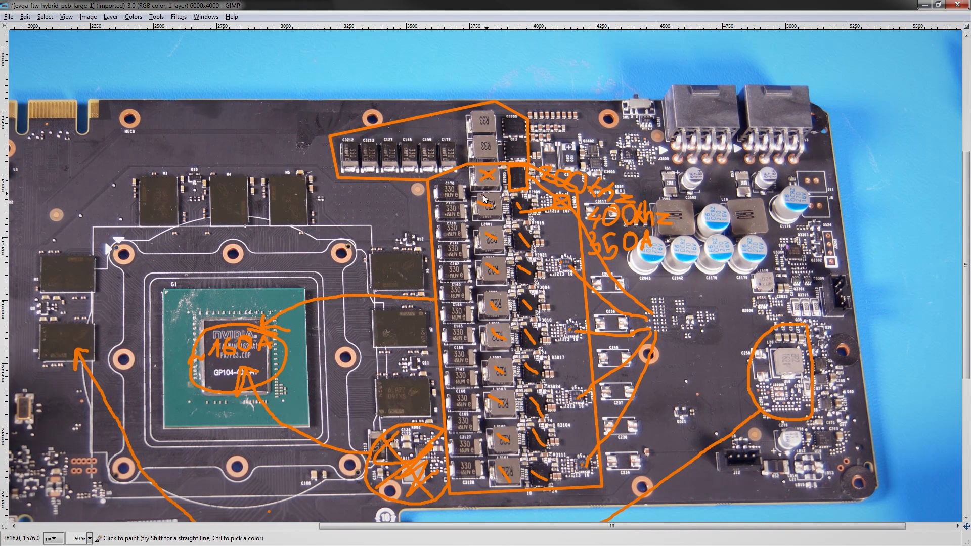
{"action": "mouse_move", "coordinate": [502, 260]}
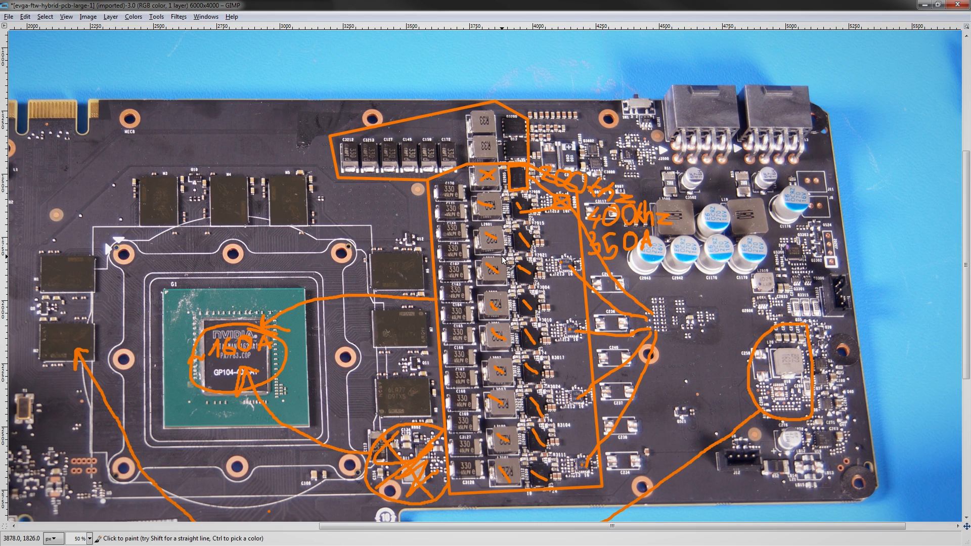
{"action": "mouse_move", "coordinate": [532, 220]}
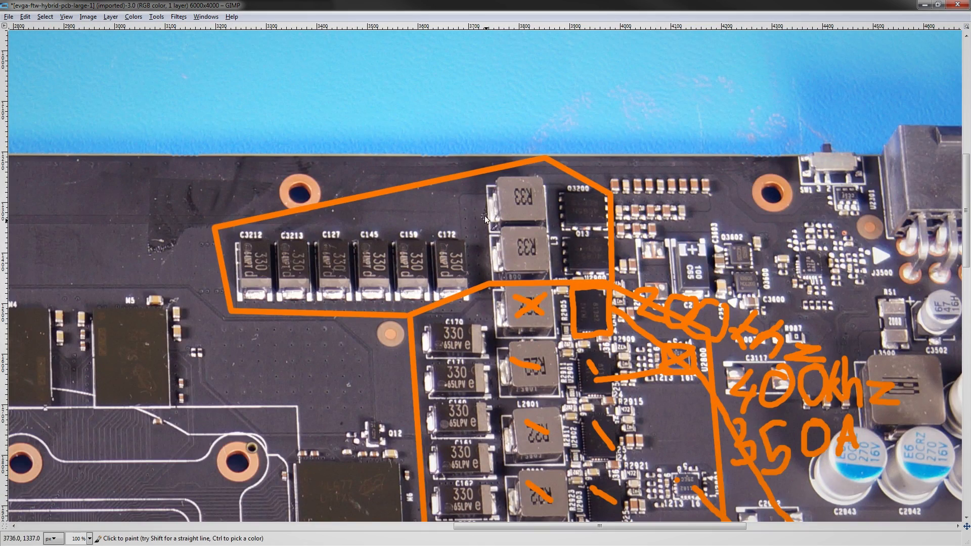
{"action": "mouse_move", "coordinate": [579, 474]}
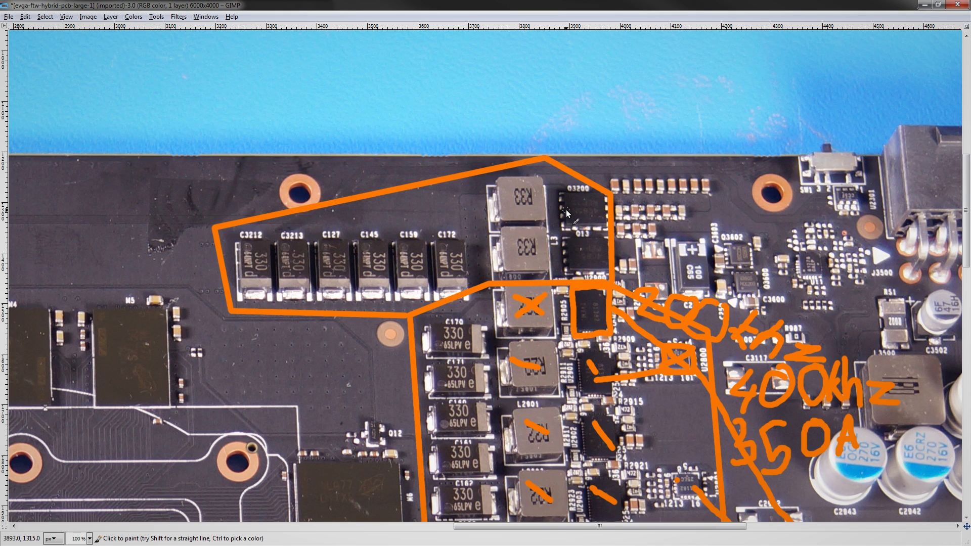
{"action": "mouse_move", "coordinate": [576, 224]}
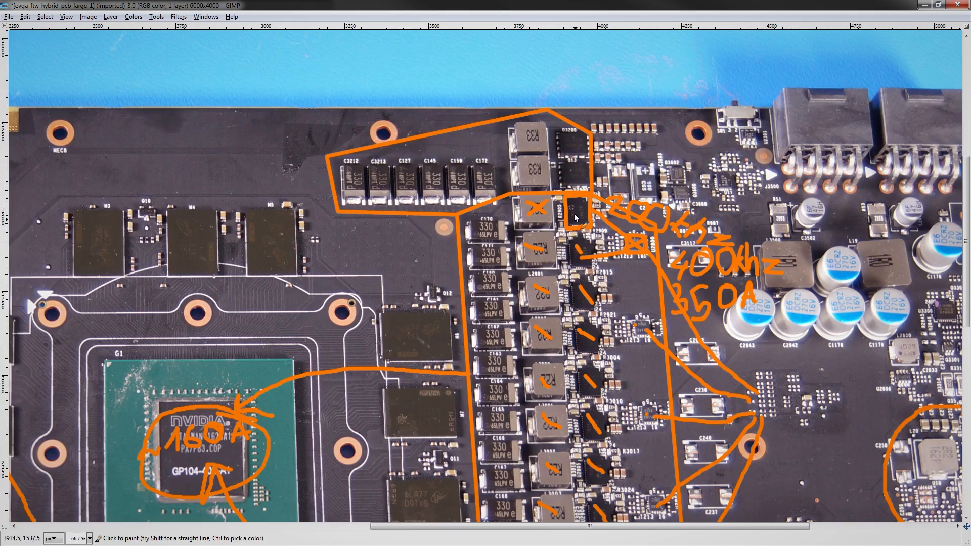
Scroll the view down to the chips beside the R33 inductors.
{"action": "scroll", "scroll_direction": "down", "scroll_amount": 3}
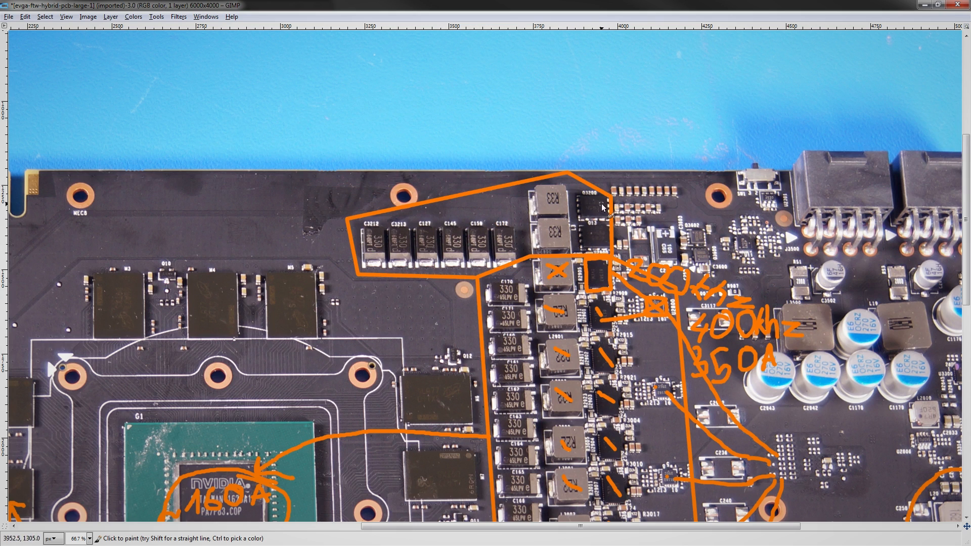
{"action": "mouse_move", "coordinate": [612, 204]}
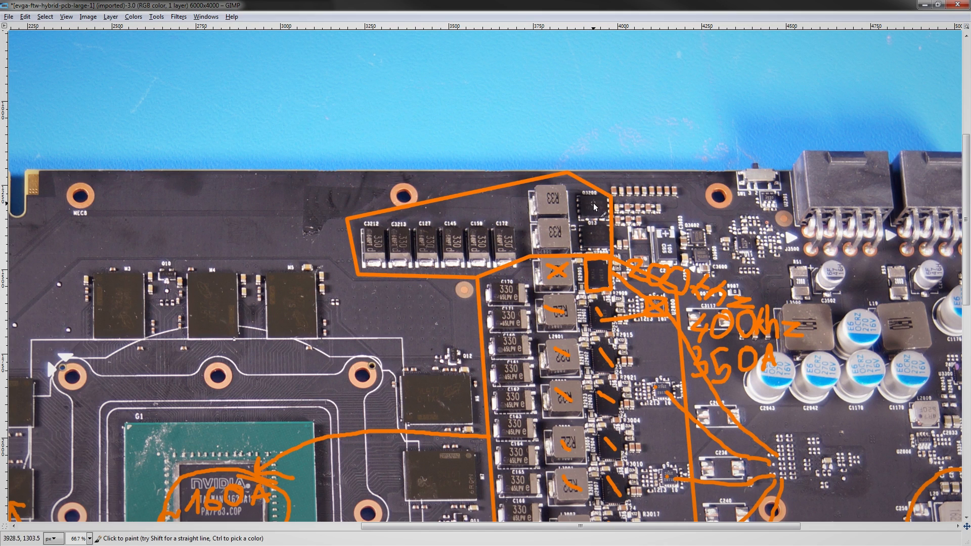
{"action": "mouse_move", "coordinate": [585, 203]}
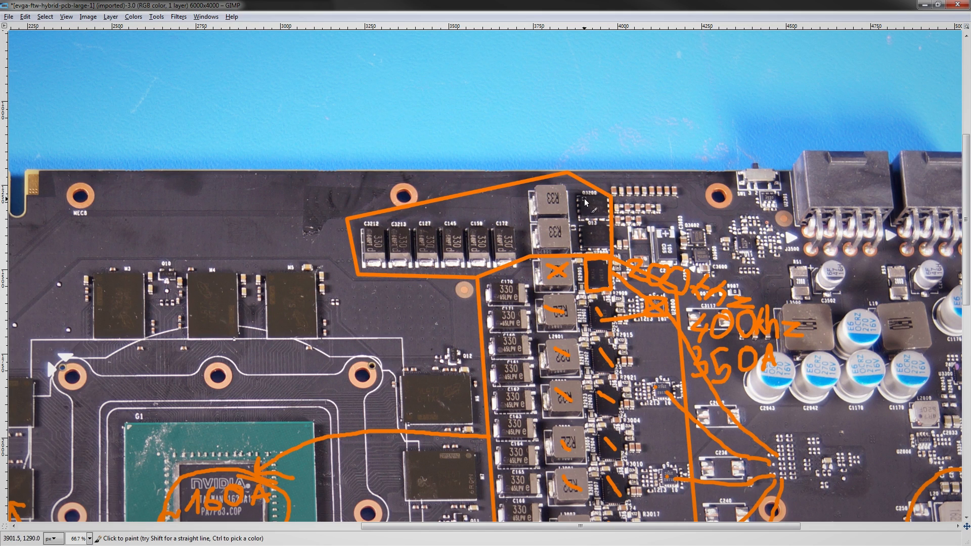
{"action": "mouse_move", "coordinate": [610, 220]}
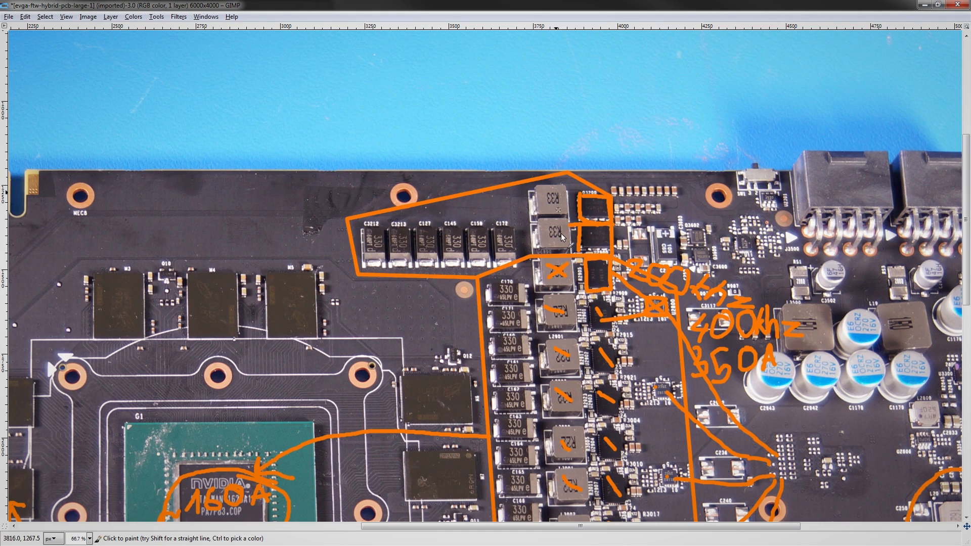
{"action": "mouse_move", "coordinate": [548, 154]}
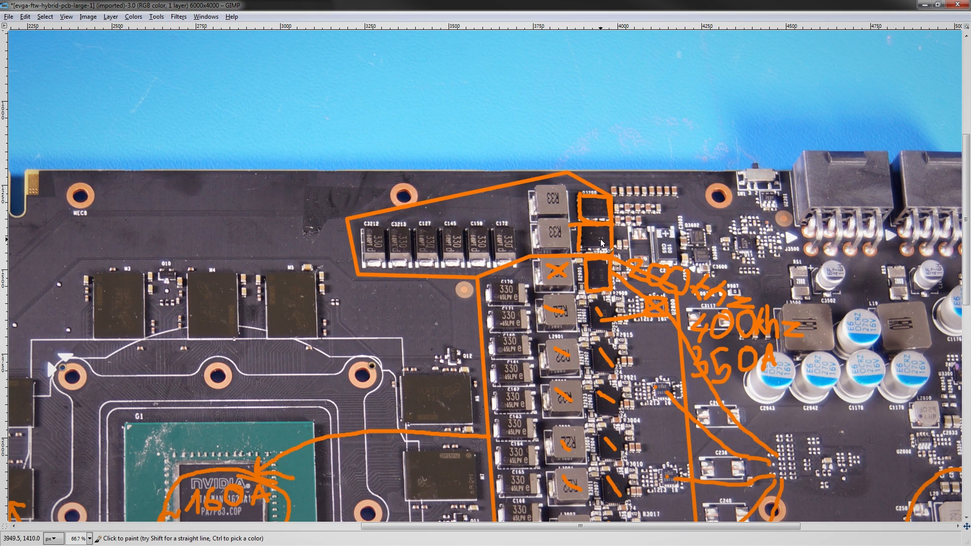
{"action": "mouse_move", "coordinate": [601, 220]}
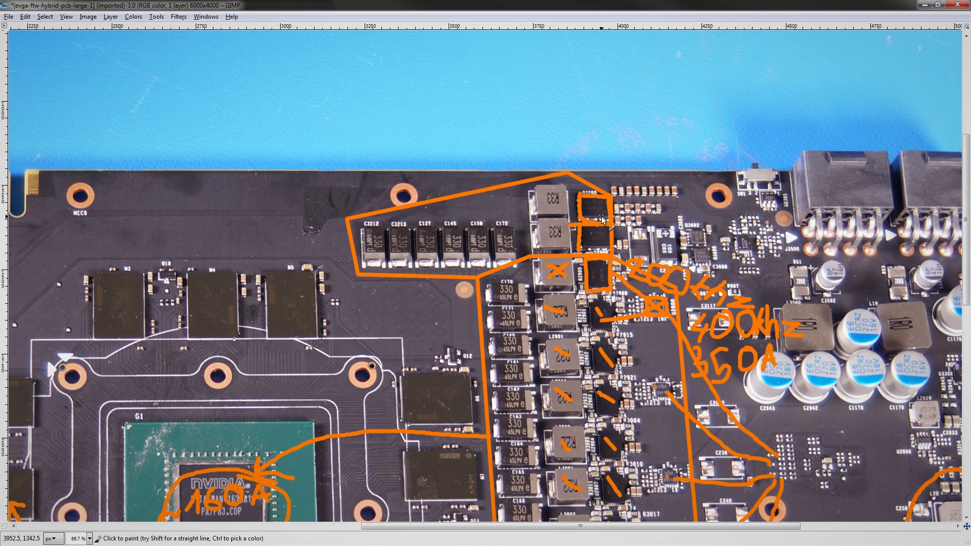
{"action": "mouse_move", "coordinate": [610, 158]}
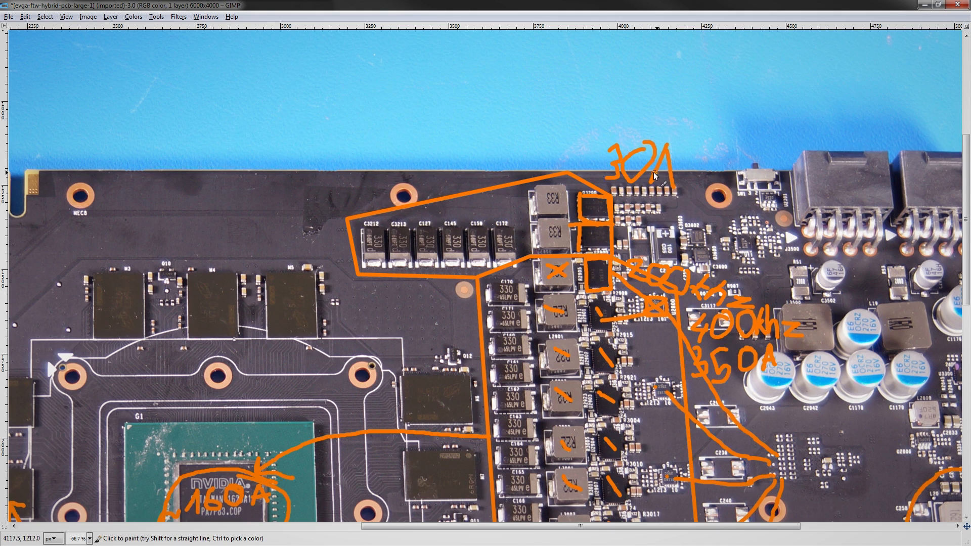
{"action": "mouse_move", "coordinate": [669, 175]}
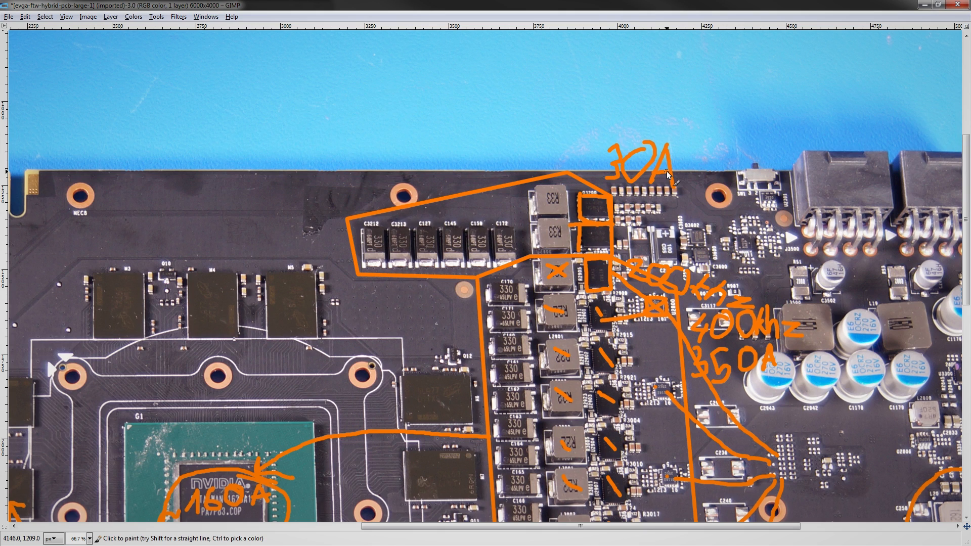
{"action": "mouse_move", "coordinate": [630, 178]}
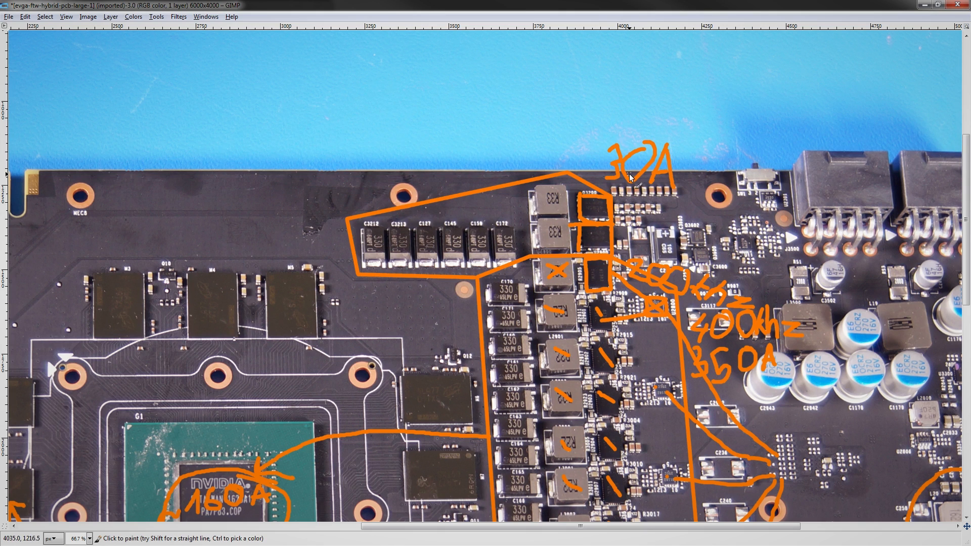
{"action": "mouse_move", "coordinate": [629, 176]}
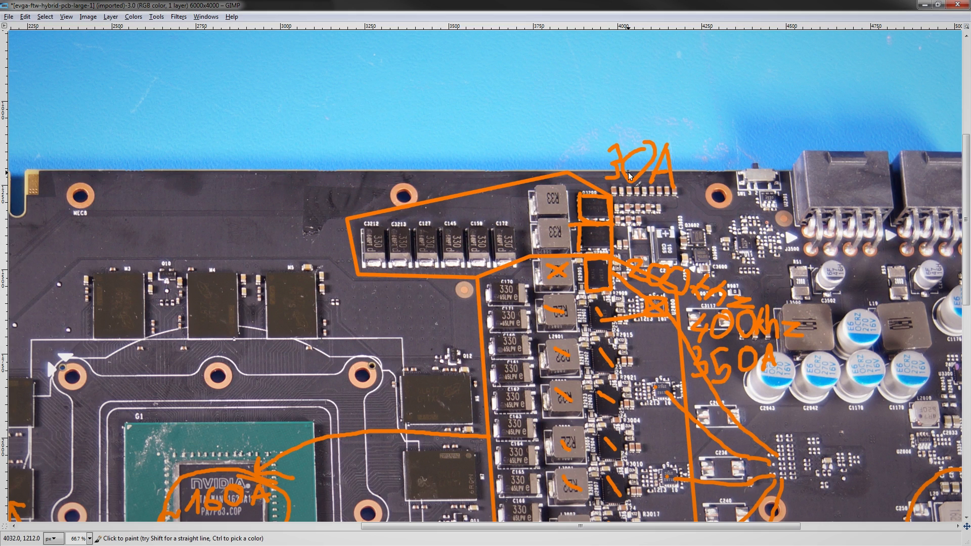
{"action": "mouse_move", "coordinate": [558, 229]}
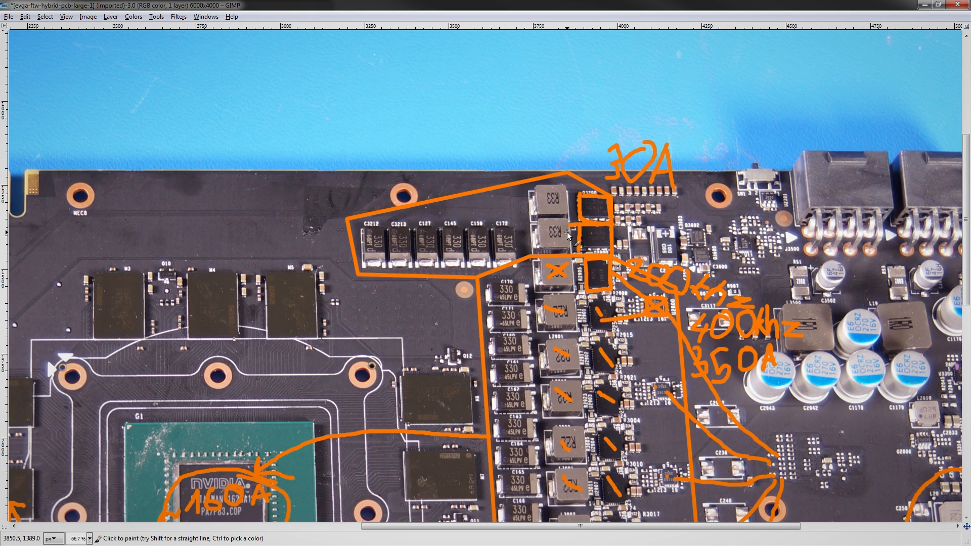
{"action": "mouse_move", "coordinate": [571, 214]}
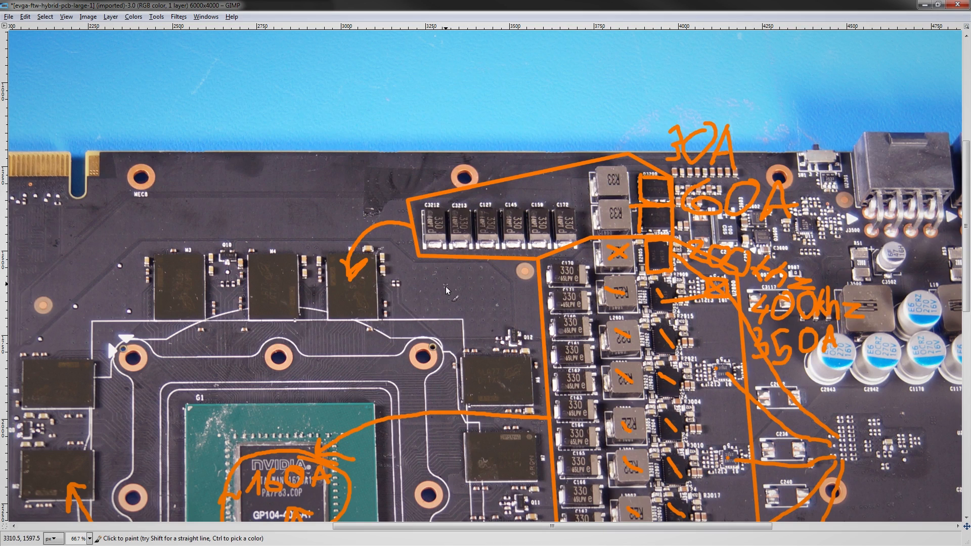
{"action": "mouse_move", "coordinate": [437, 271]}
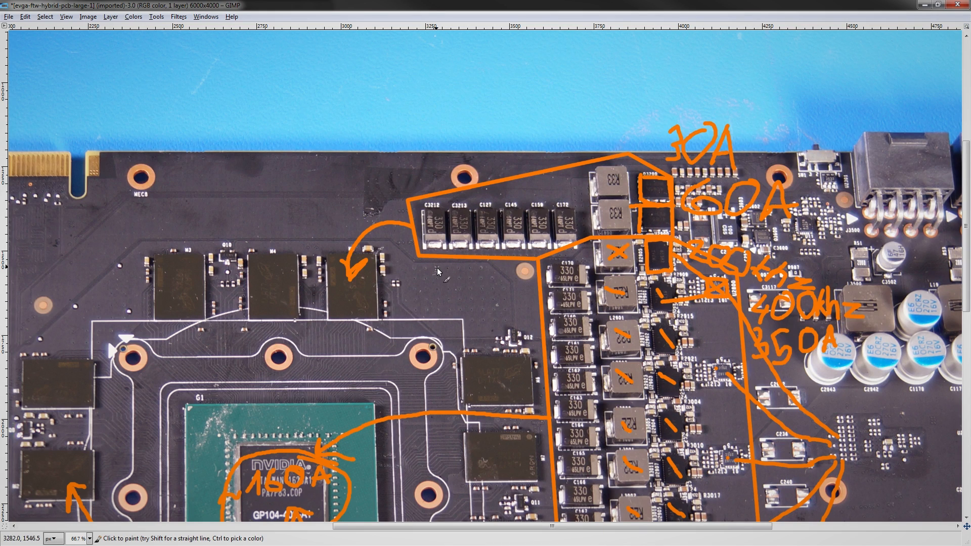
{"action": "mouse_move", "coordinate": [384, 280]}
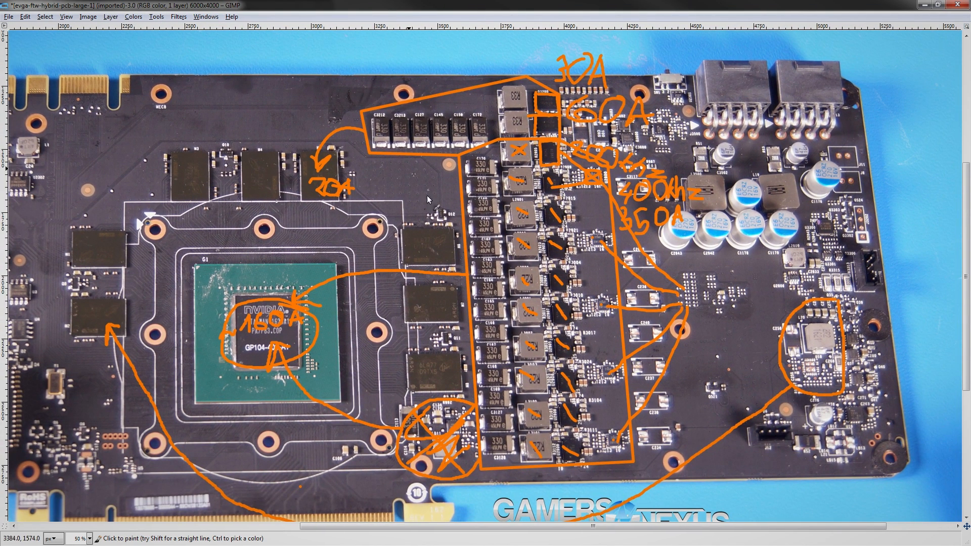
{"action": "mouse_move", "coordinate": [514, 184]}
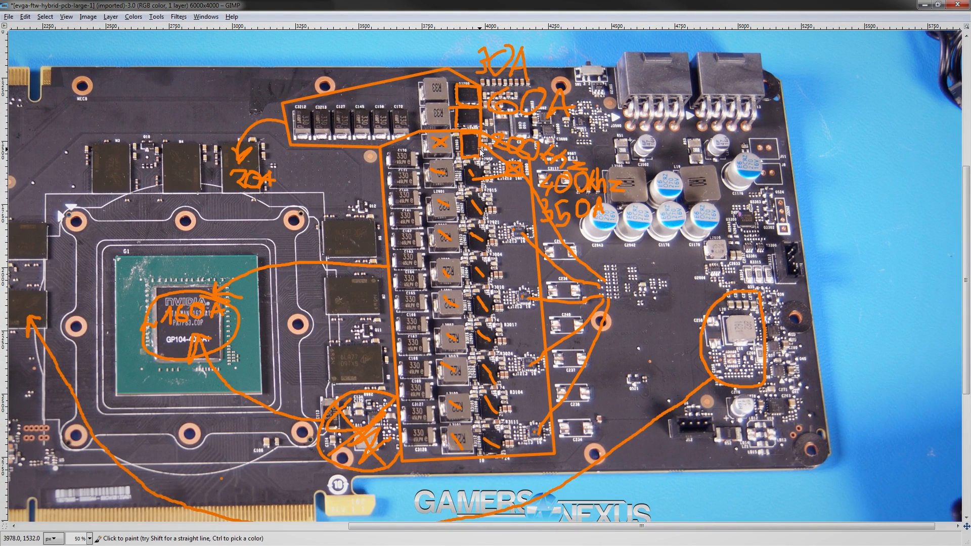
{"action": "mouse_move", "coordinate": [461, 139]}
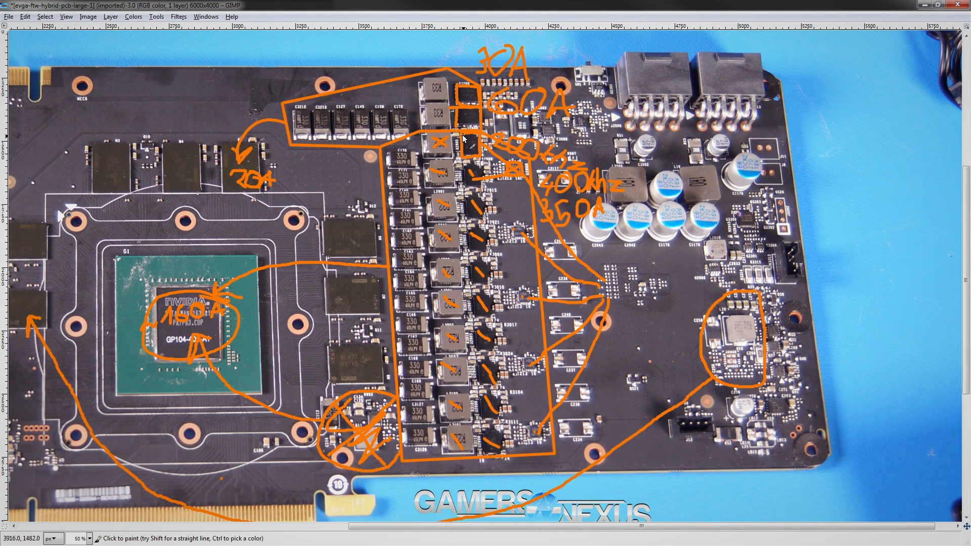
{"action": "scroll", "scroll_direction": "down", "scroll_amount": 3}
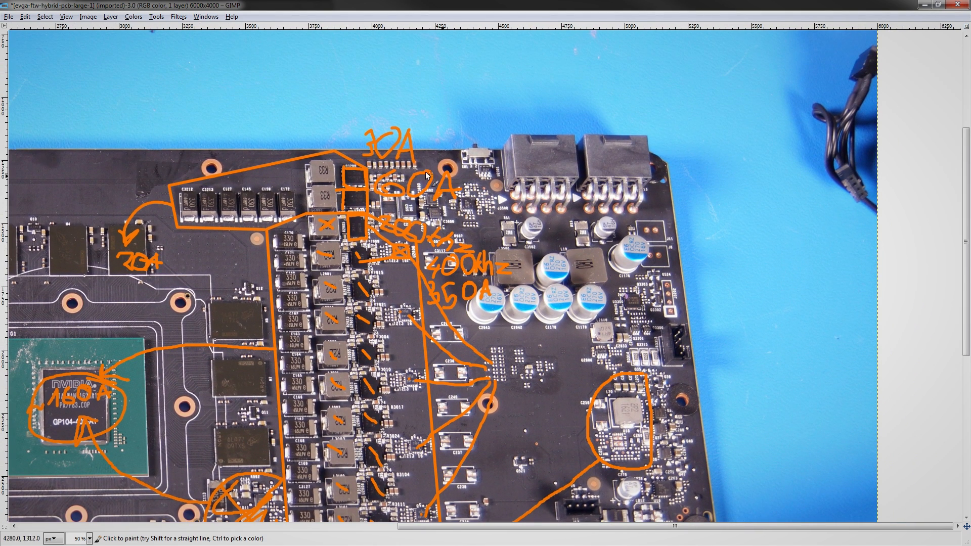
{"action": "mouse_move", "coordinate": [499, 149]}
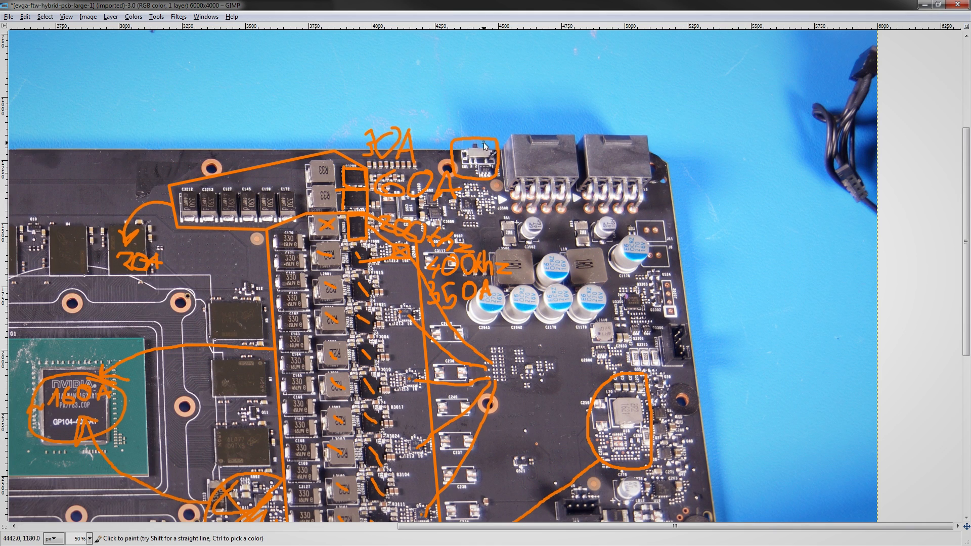
{"action": "scroll", "scroll_direction": "down", "scroll_amount": 3}
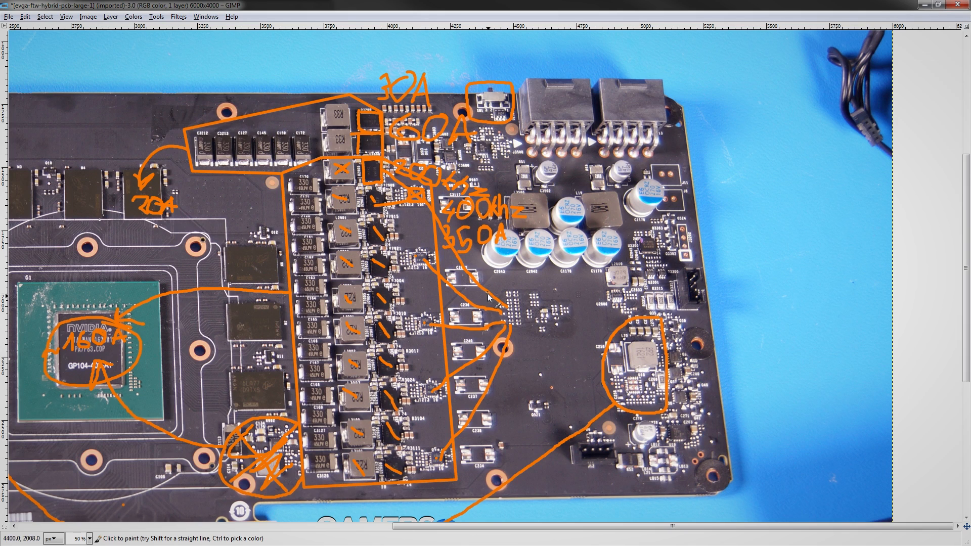
{"action": "mouse_move", "coordinate": [554, 157]}
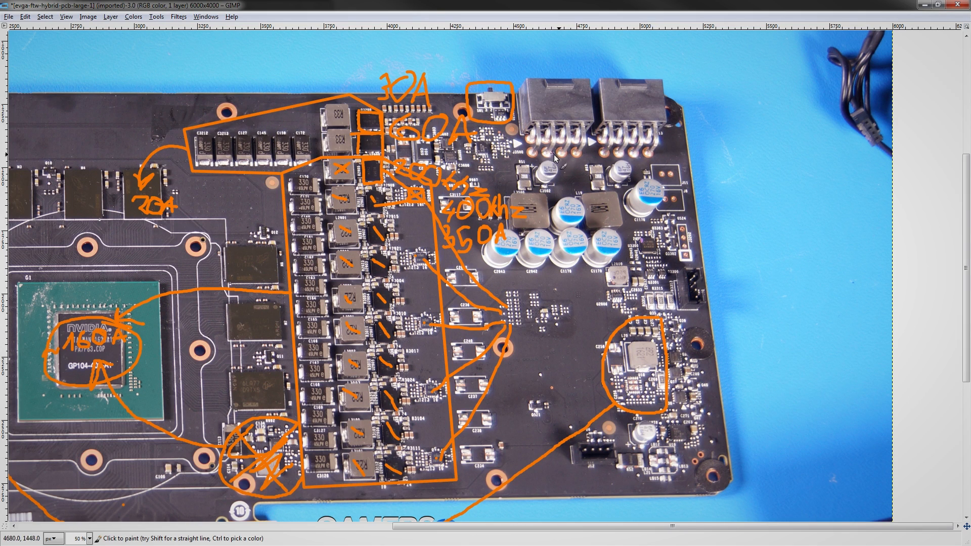
{"action": "mouse_move", "coordinate": [495, 116]}
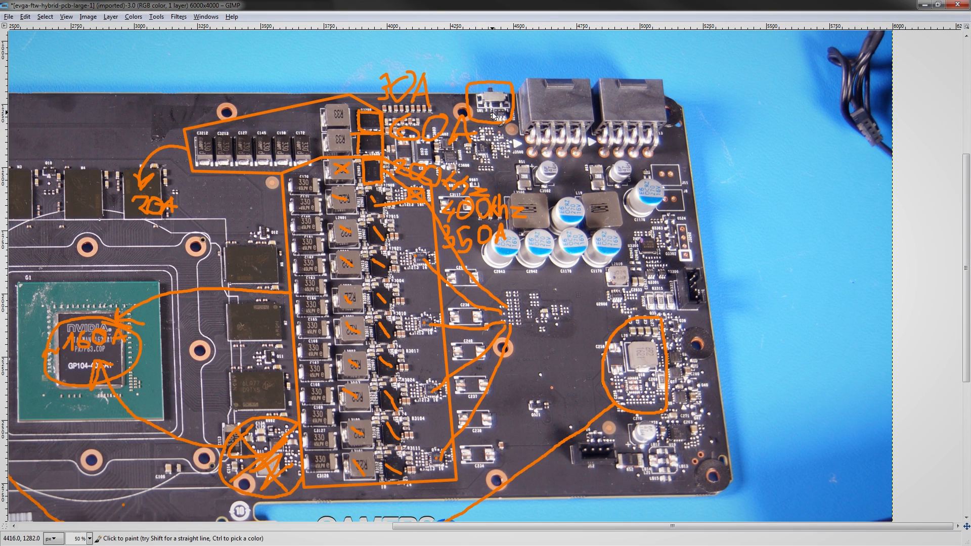
{"action": "mouse_move", "coordinate": [474, 76]}
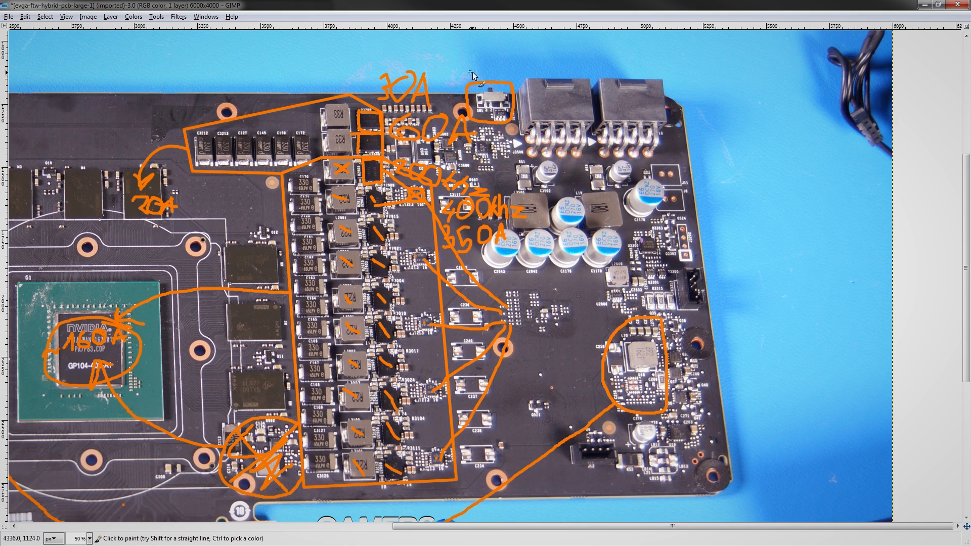
{"action": "mouse_move", "coordinate": [363, 207]}
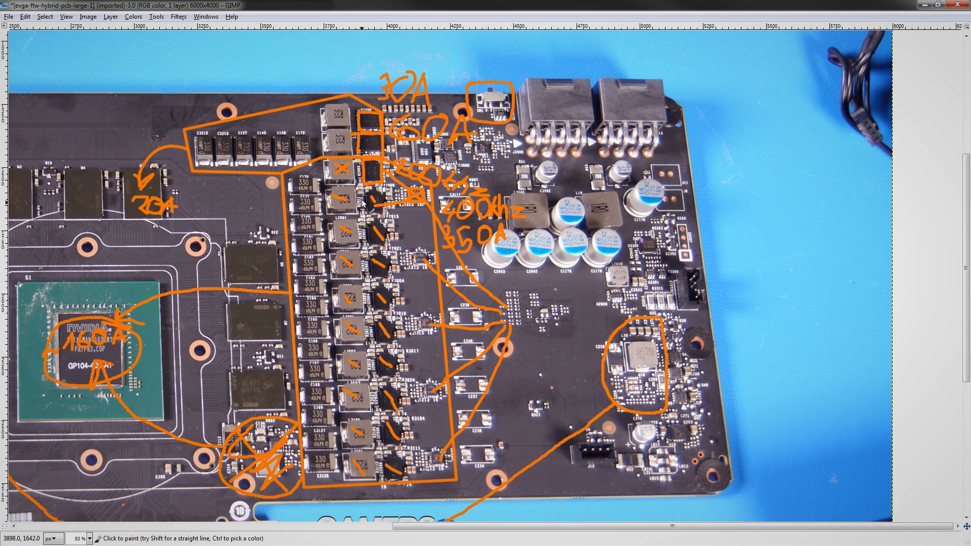
{"action": "mouse_move", "coordinate": [414, 250]}
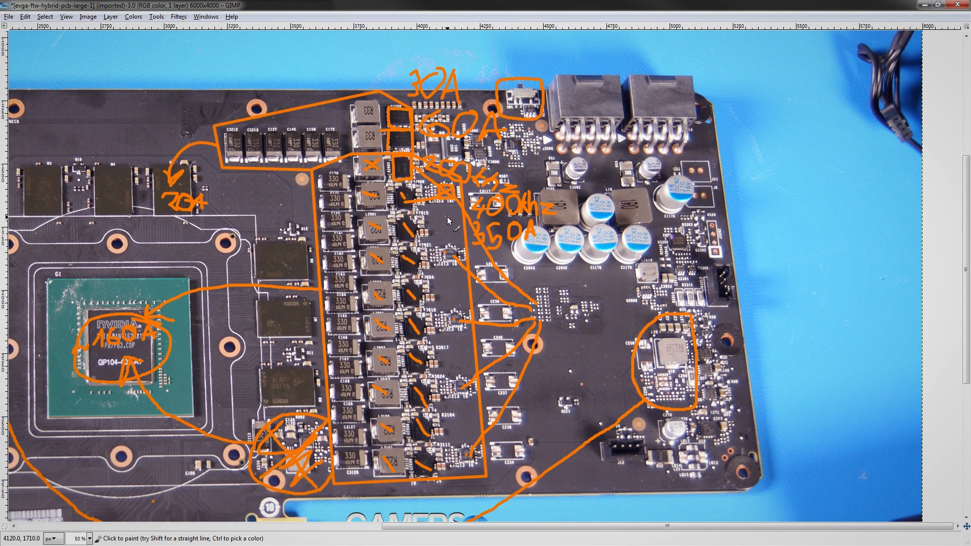
{"action": "mouse_move", "coordinate": [418, 201]}
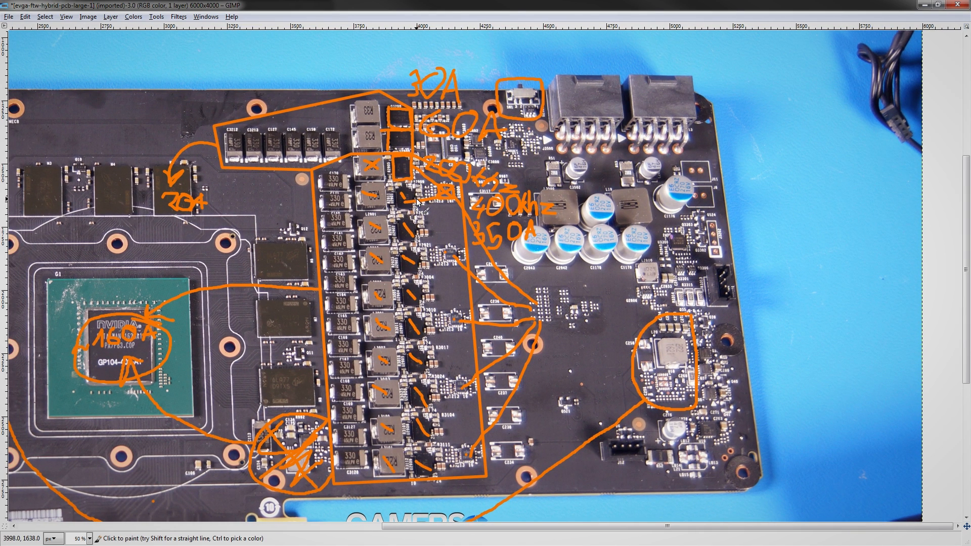
{"action": "mouse_move", "coordinate": [431, 362]}
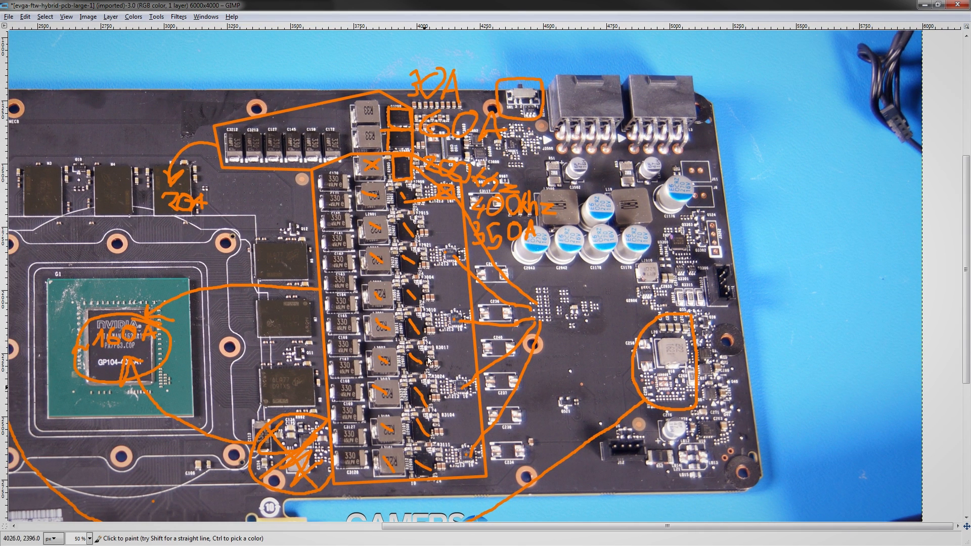
{"action": "mouse_move", "coordinate": [429, 372]}
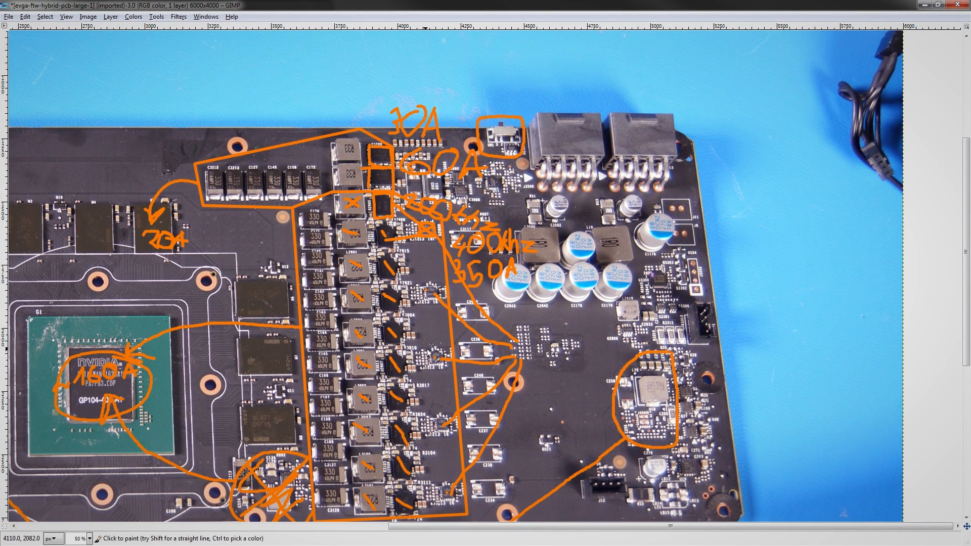
{"action": "mouse_move", "coordinate": [505, 144]}
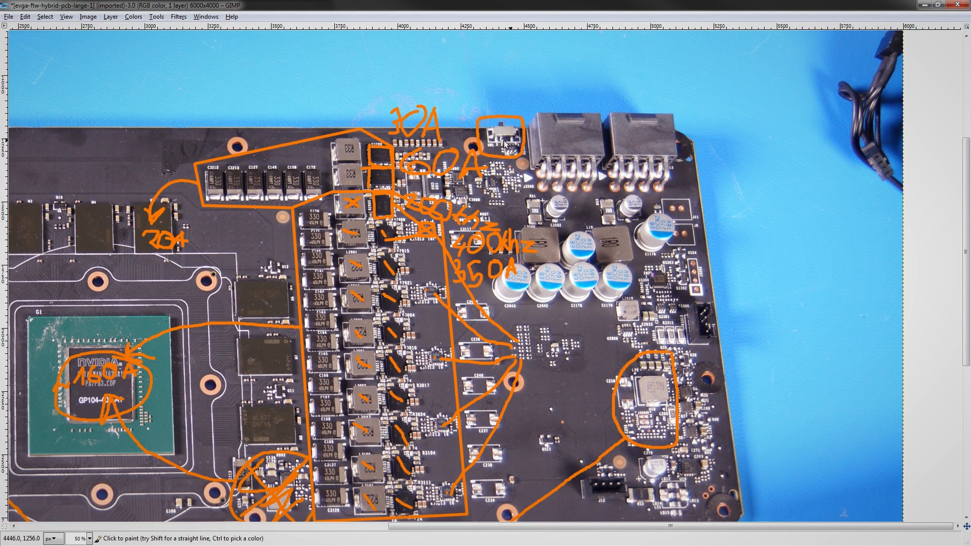
{"action": "scroll", "scroll_direction": "down", "scroll_amount": 3}
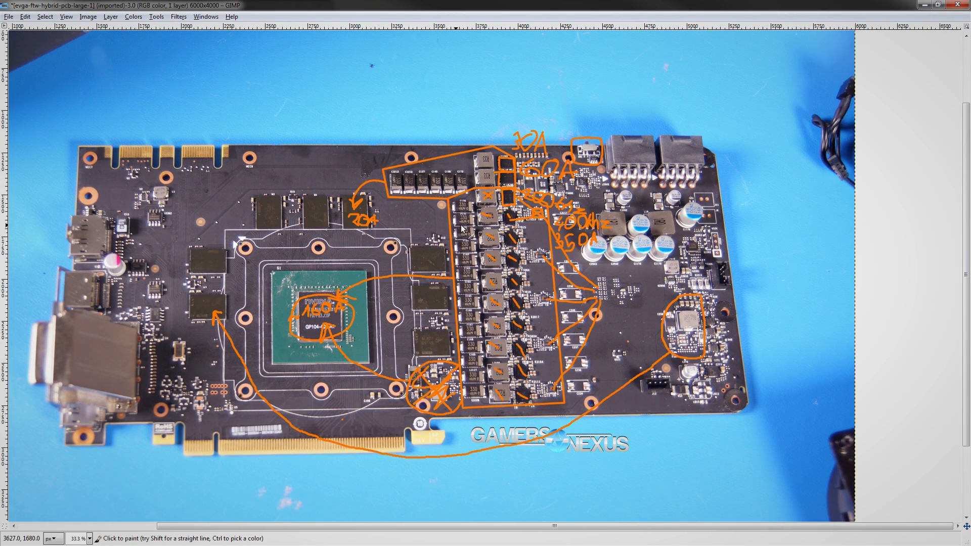
{"action": "mouse_move", "coordinate": [440, 221]}
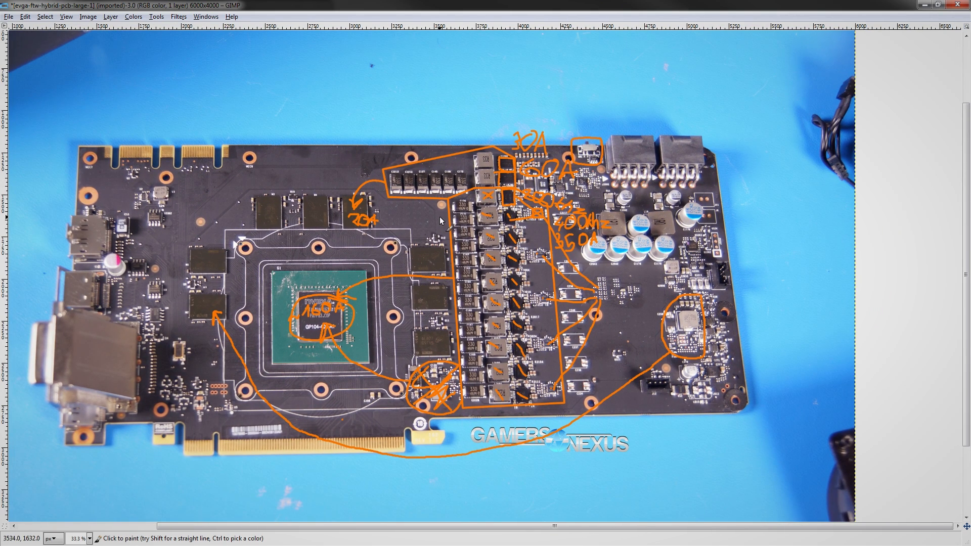
{"action": "mouse_move", "coordinate": [443, 213]}
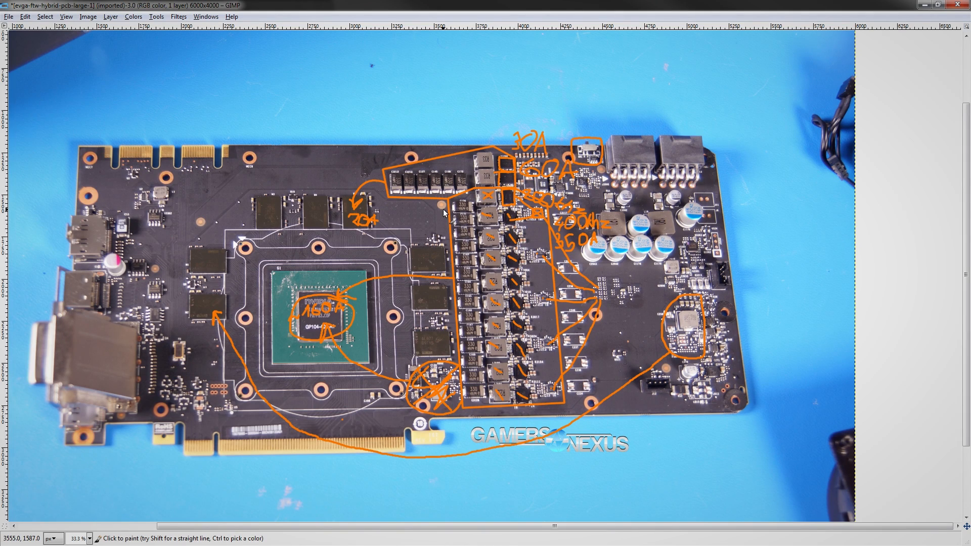
{"action": "mouse_move", "coordinate": [543, 283]}
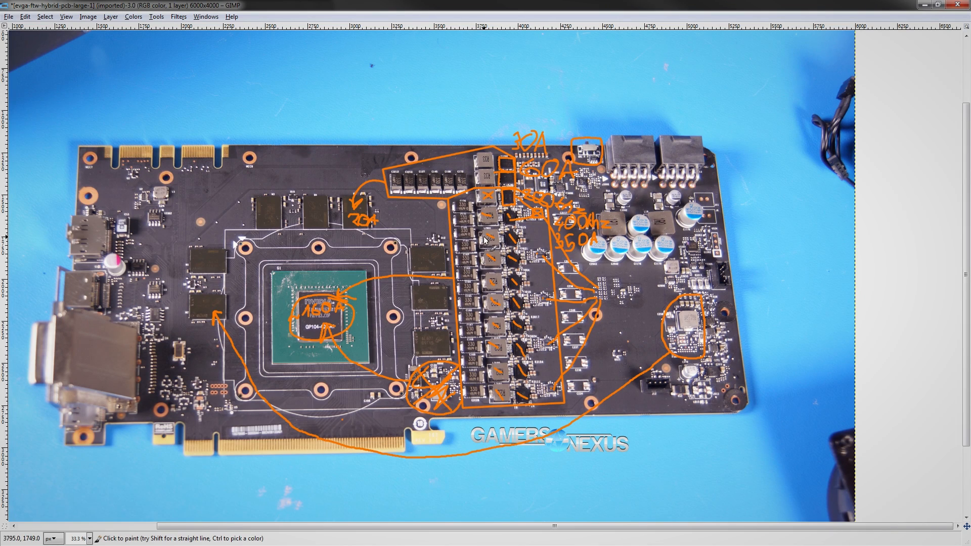
{"action": "mouse_move", "coordinate": [432, 212]}
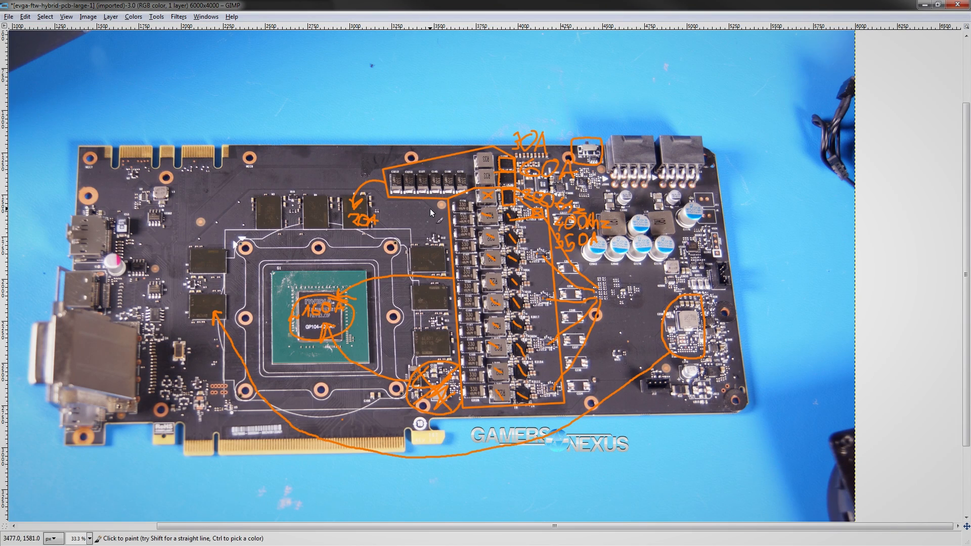
{"action": "mouse_move", "coordinate": [575, 191]}
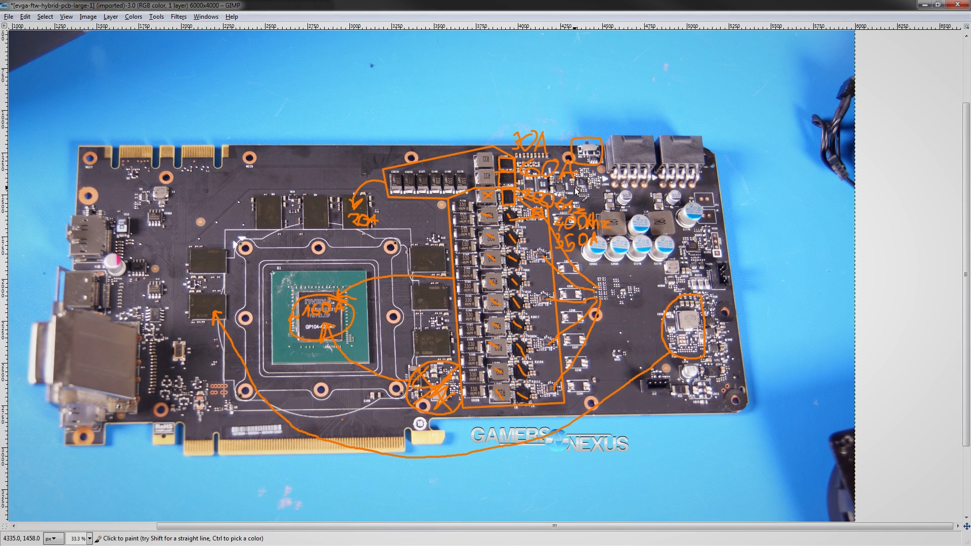
{"action": "mouse_move", "coordinate": [650, 350]}
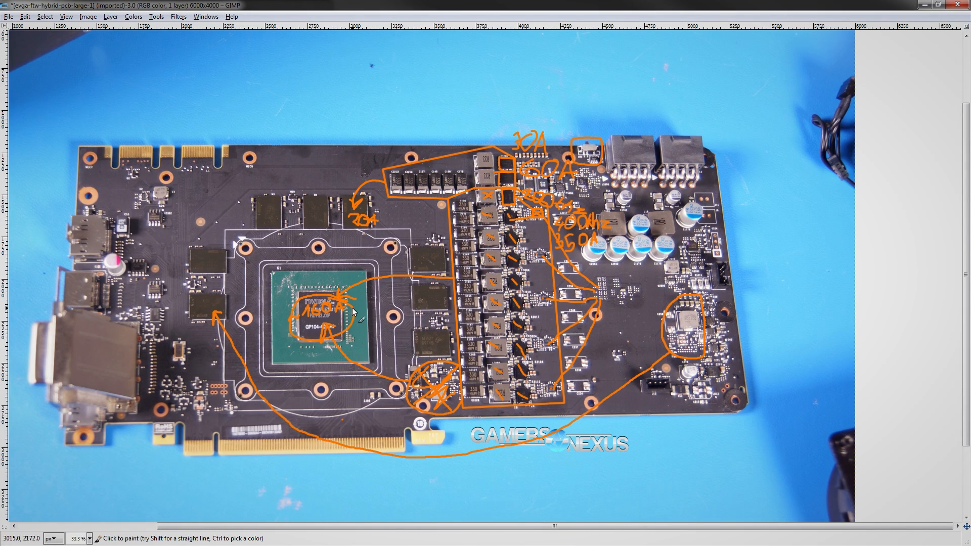
{"action": "mouse_move", "coordinate": [450, 218]}
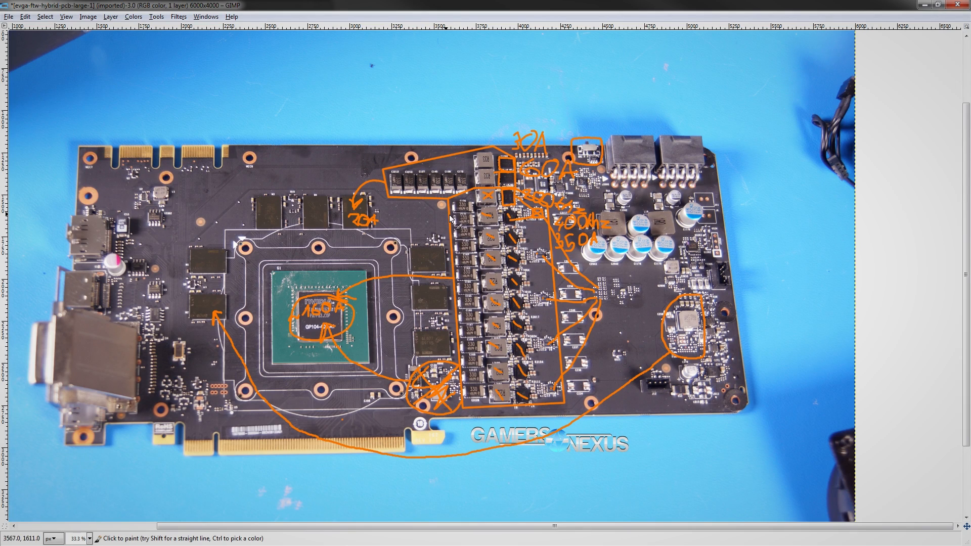
{"action": "mouse_move", "coordinate": [367, 390]}
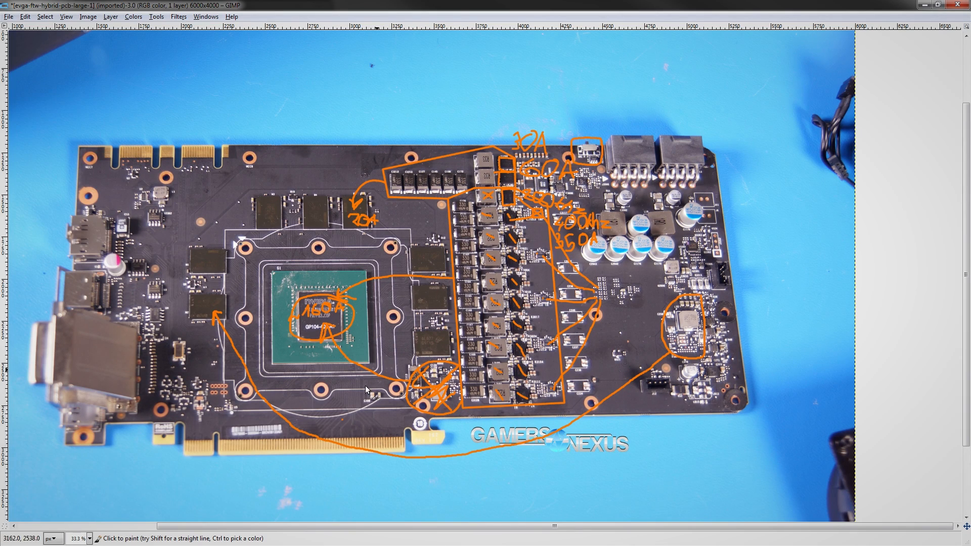
{"action": "mouse_move", "coordinate": [396, 340]}
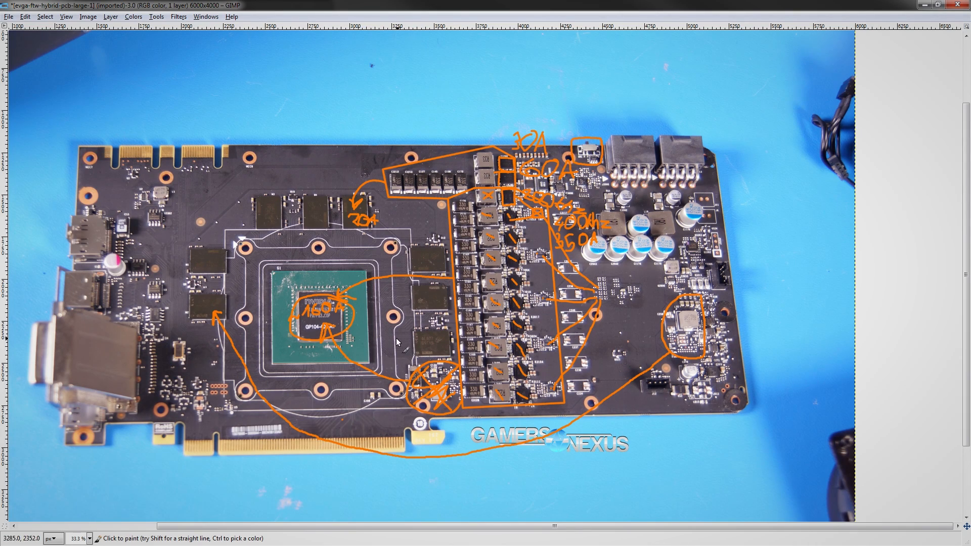
{"action": "mouse_move", "coordinate": [298, 275]}
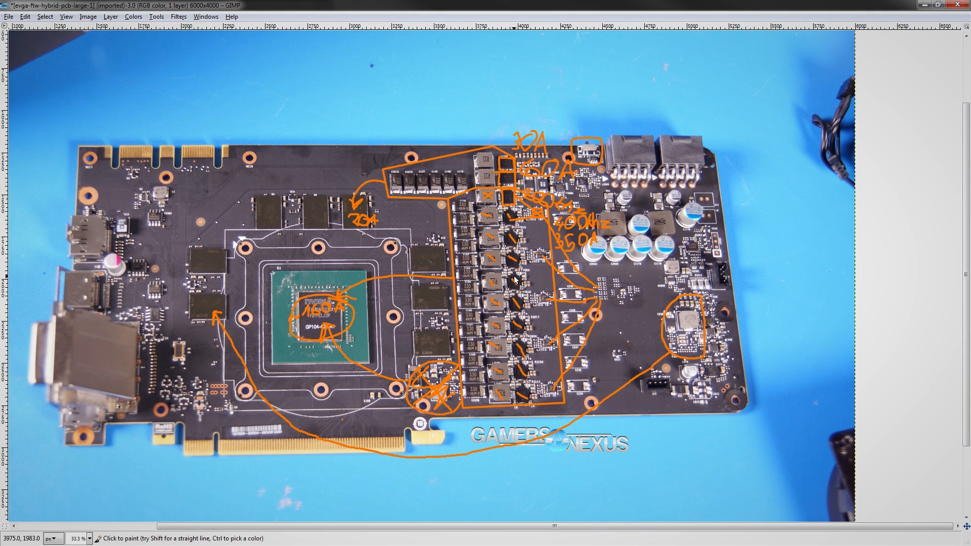
{"action": "mouse_move", "coordinate": [461, 271]}
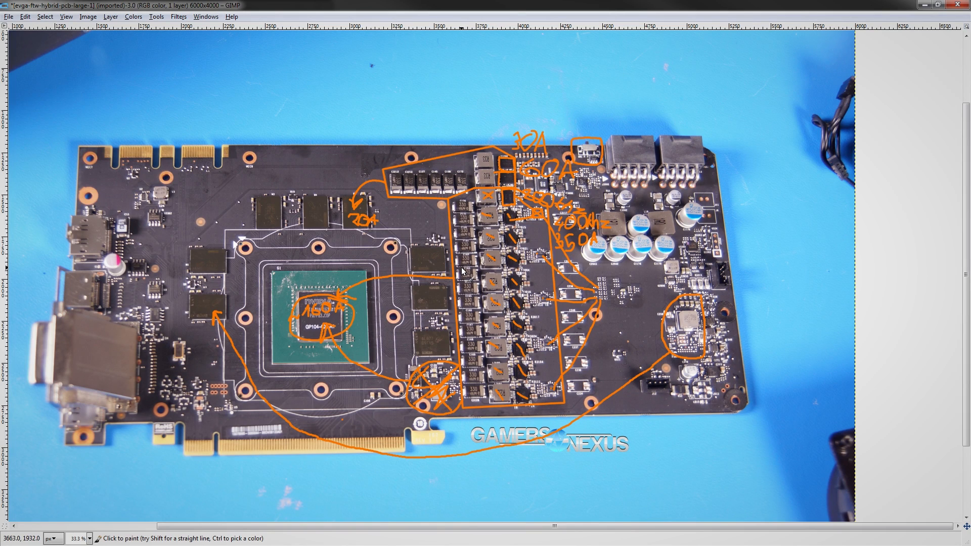
{"action": "mouse_move", "coordinate": [450, 267]}
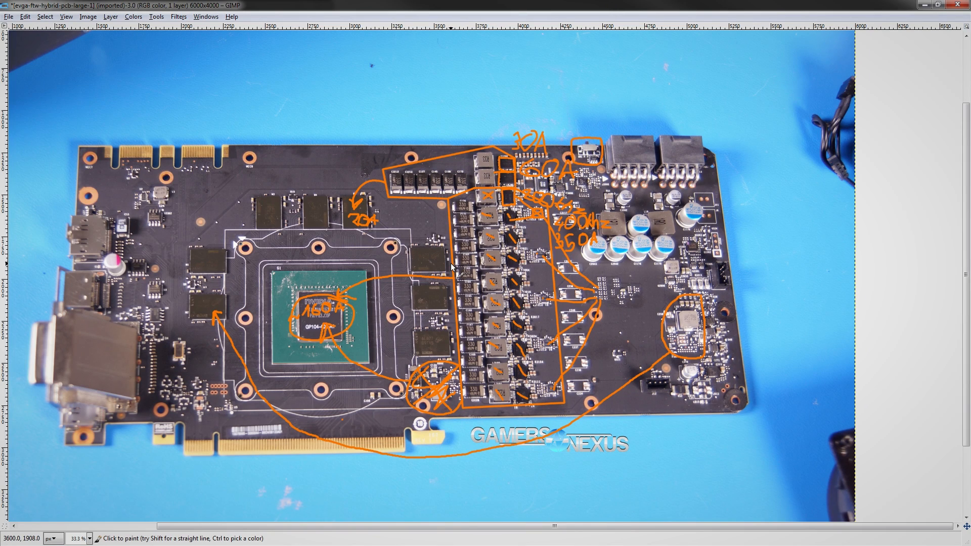
{"action": "mouse_move", "coordinate": [443, 165]}
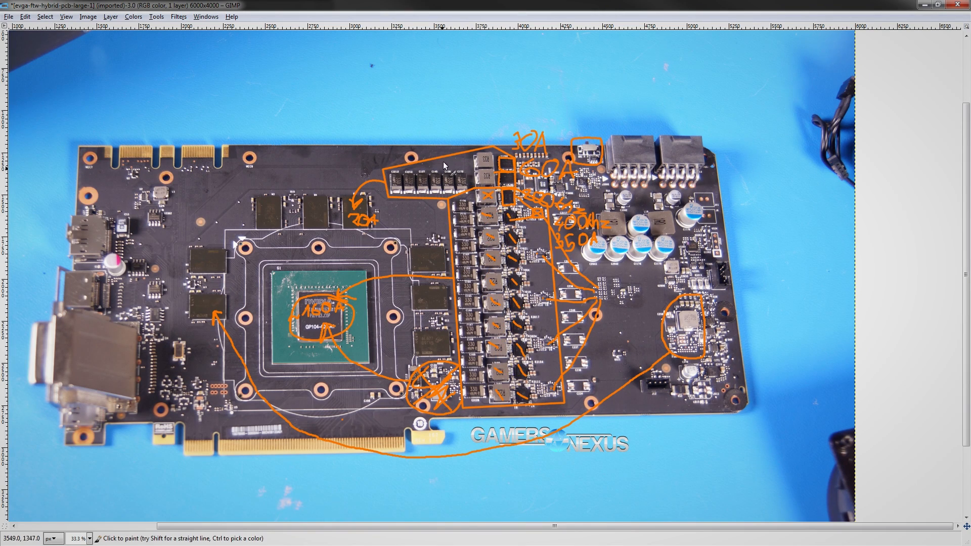
{"action": "mouse_move", "coordinate": [469, 242]}
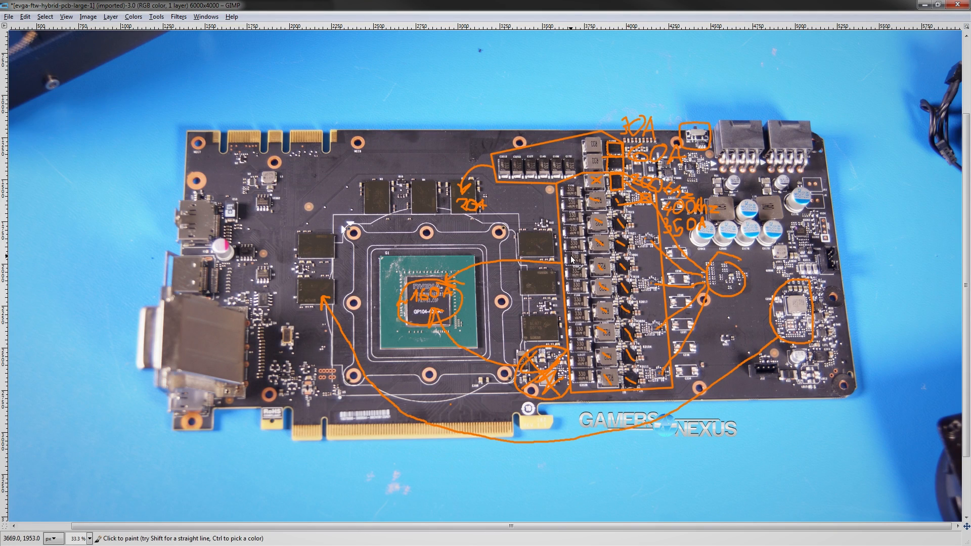
{"action": "mouse_move", "coordinate": [568, 249]}
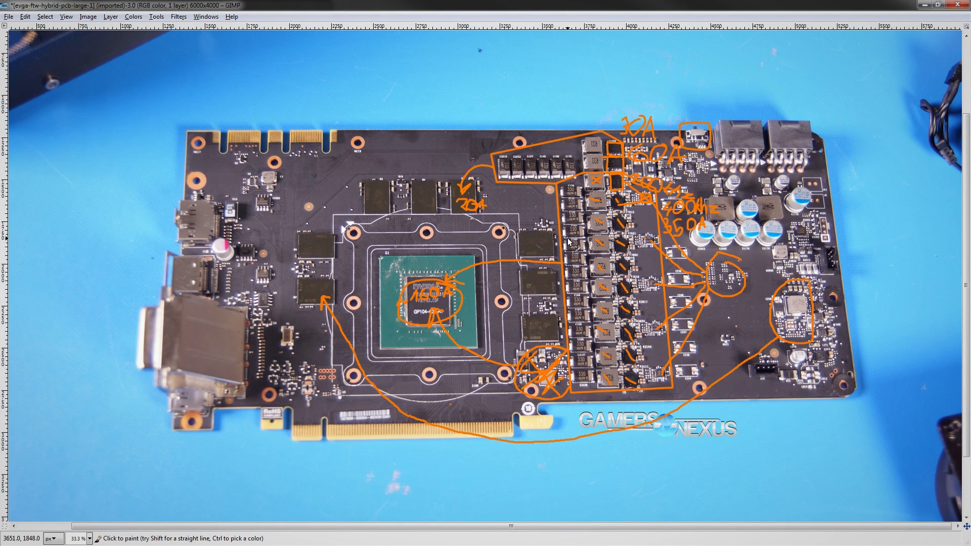
{"action": "mouse_move", "coordinate": [587, 234]}
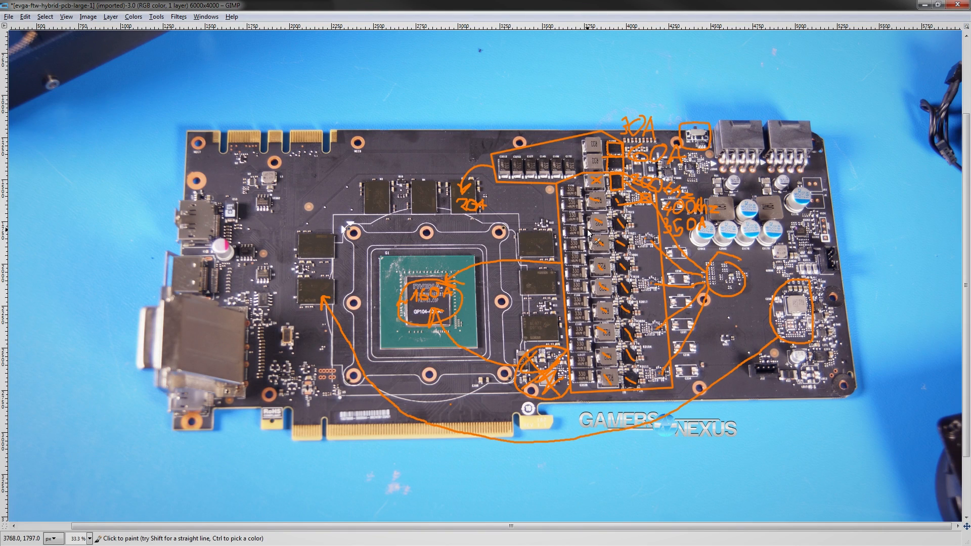
{"action": "mouse_move", "coordinate": [529, 208]}
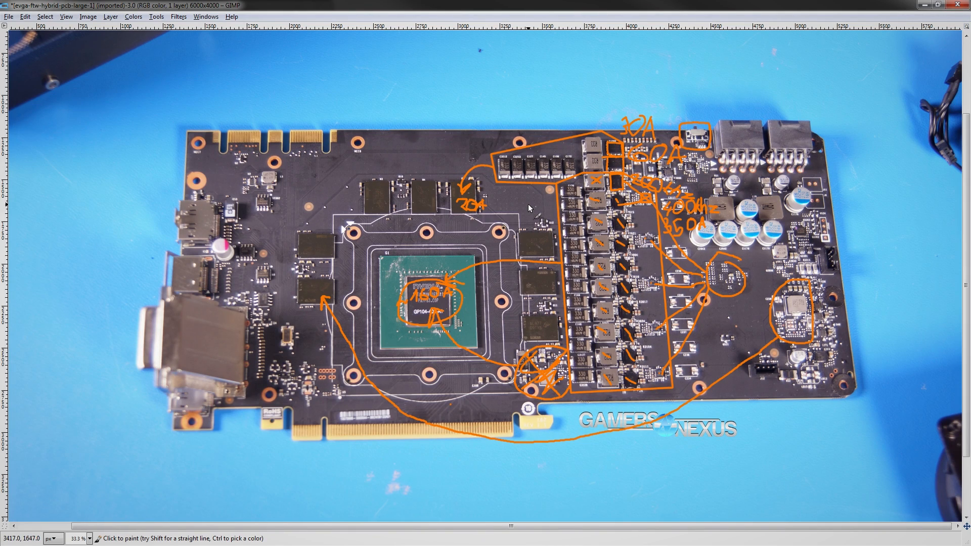
{"action": "mouse_move", "coordinate": [532, 213]}
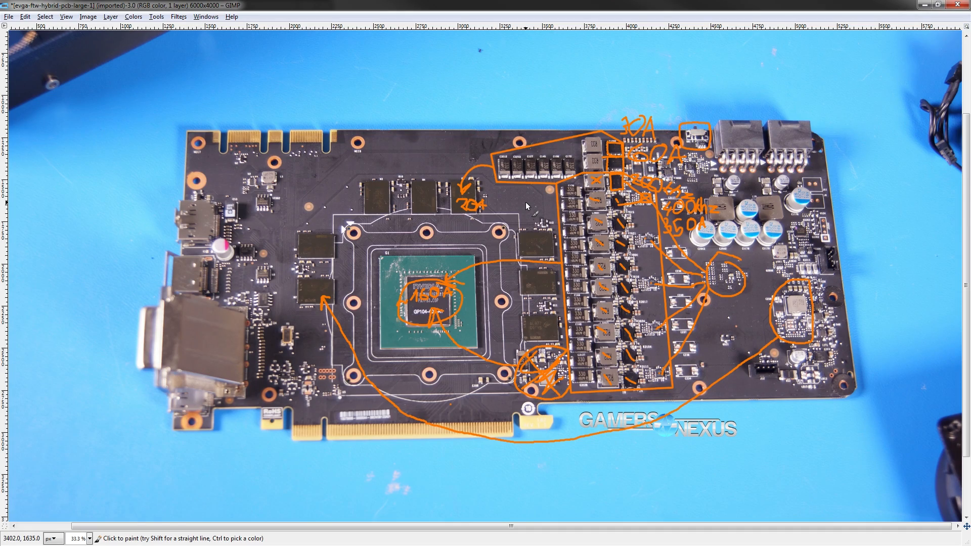
{"action": "mouse_move", "coordinate": [472, 279]}
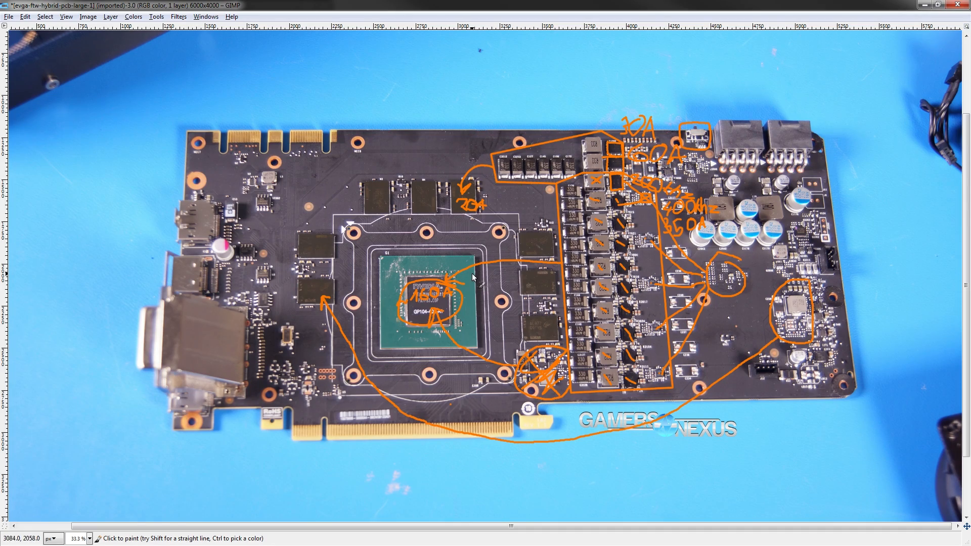